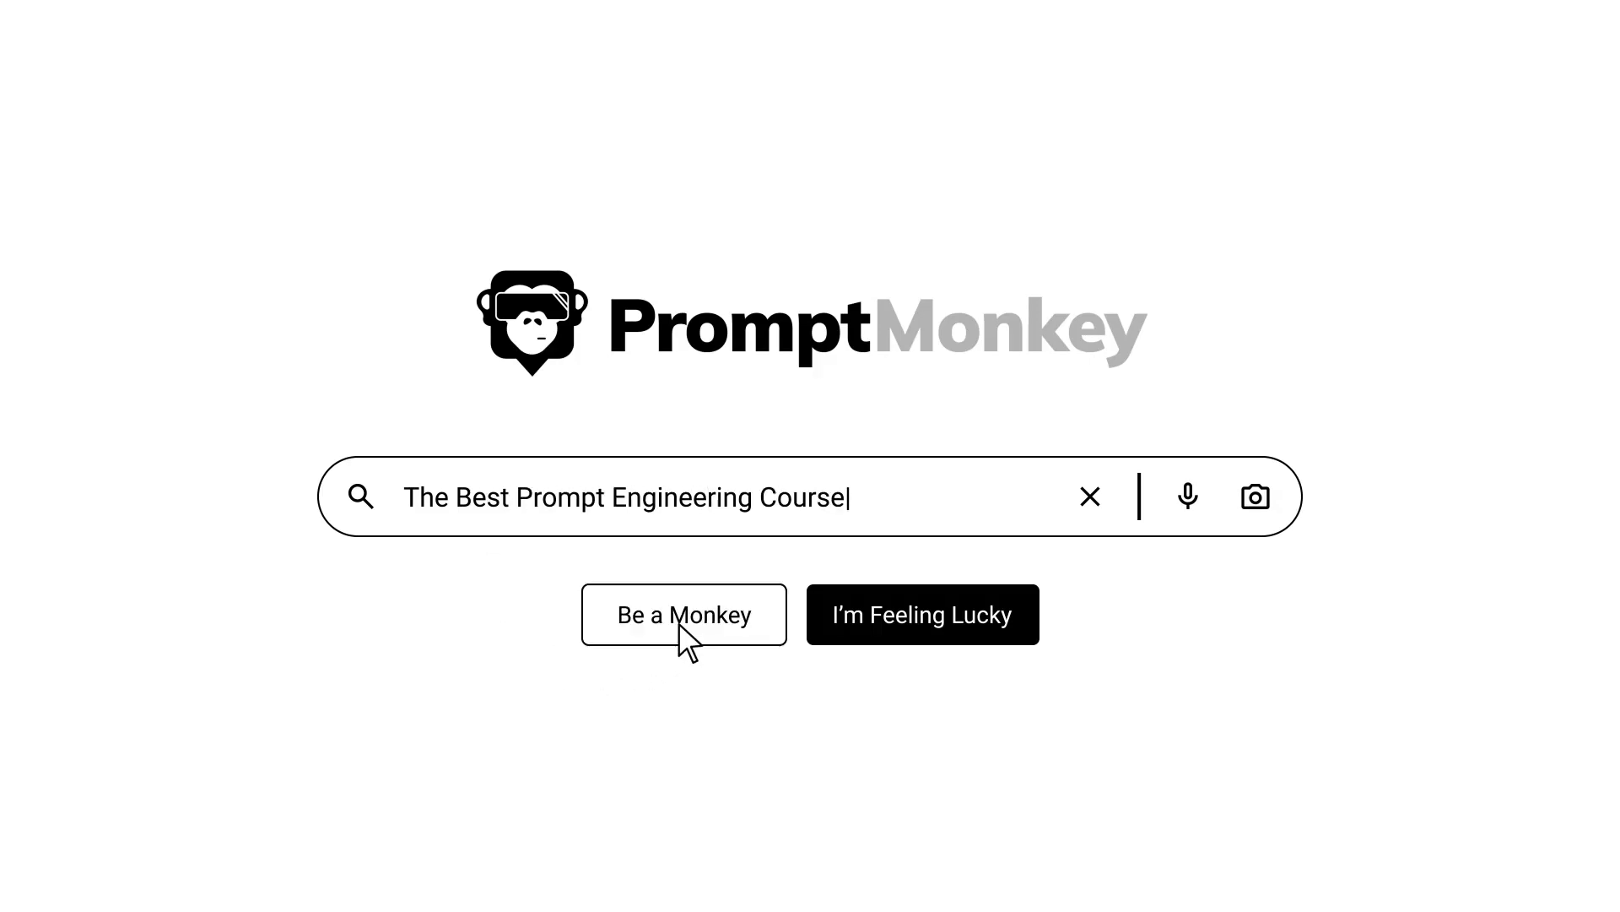
- Show the Firefly home page with its 'Create with generative AI' tool list
left_click(683, 614)
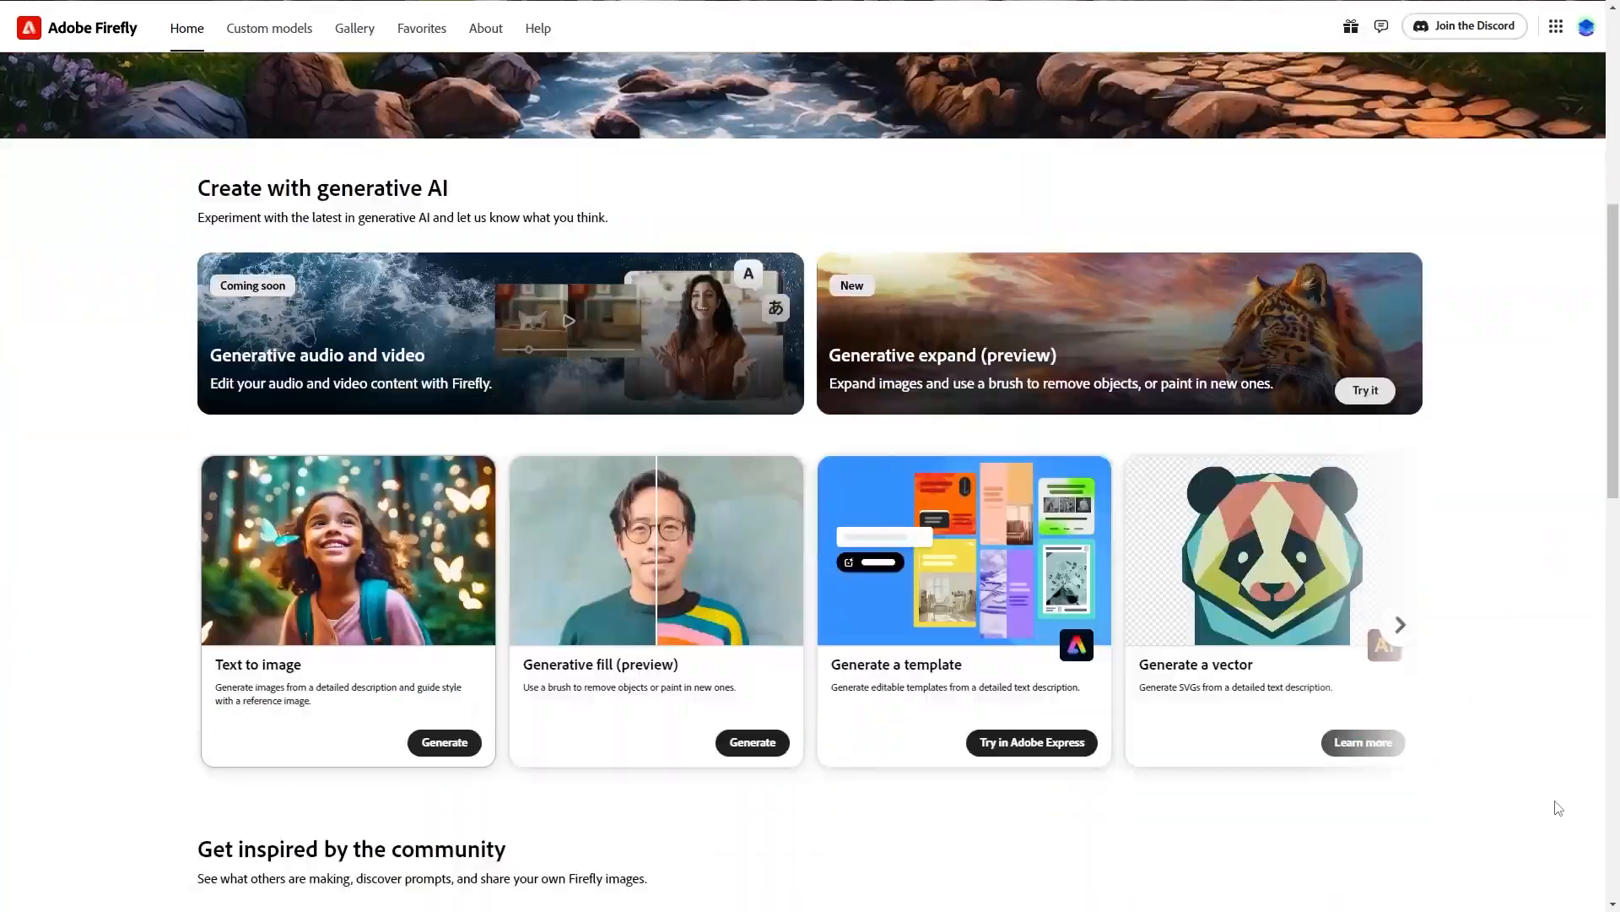
- Generate a futuristic city skyline at sunset via text-to-image, then extend the prompt with raindrops and palm trees
left_click(443, 742)
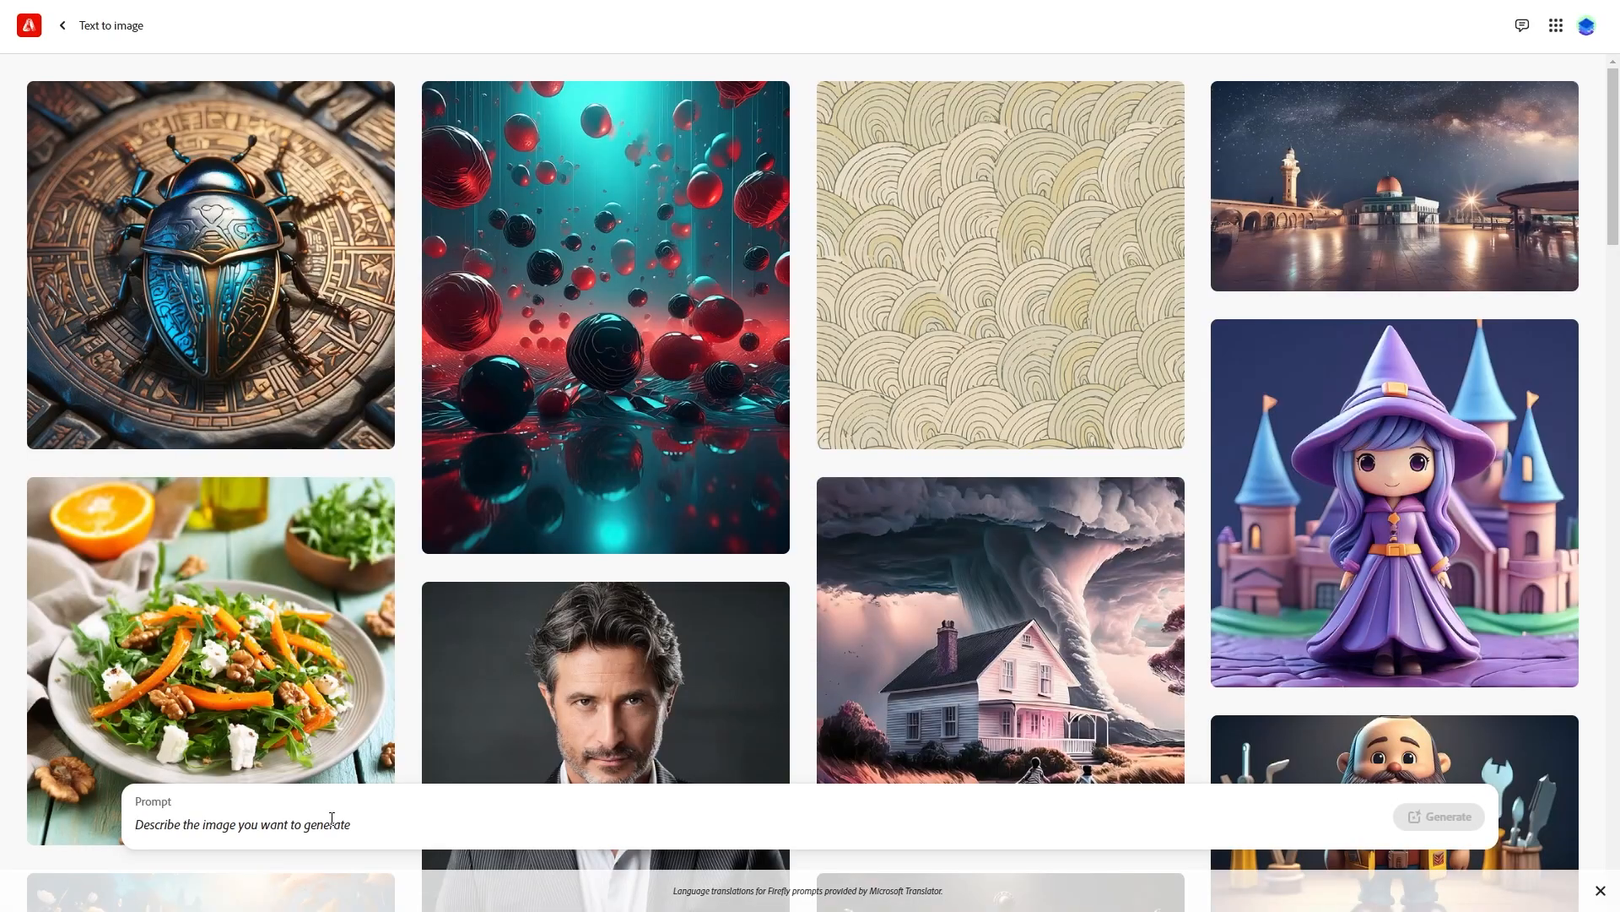
type("a futuristic city skyline at sunset")
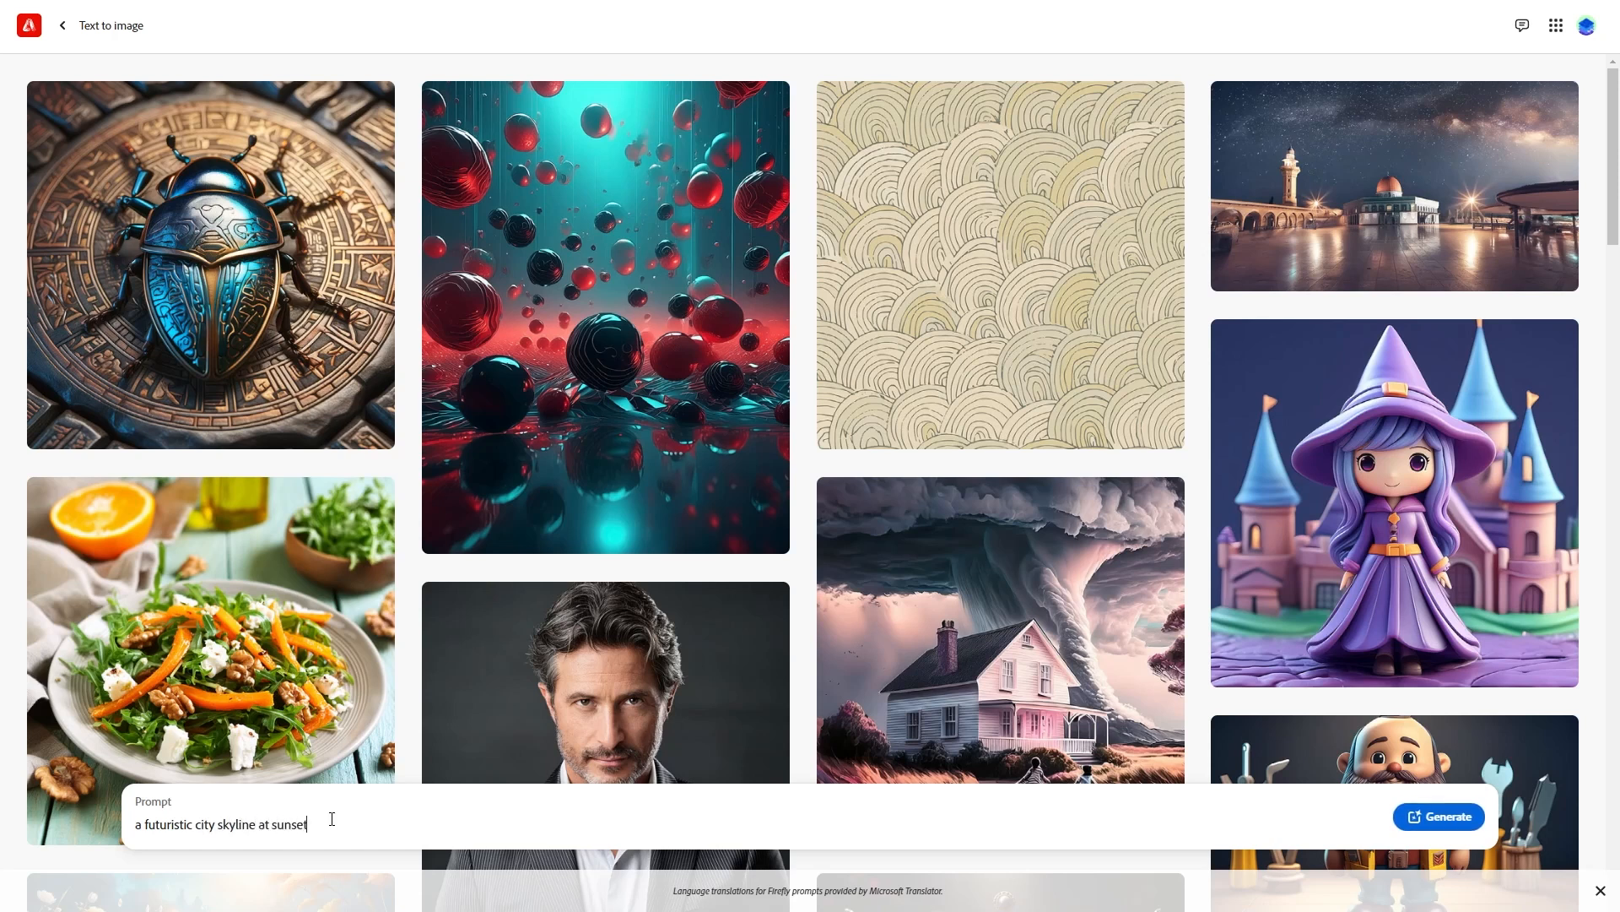
left_click(1437, 816)
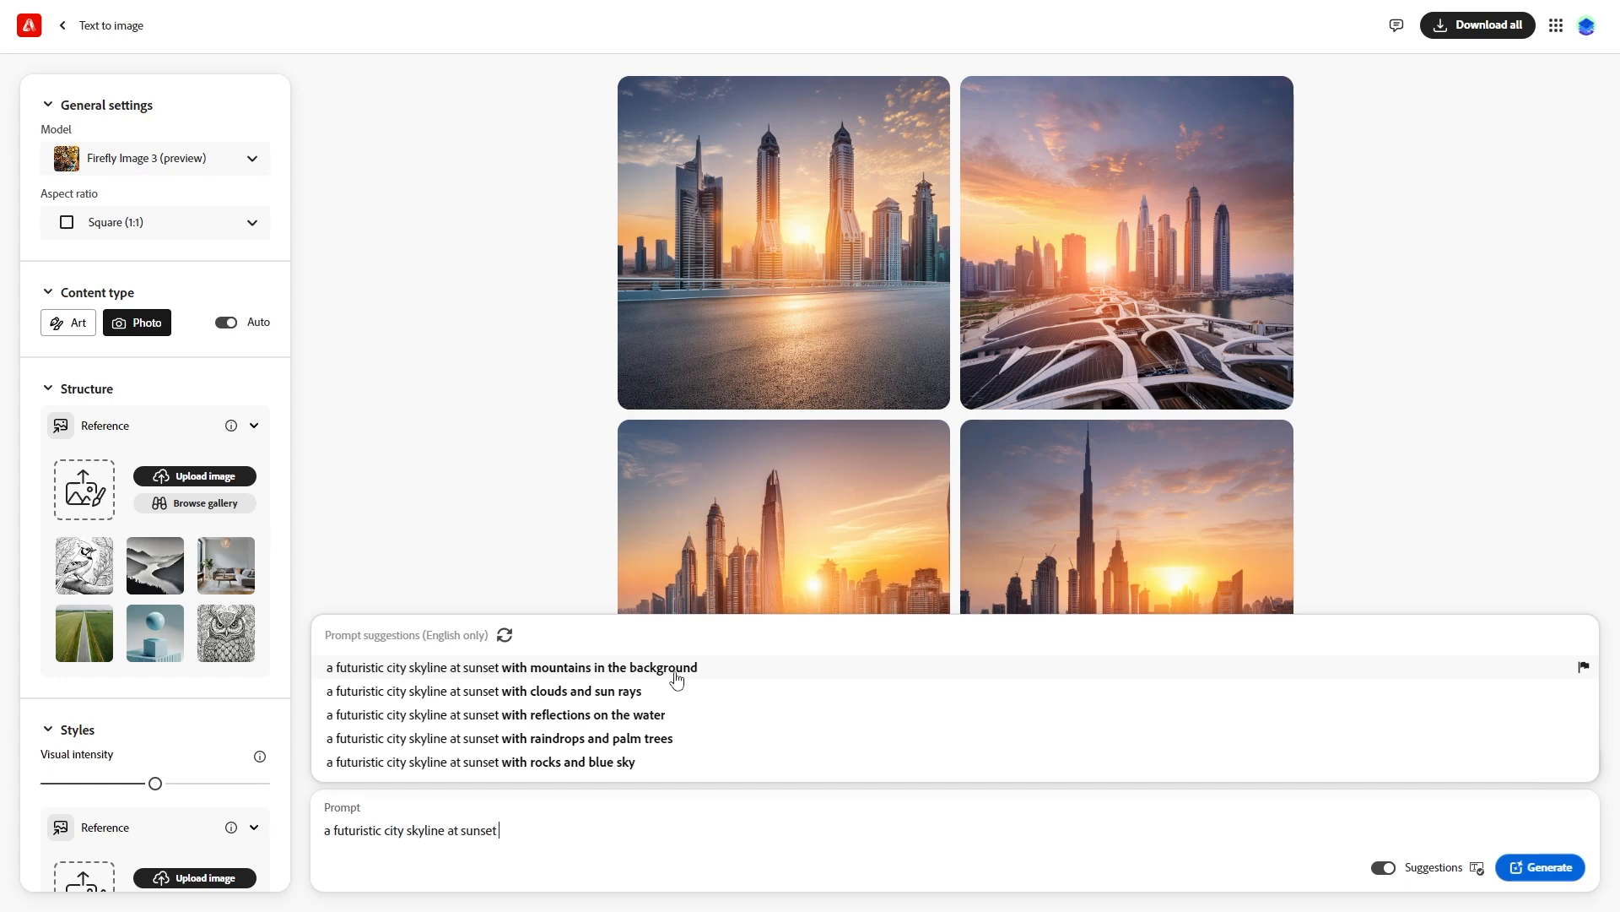
mouse_move(685, 727)
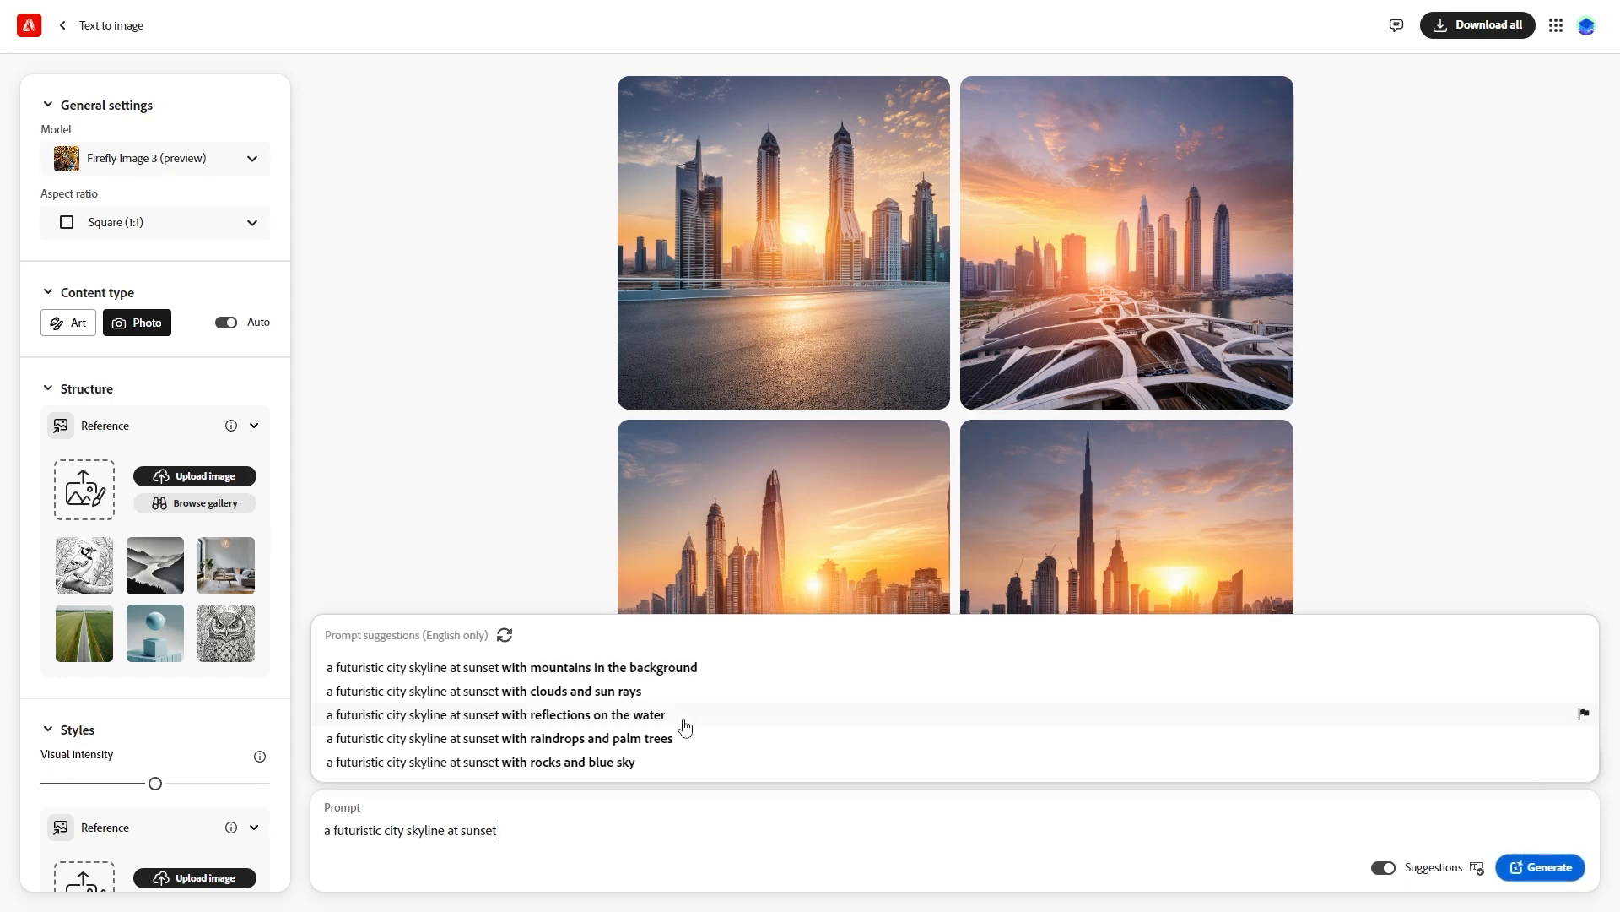
left_click(500, 738)
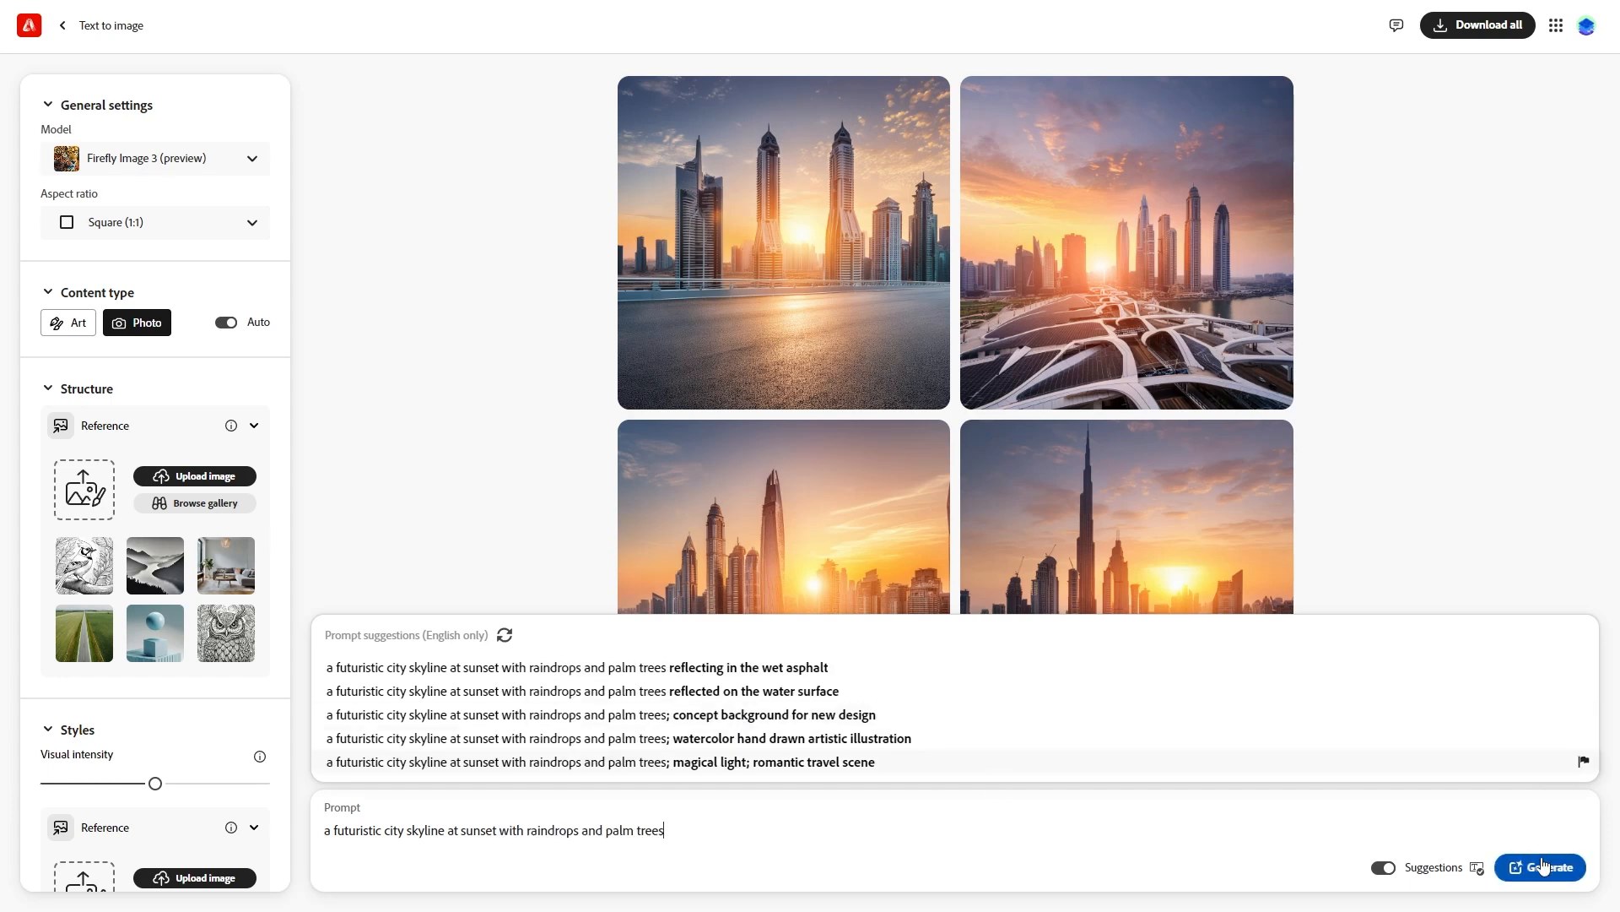
- Generate the rainy palm-tree skylines, then go back to the plain sunset skyline results
left_click(67, 322)
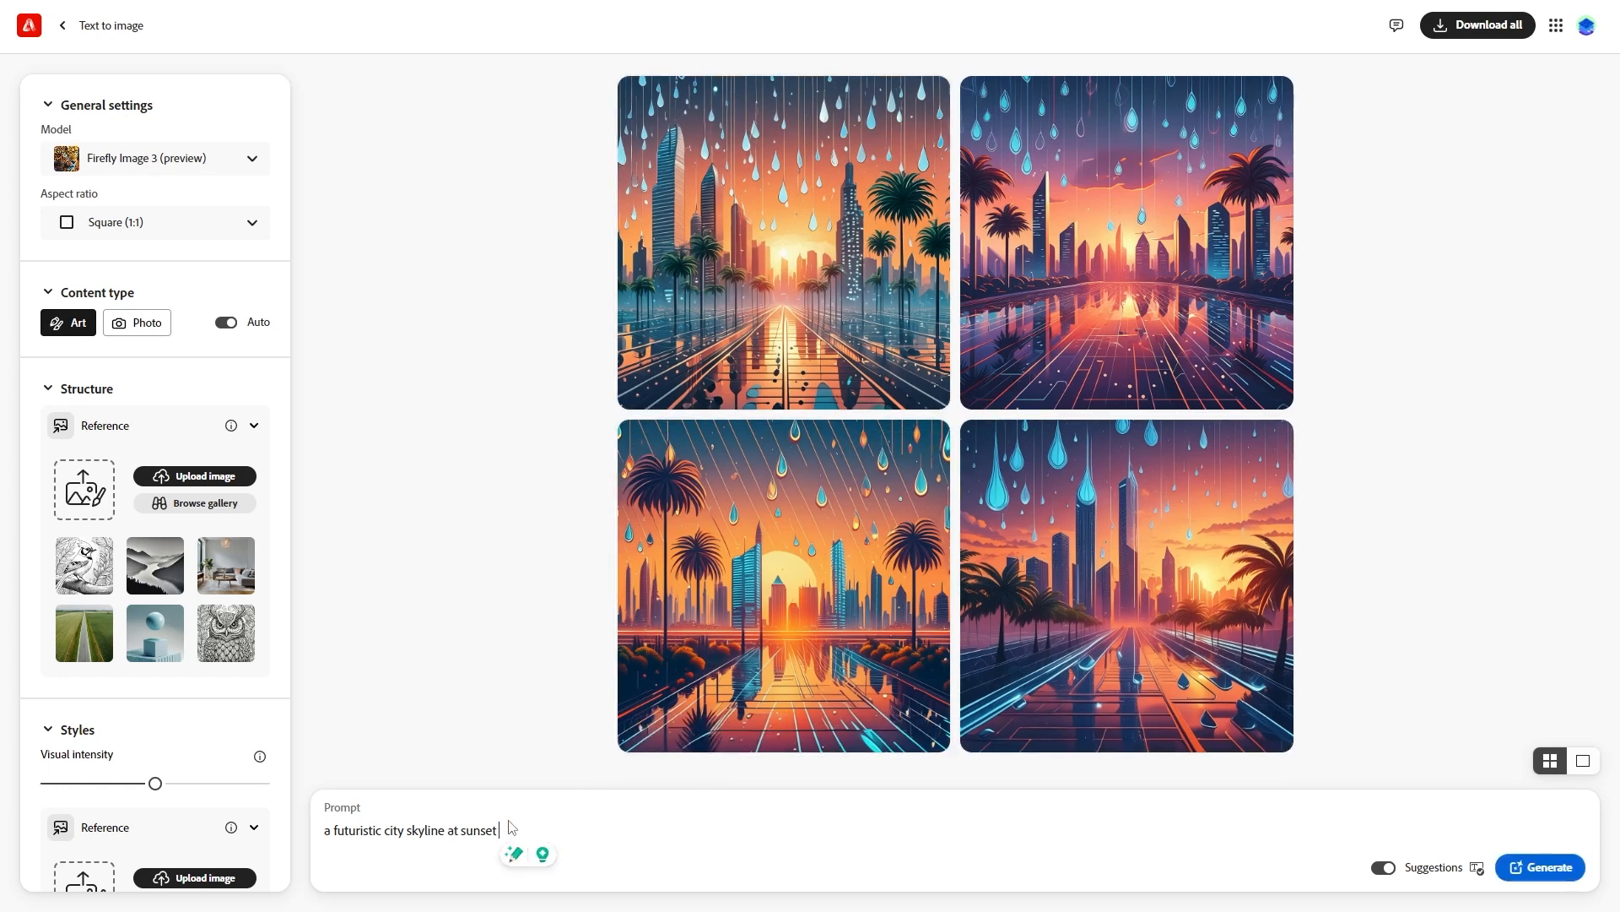
left_click(144, 321)
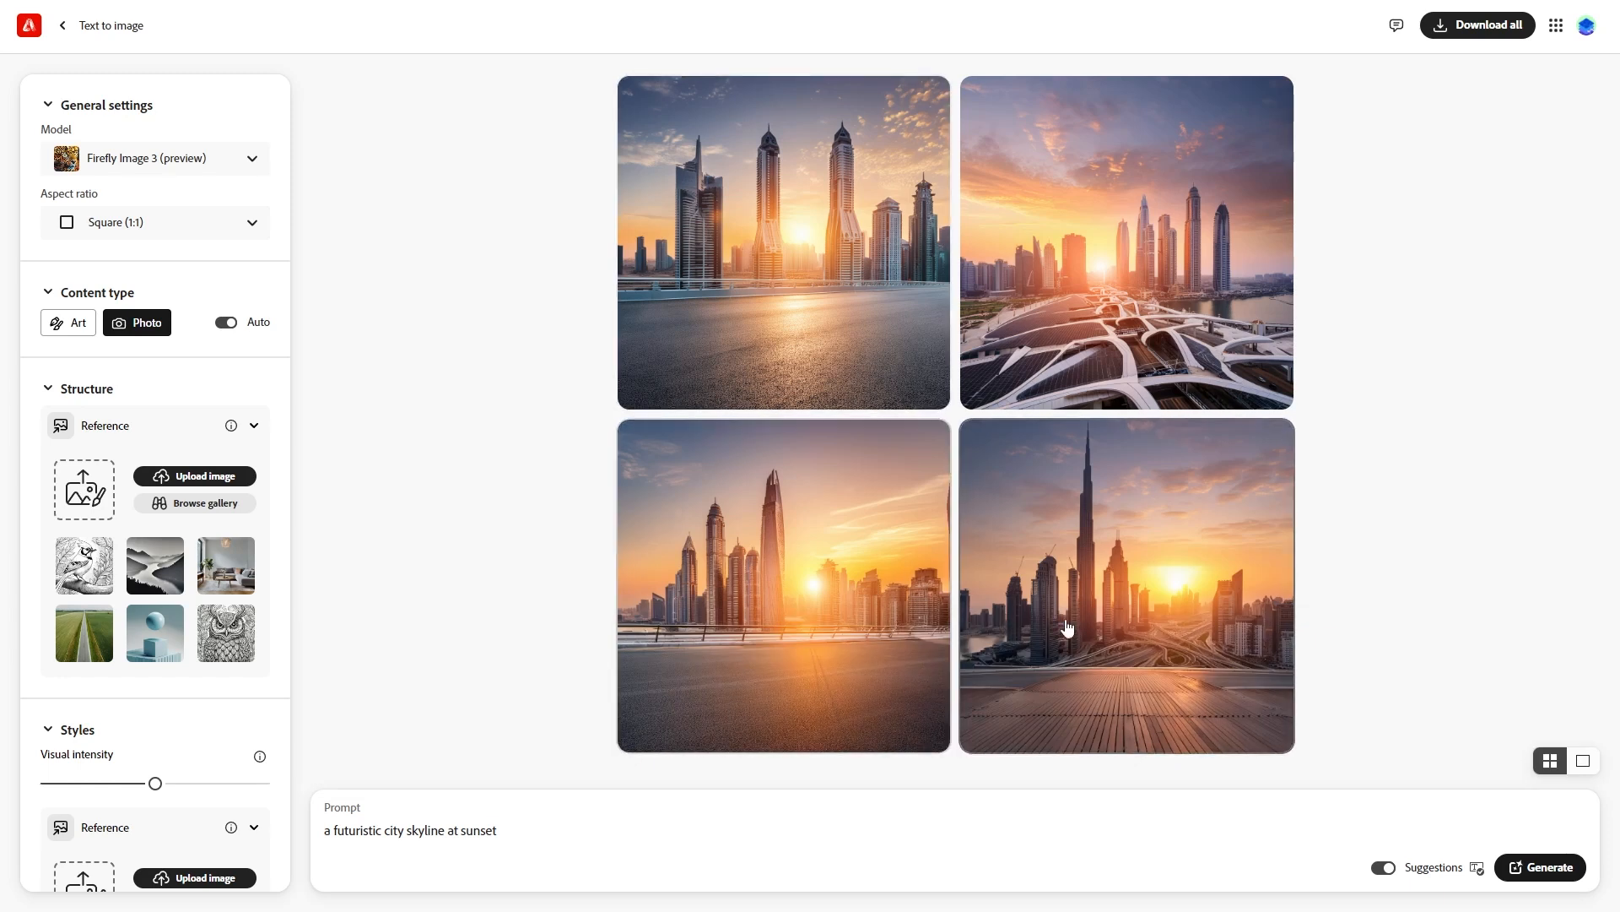
mouse_move(846, 855)
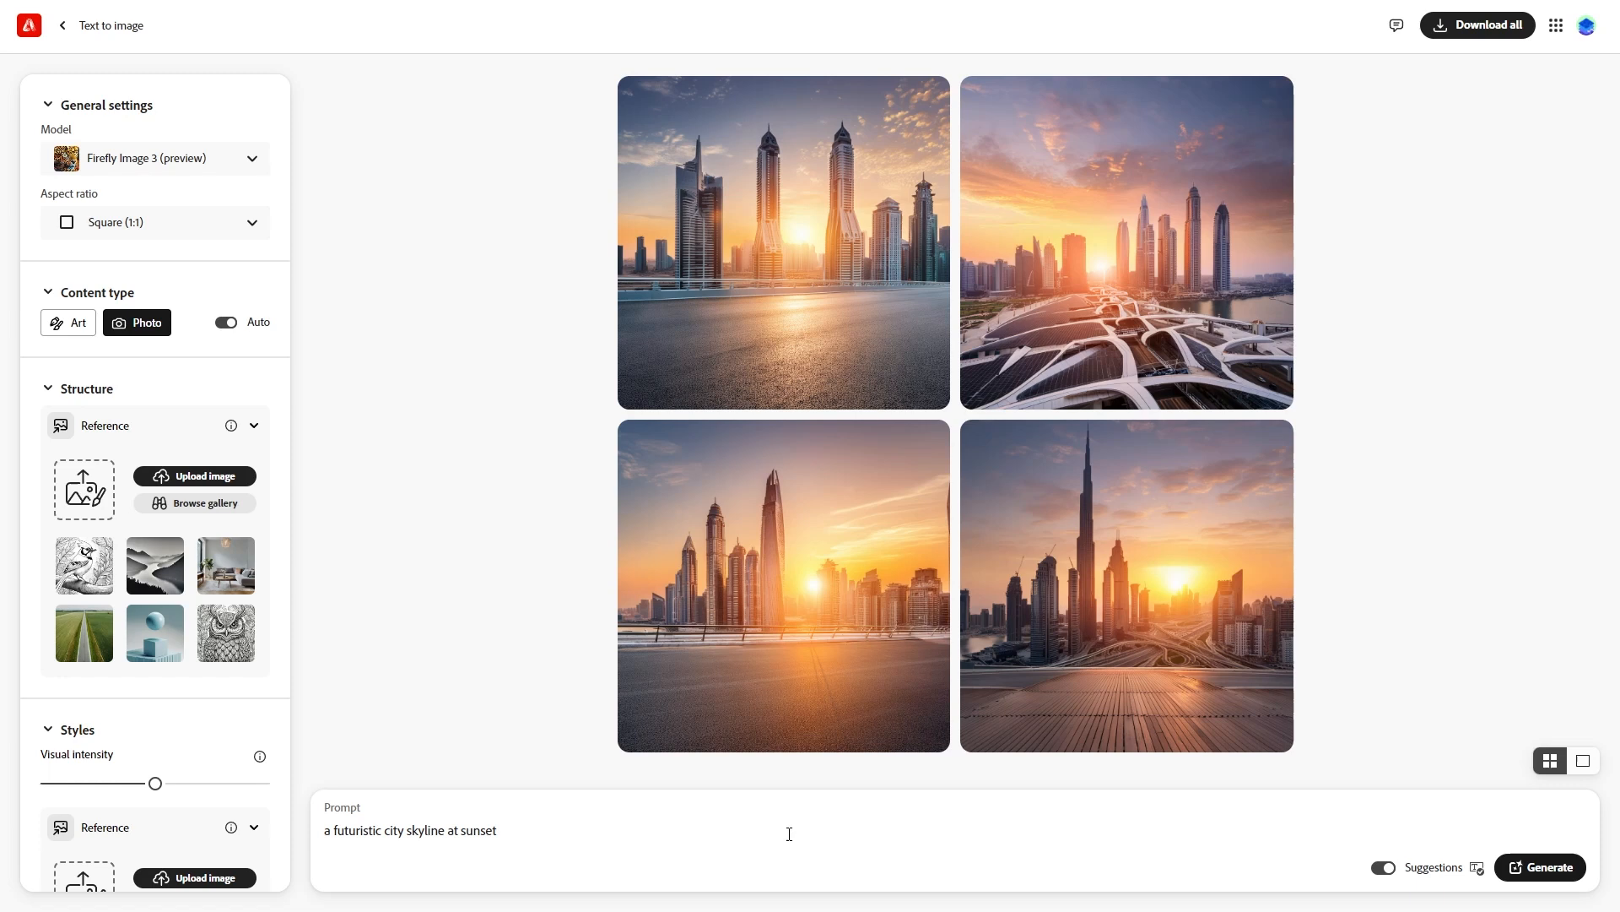
left_click(67, 323)
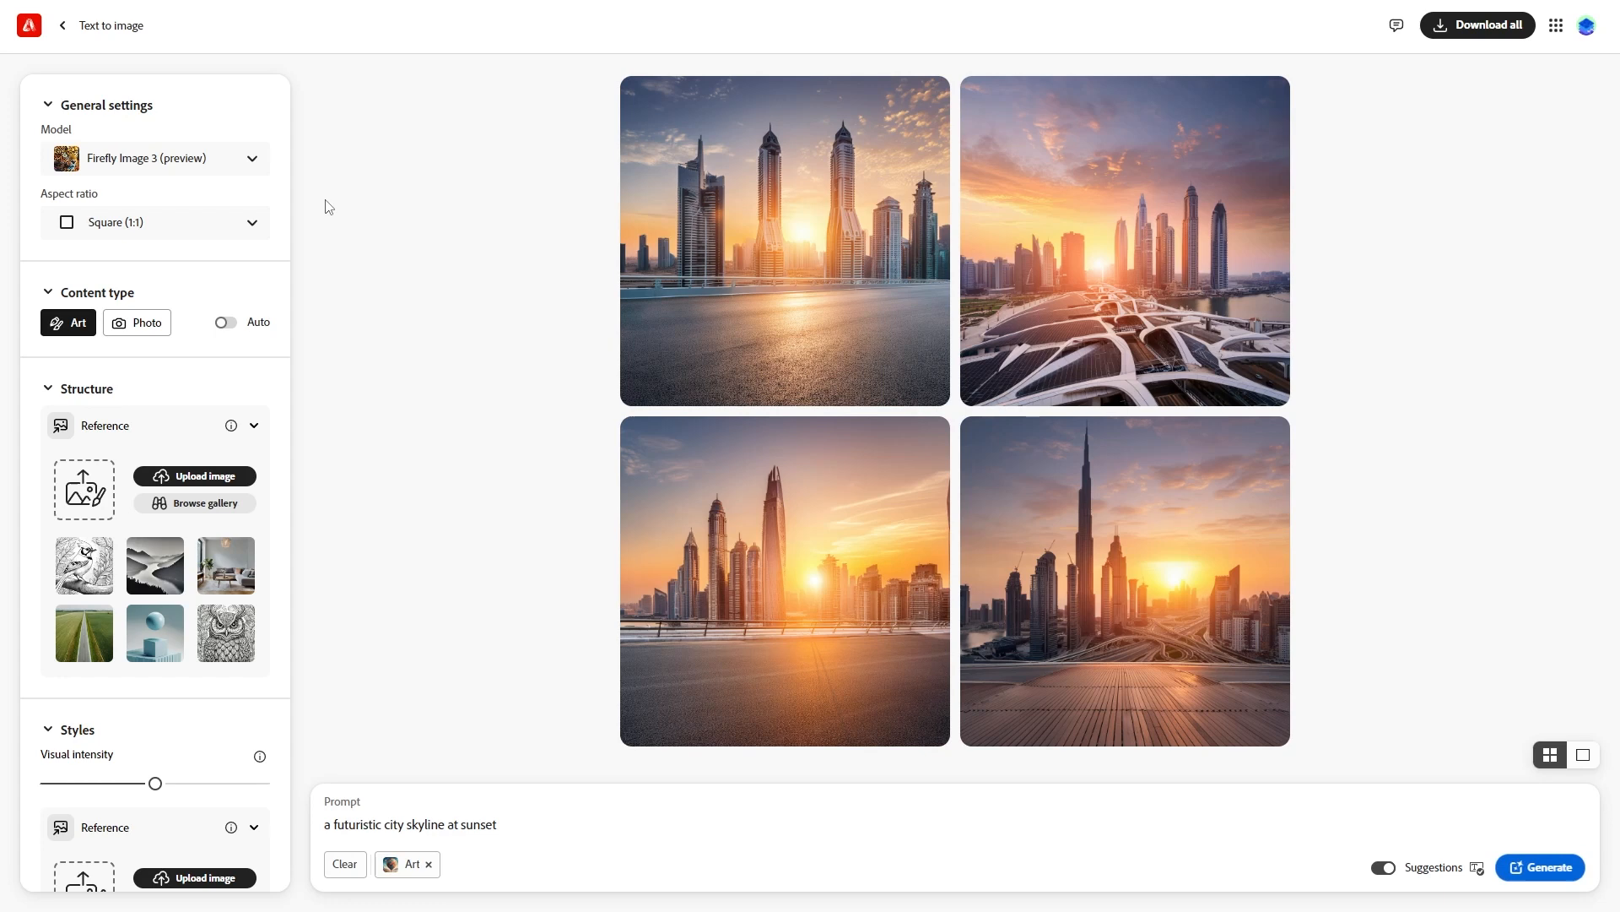
- Set the aspect ratio to Widescreen (16:9) for the sunset skyline prompt
left_click(154, 158)
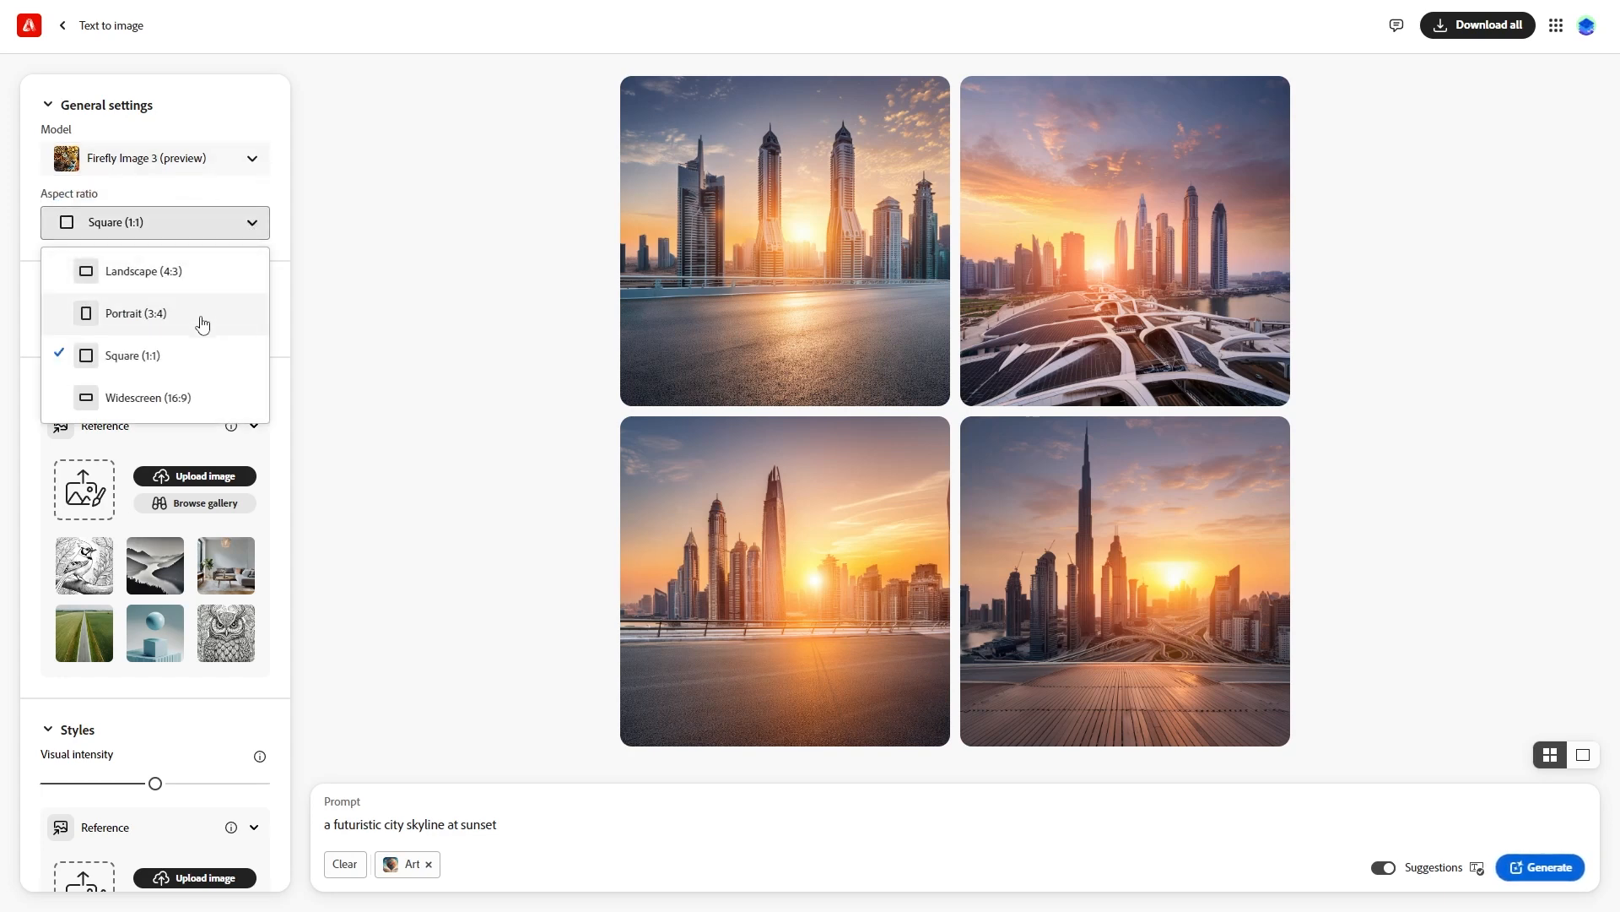
mouse_move(206, 355)
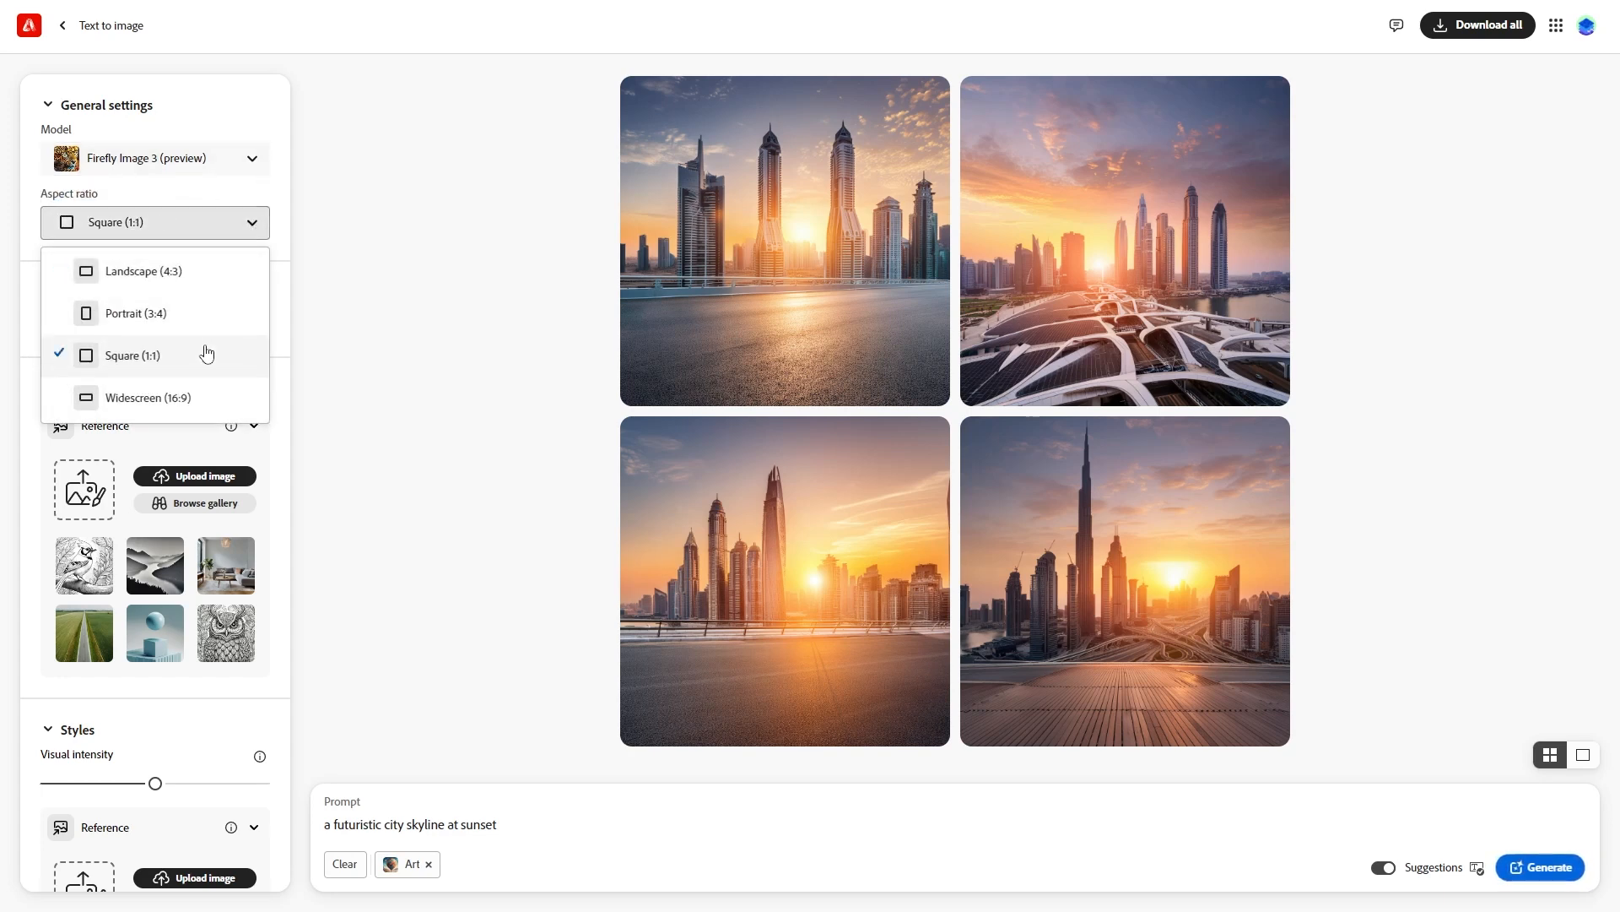
left_click(149, 396)
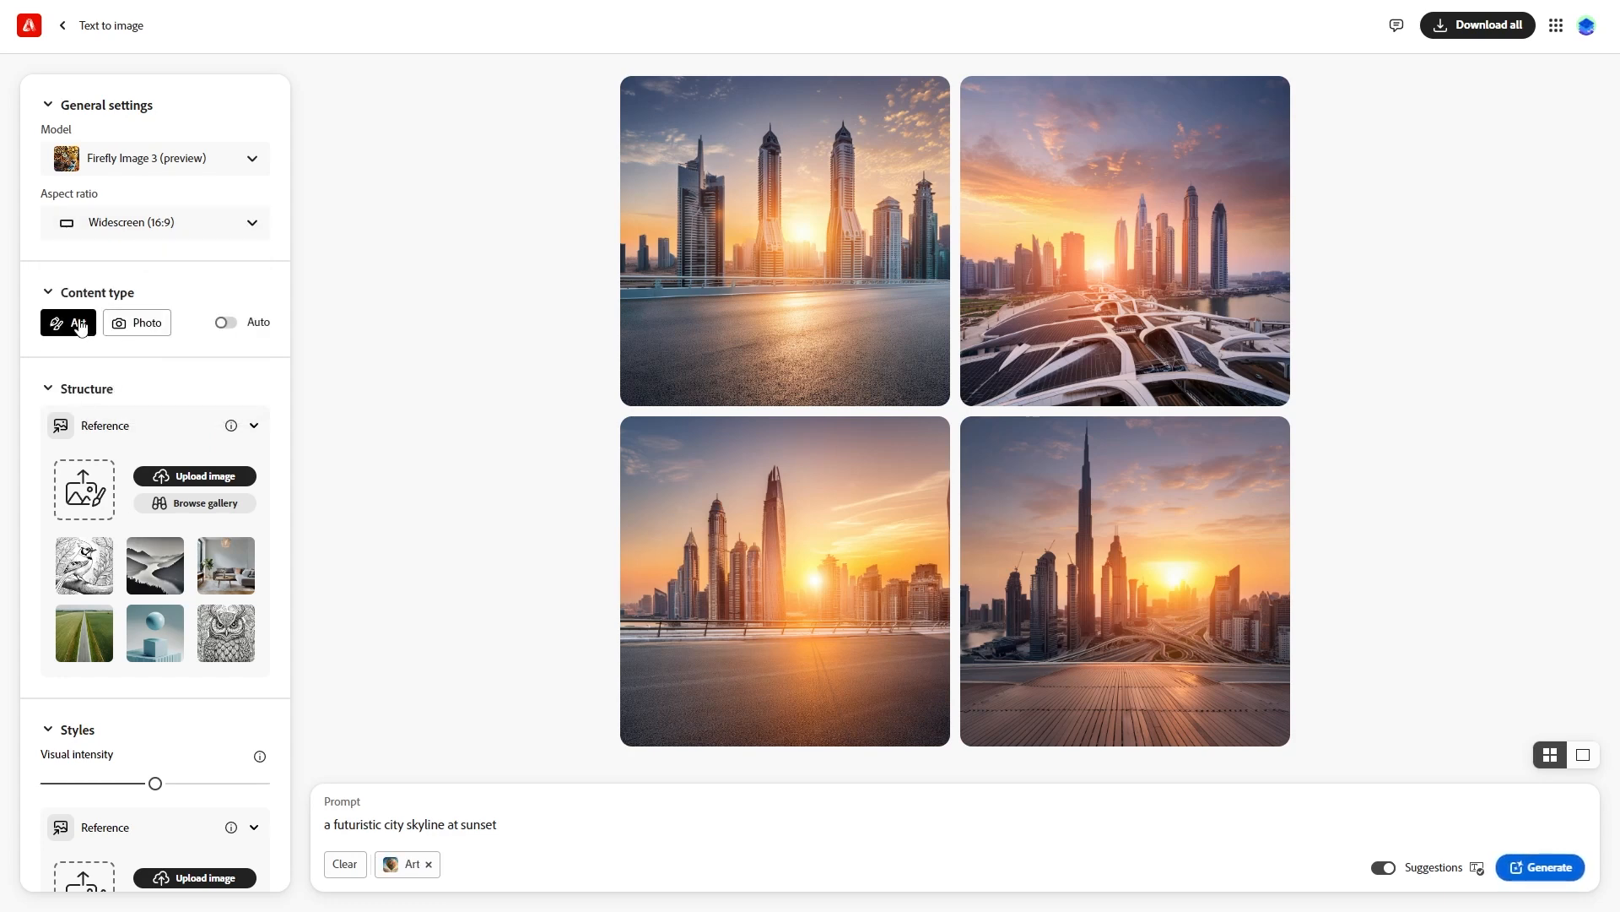
mouse_move(222, 321)
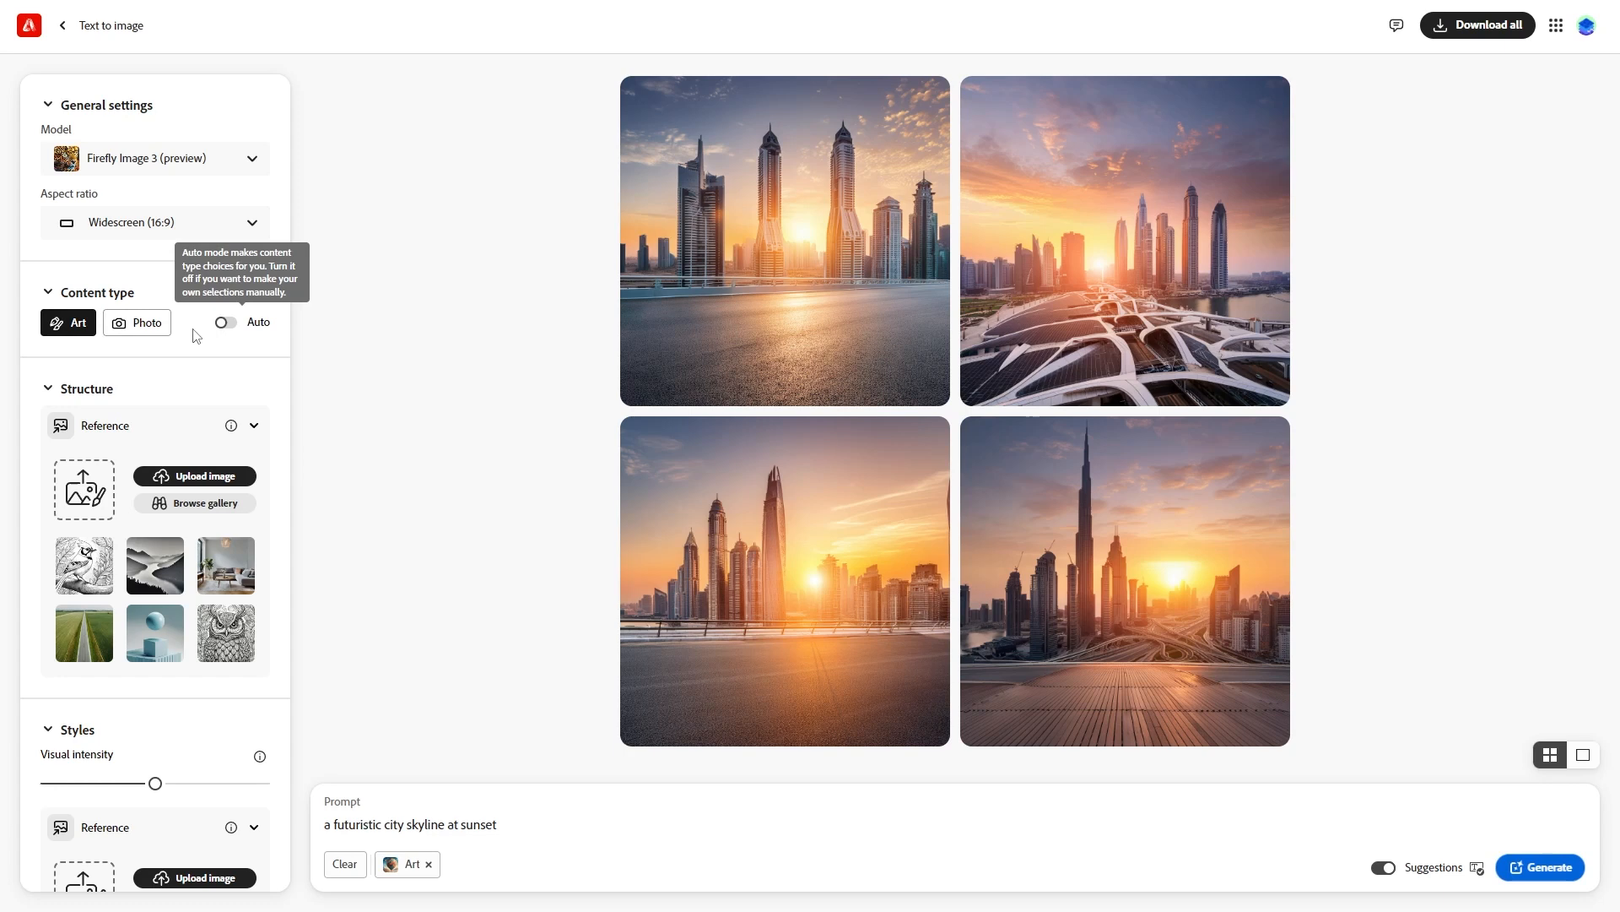
mouse_move(213, 369)
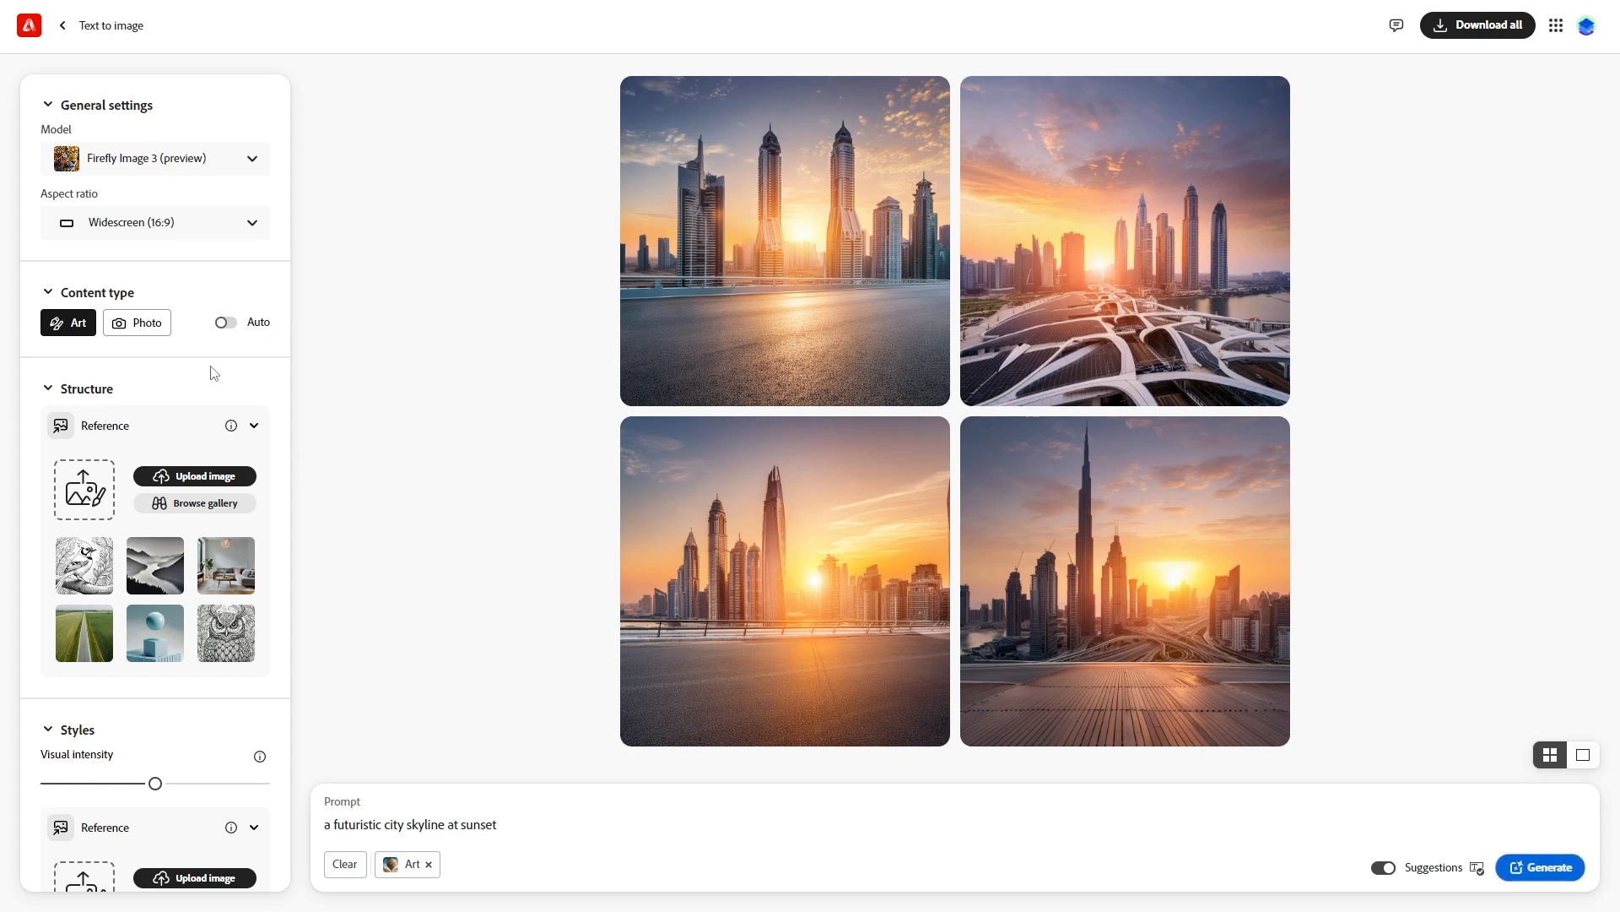
mouse_move(225, 324)
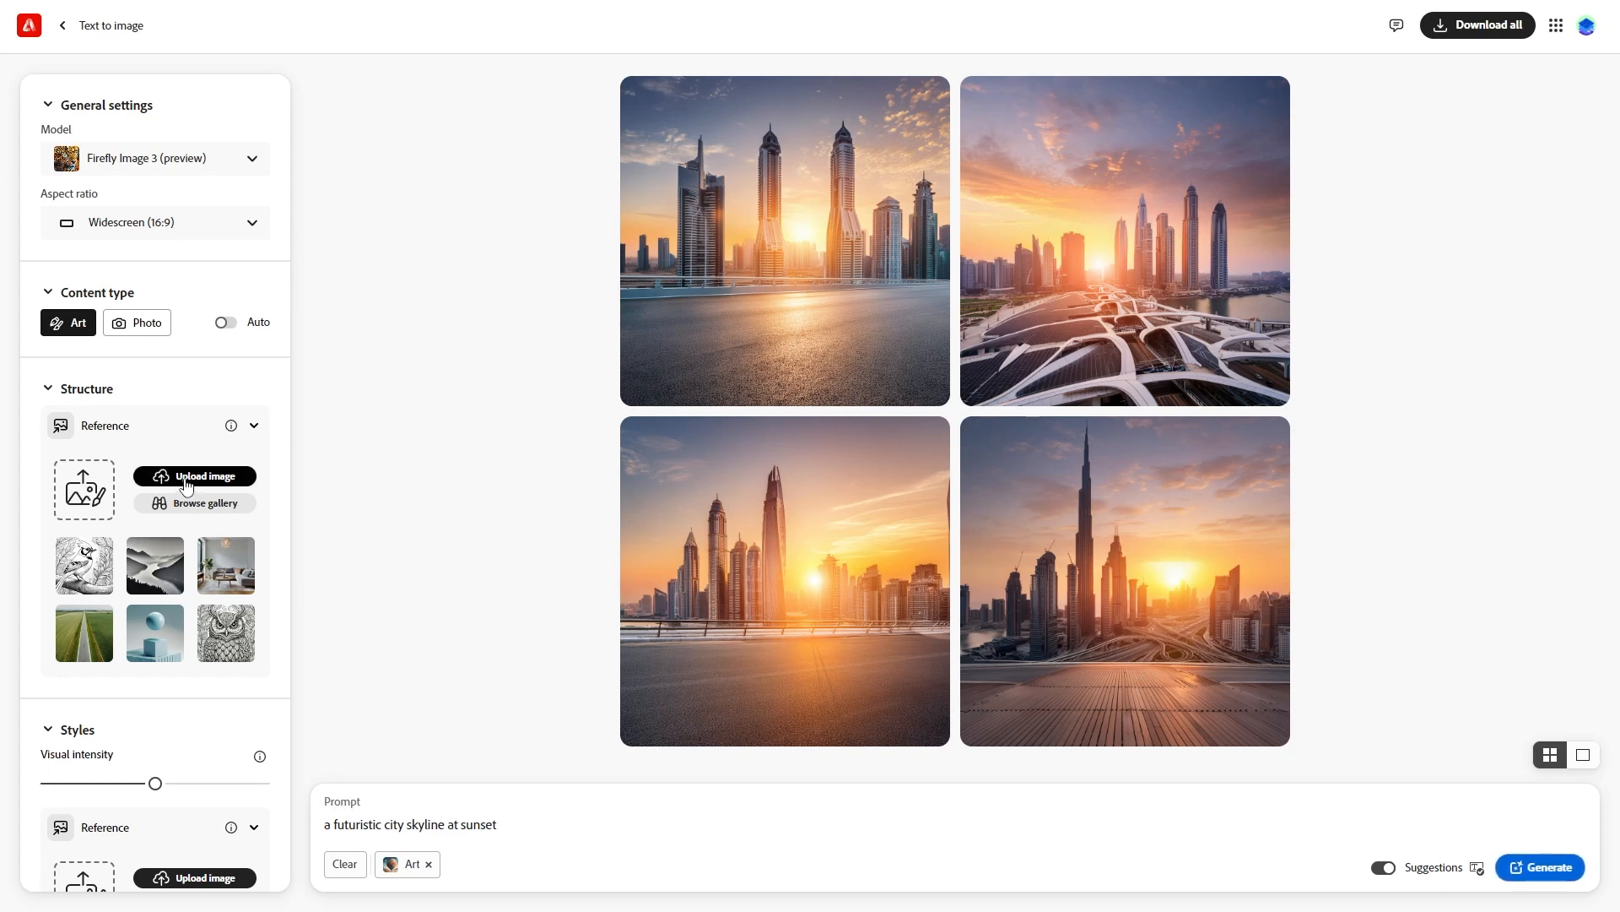
mouse_move(155, 431)
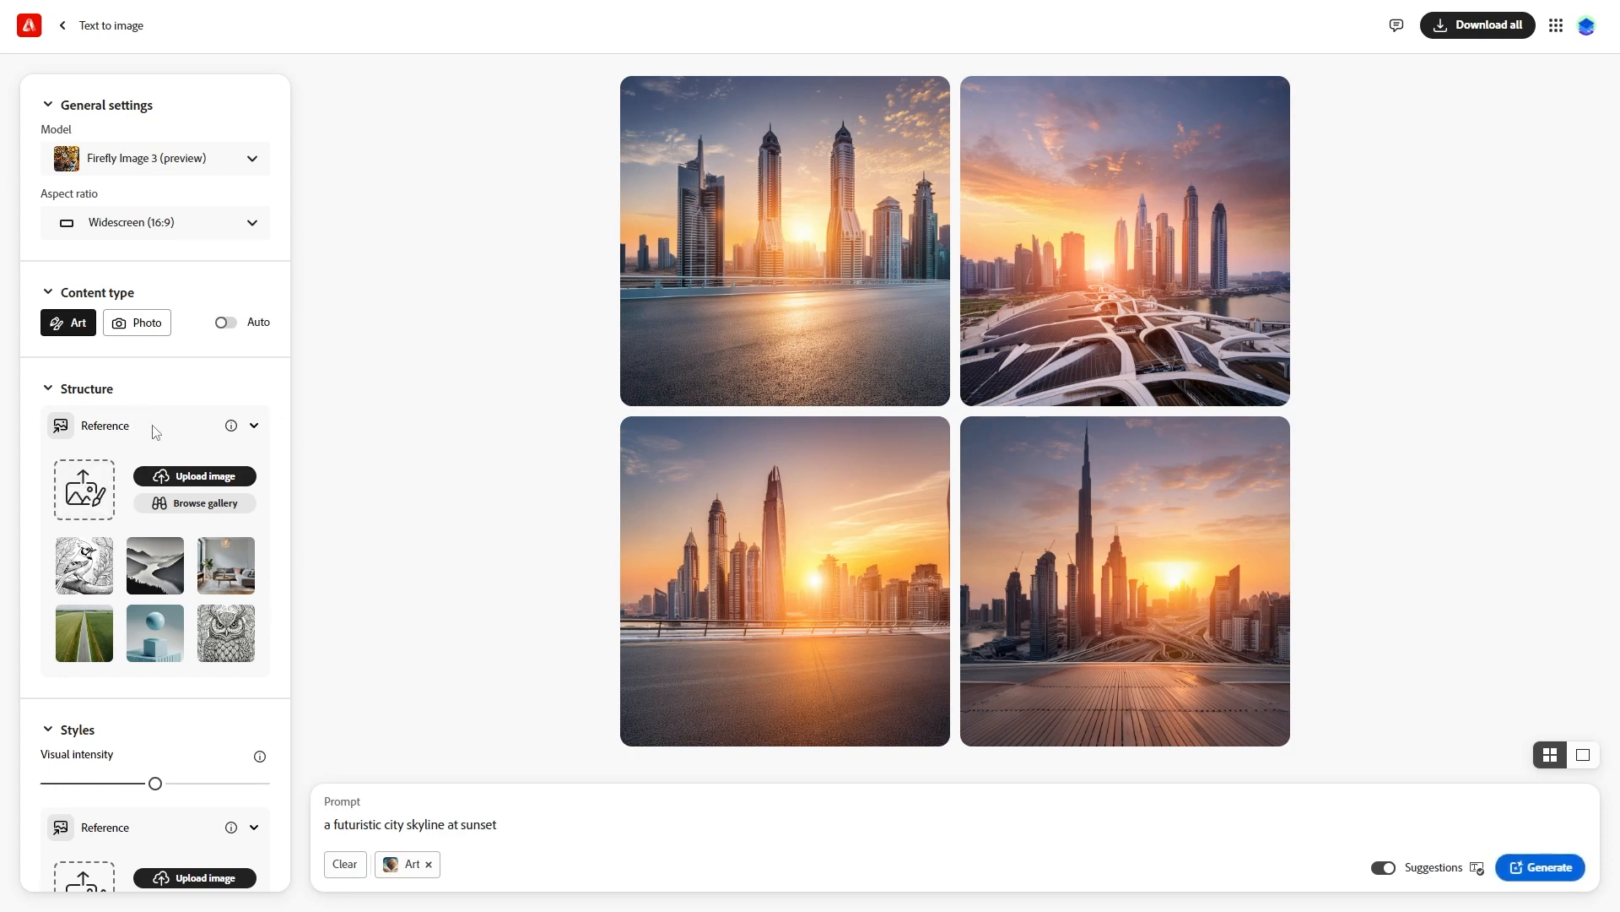
mouse_move(124, 377)
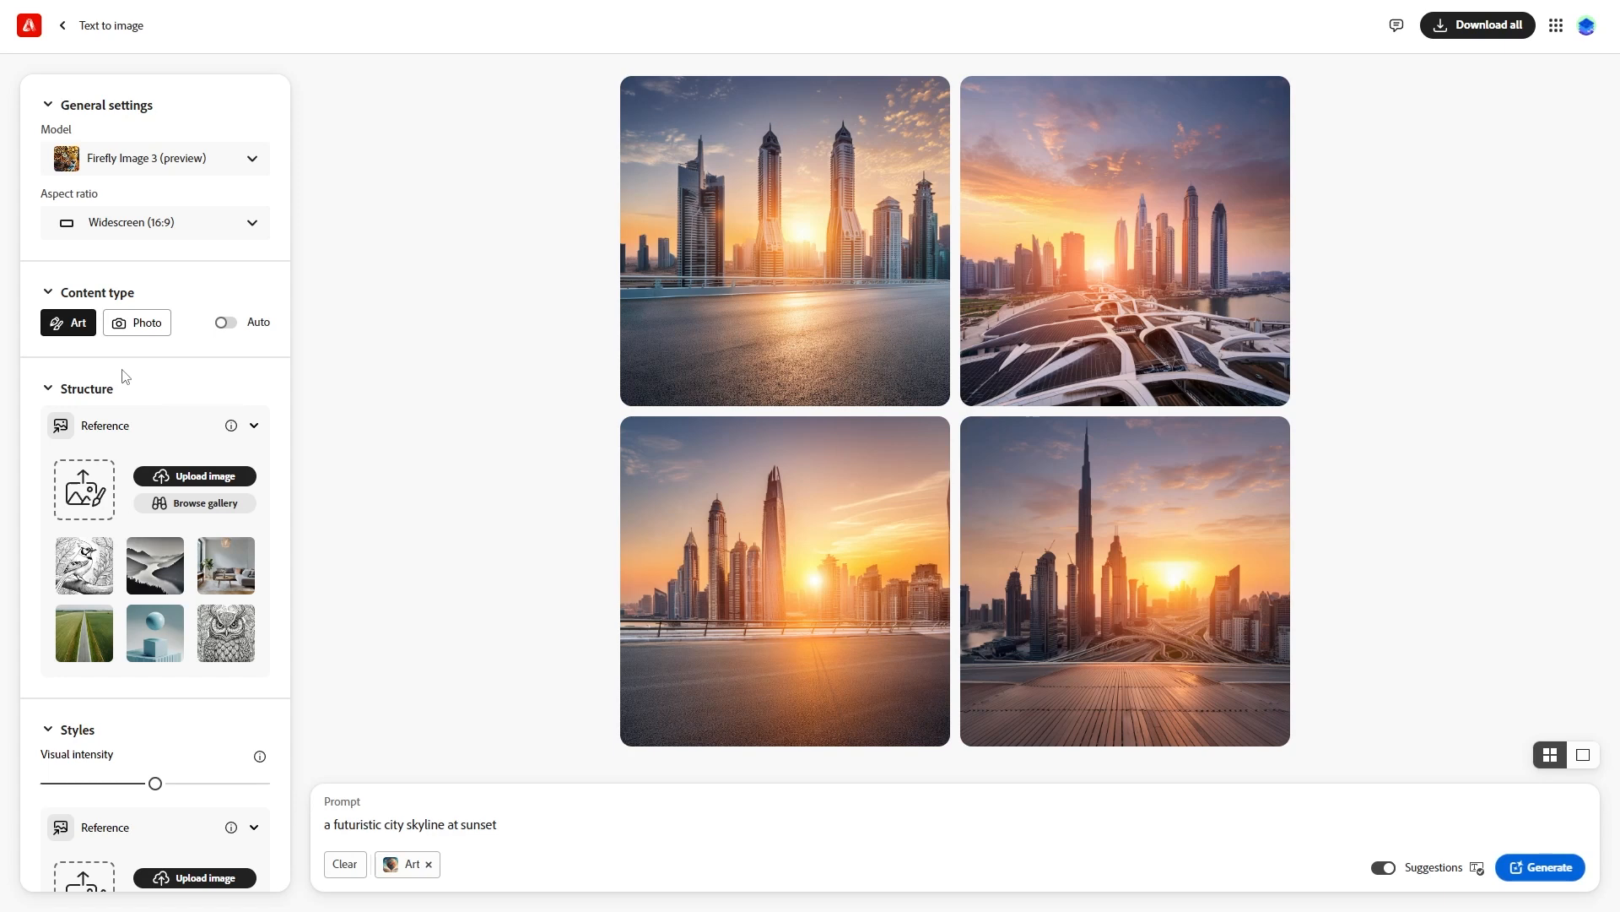
- Choose the golden wheat-field painting from the gallery as style reference and generate the skyline
scroll("down", 3)
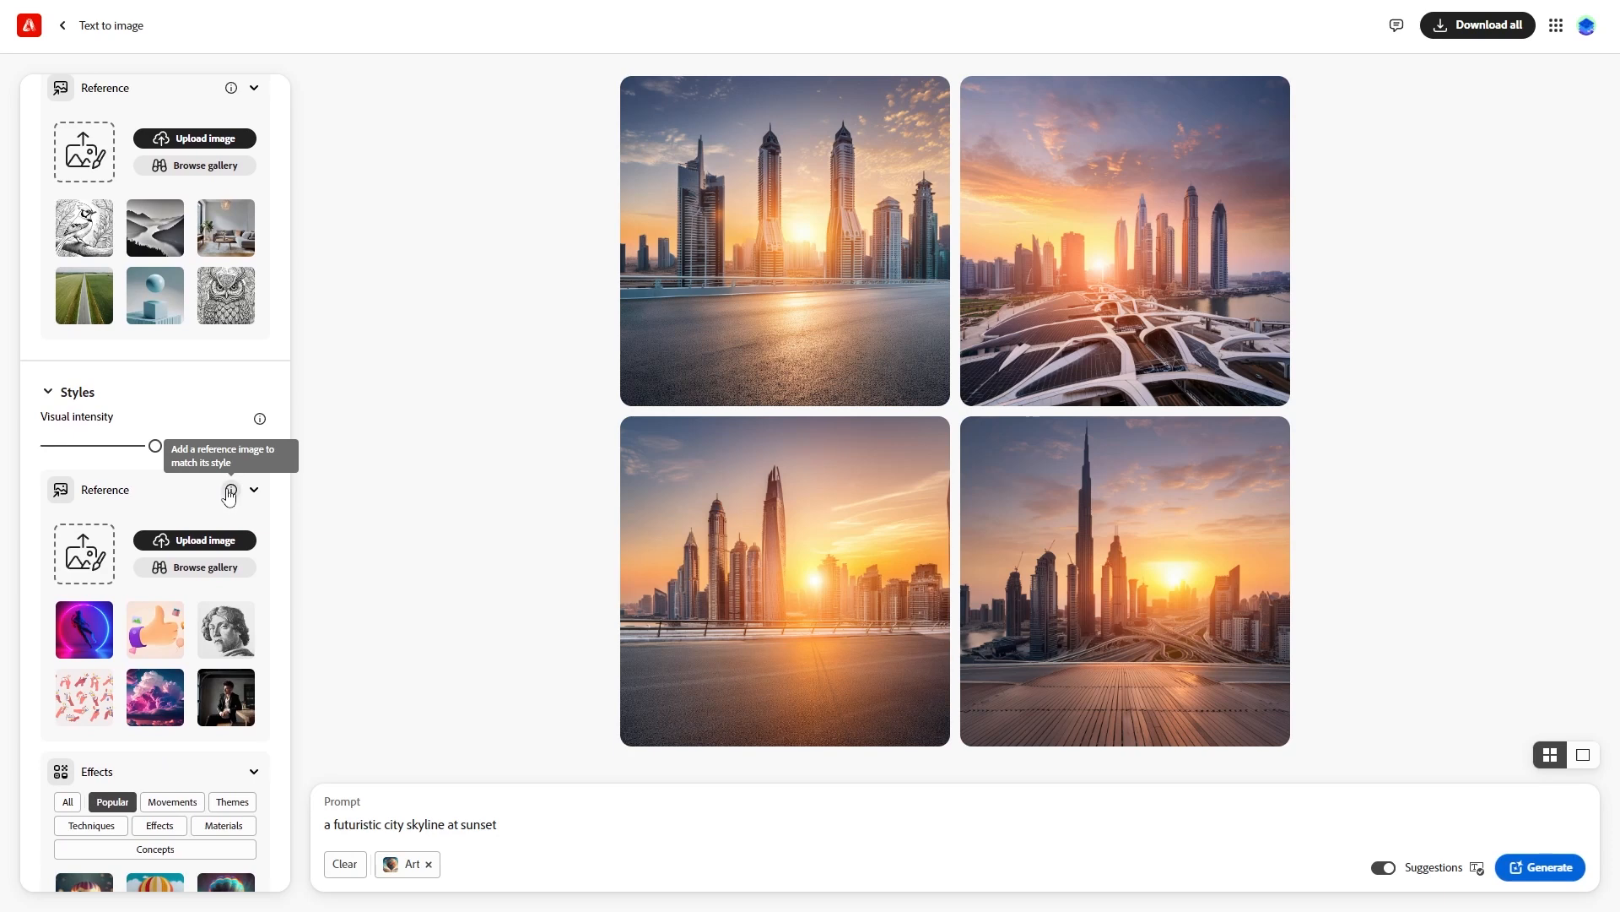
scroll("down", 3)
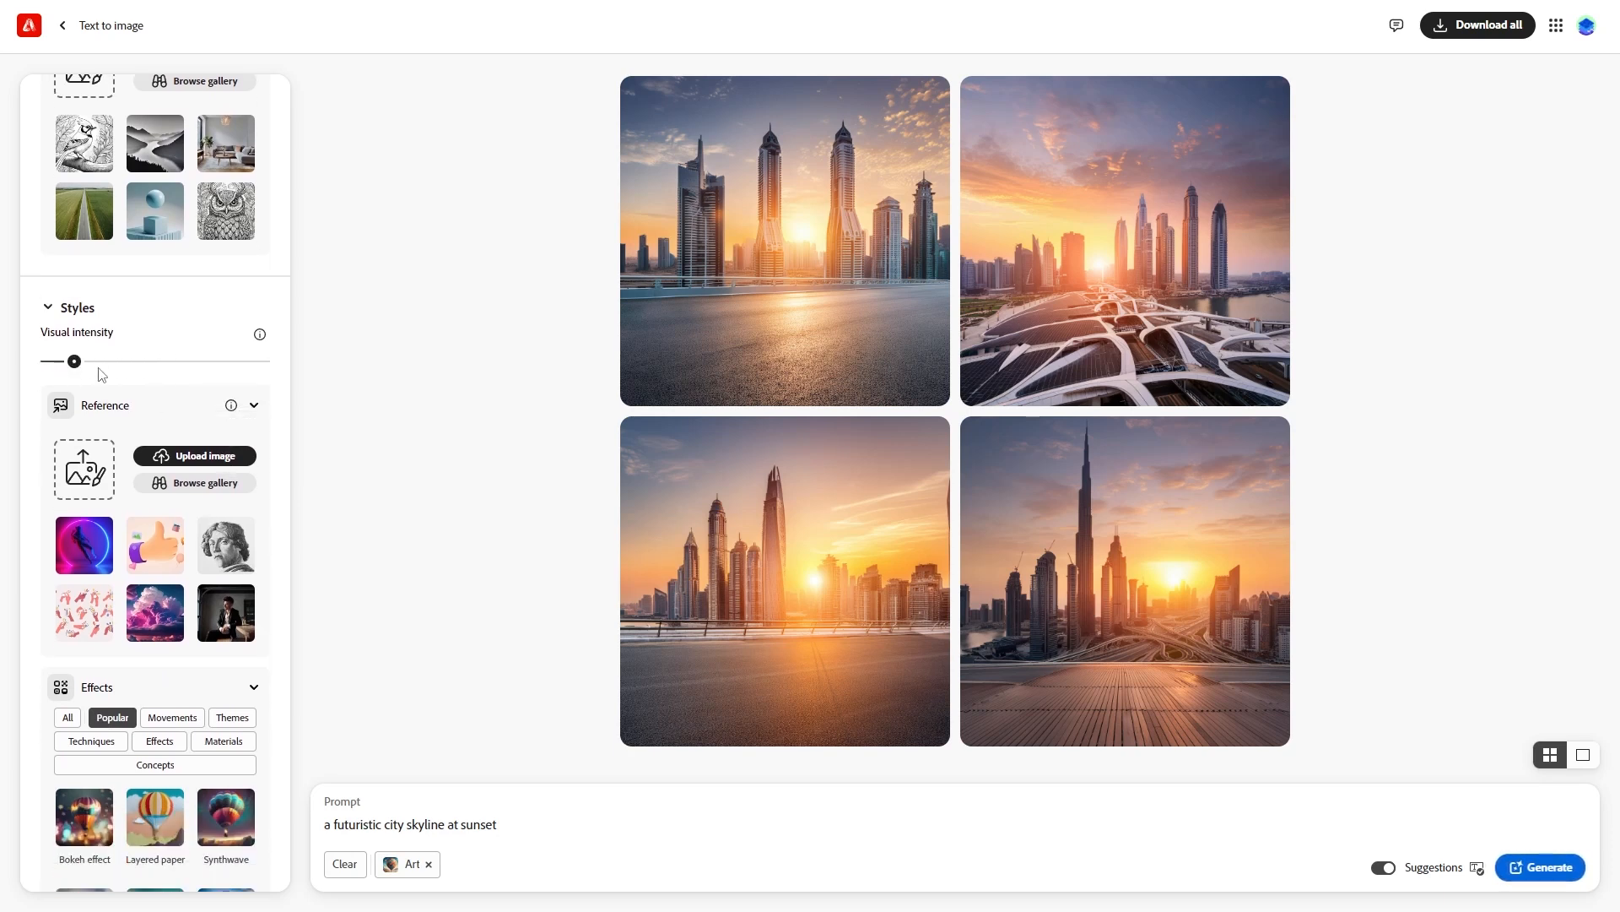
left_click(194, 482)
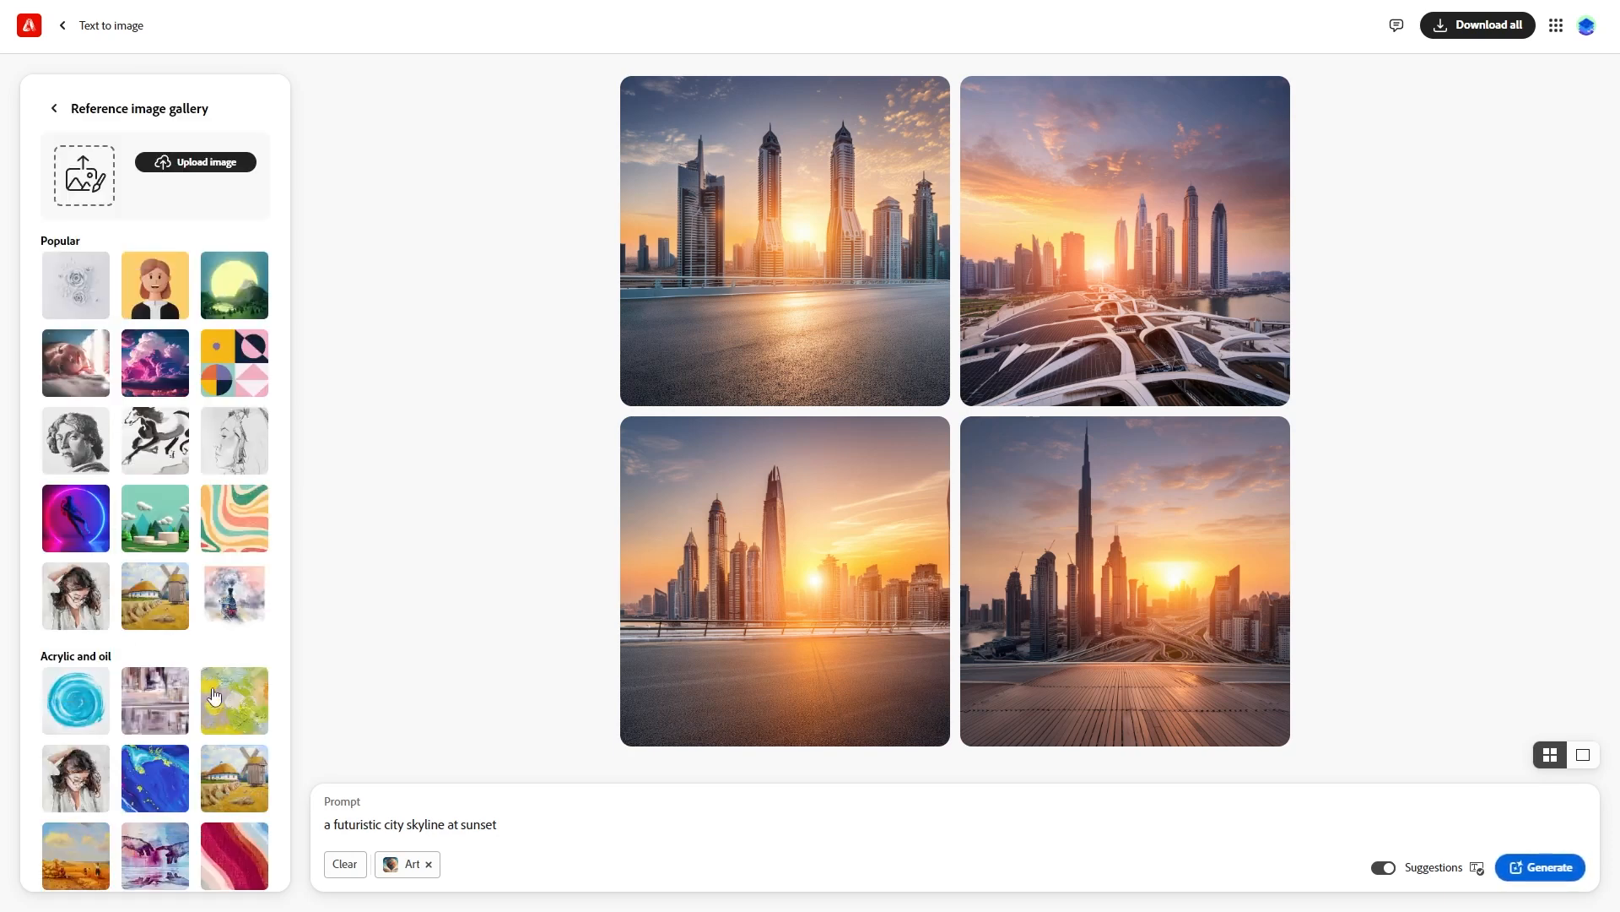
left_click(155, 592)
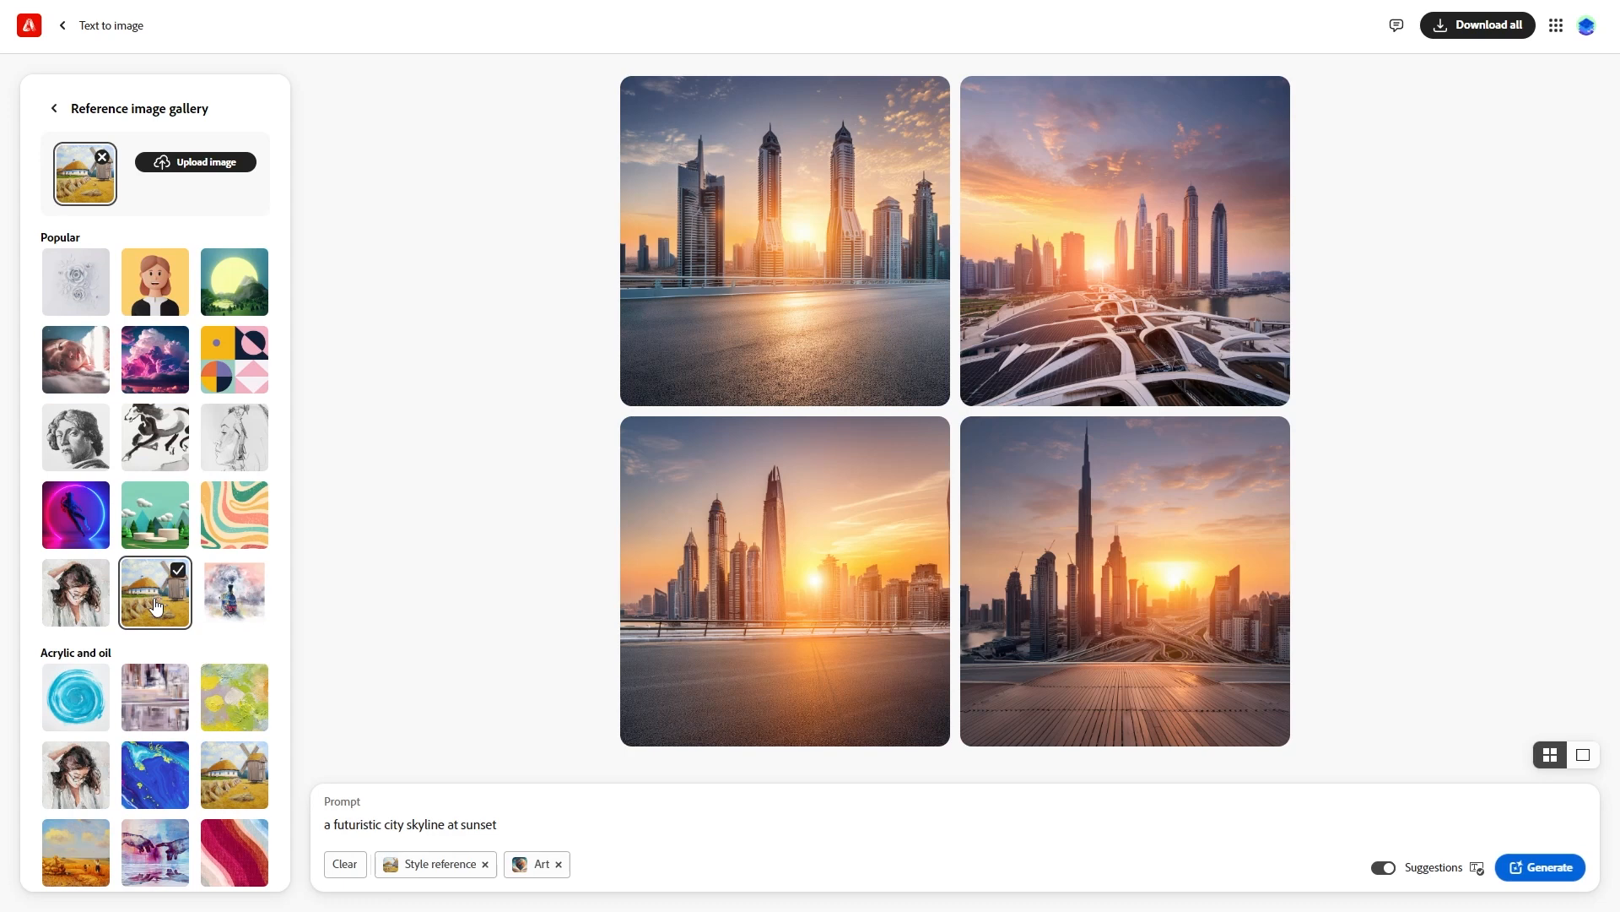
left_click(1539, 866)
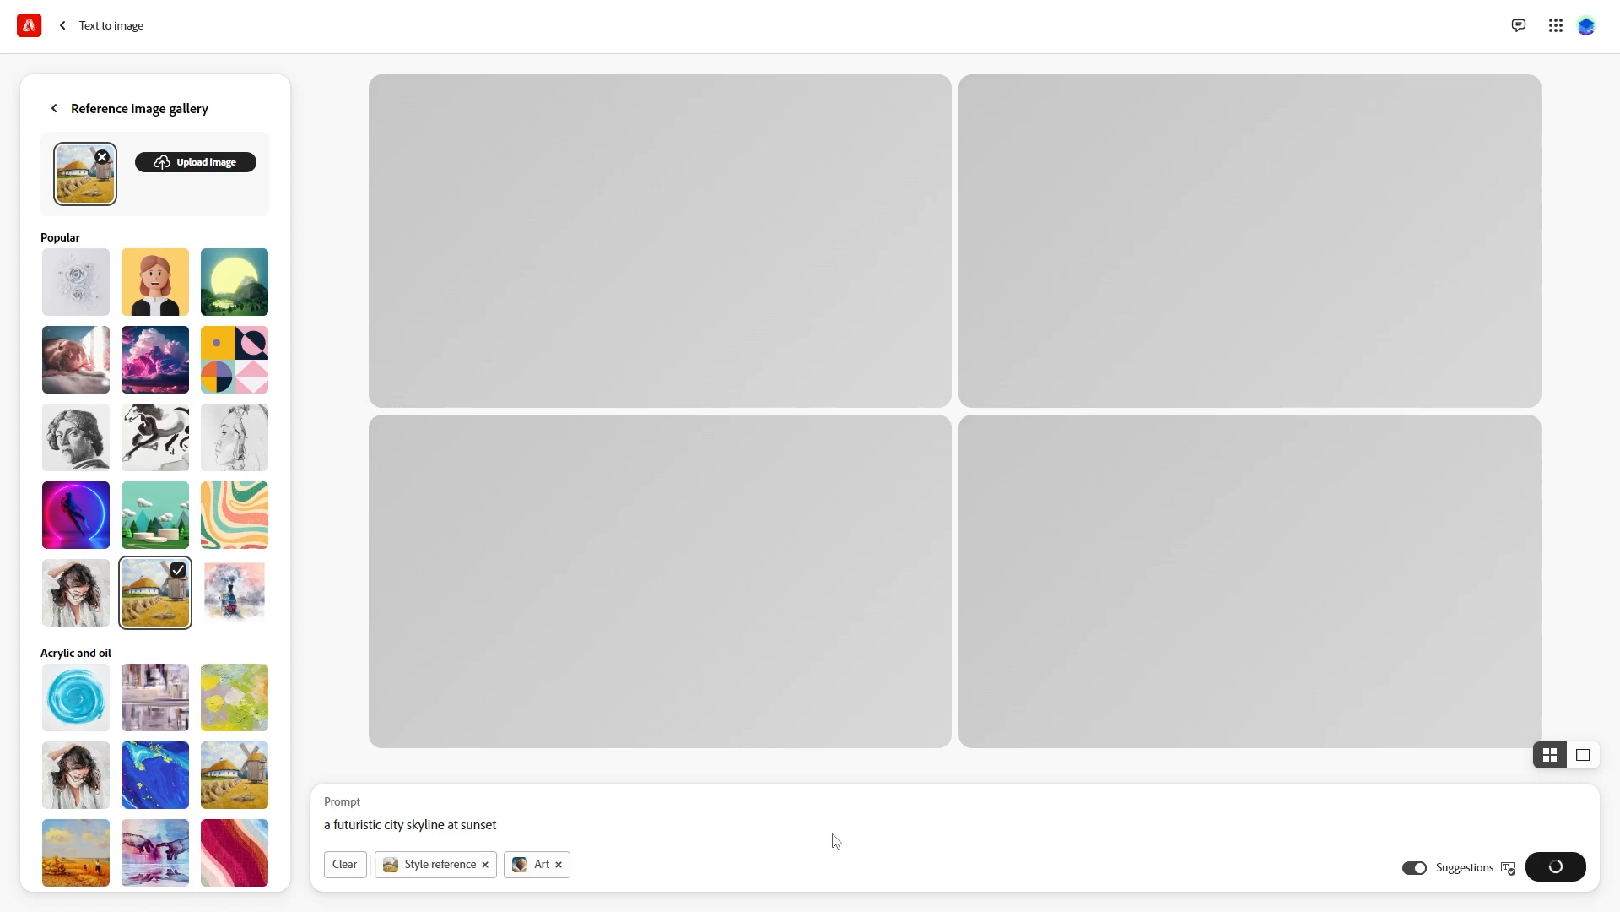
mouse_move(833, 782)
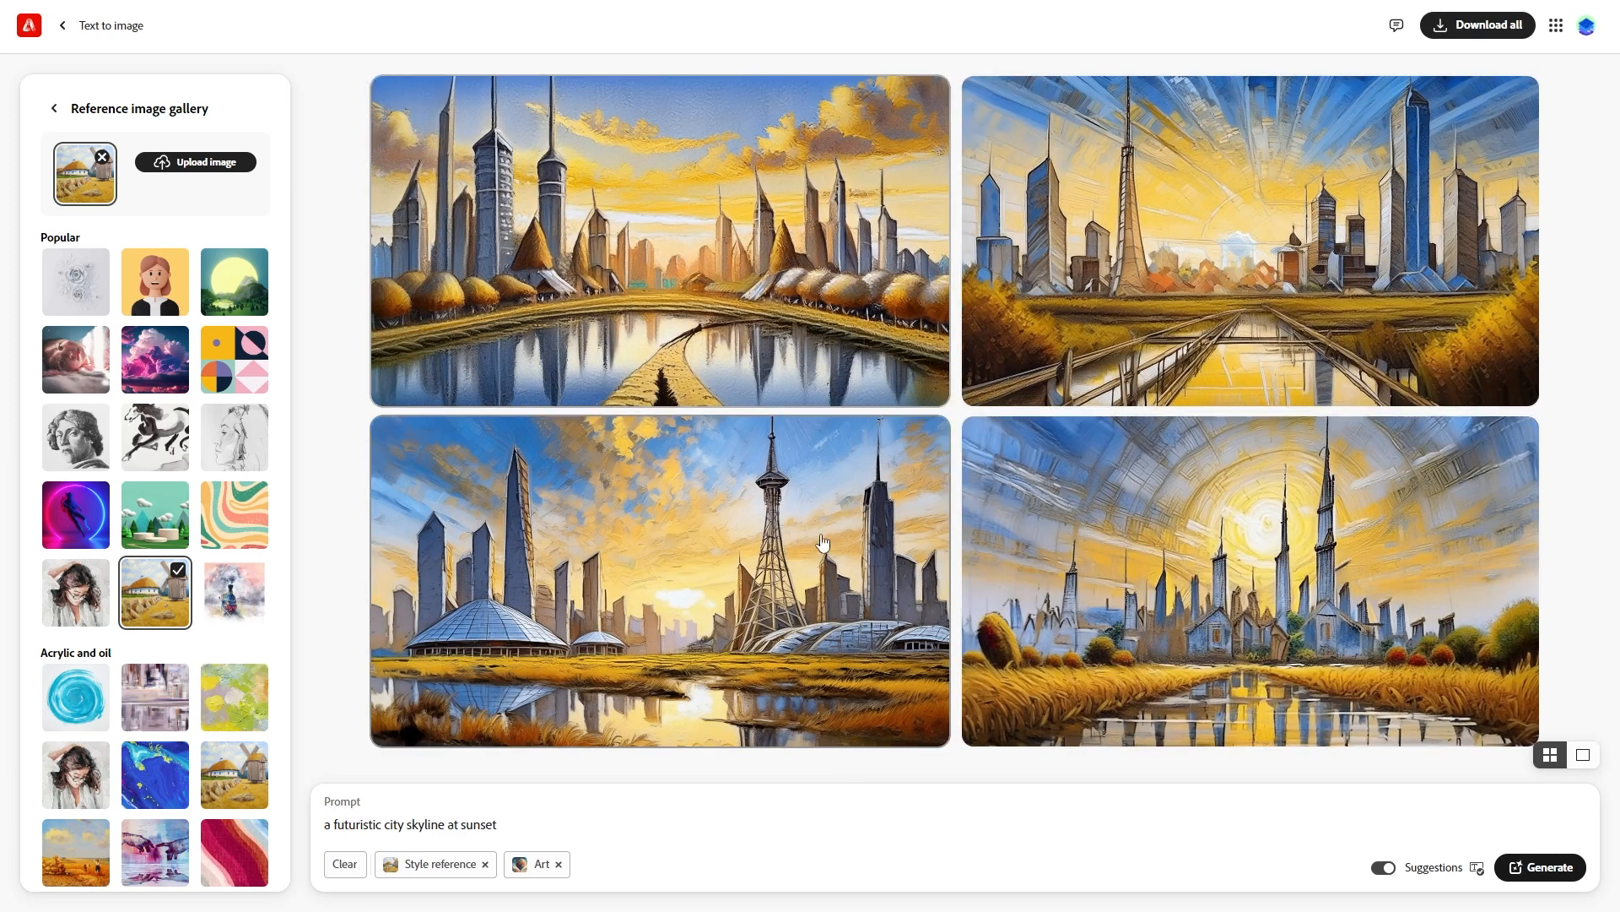
mouse_move(1021, 645)
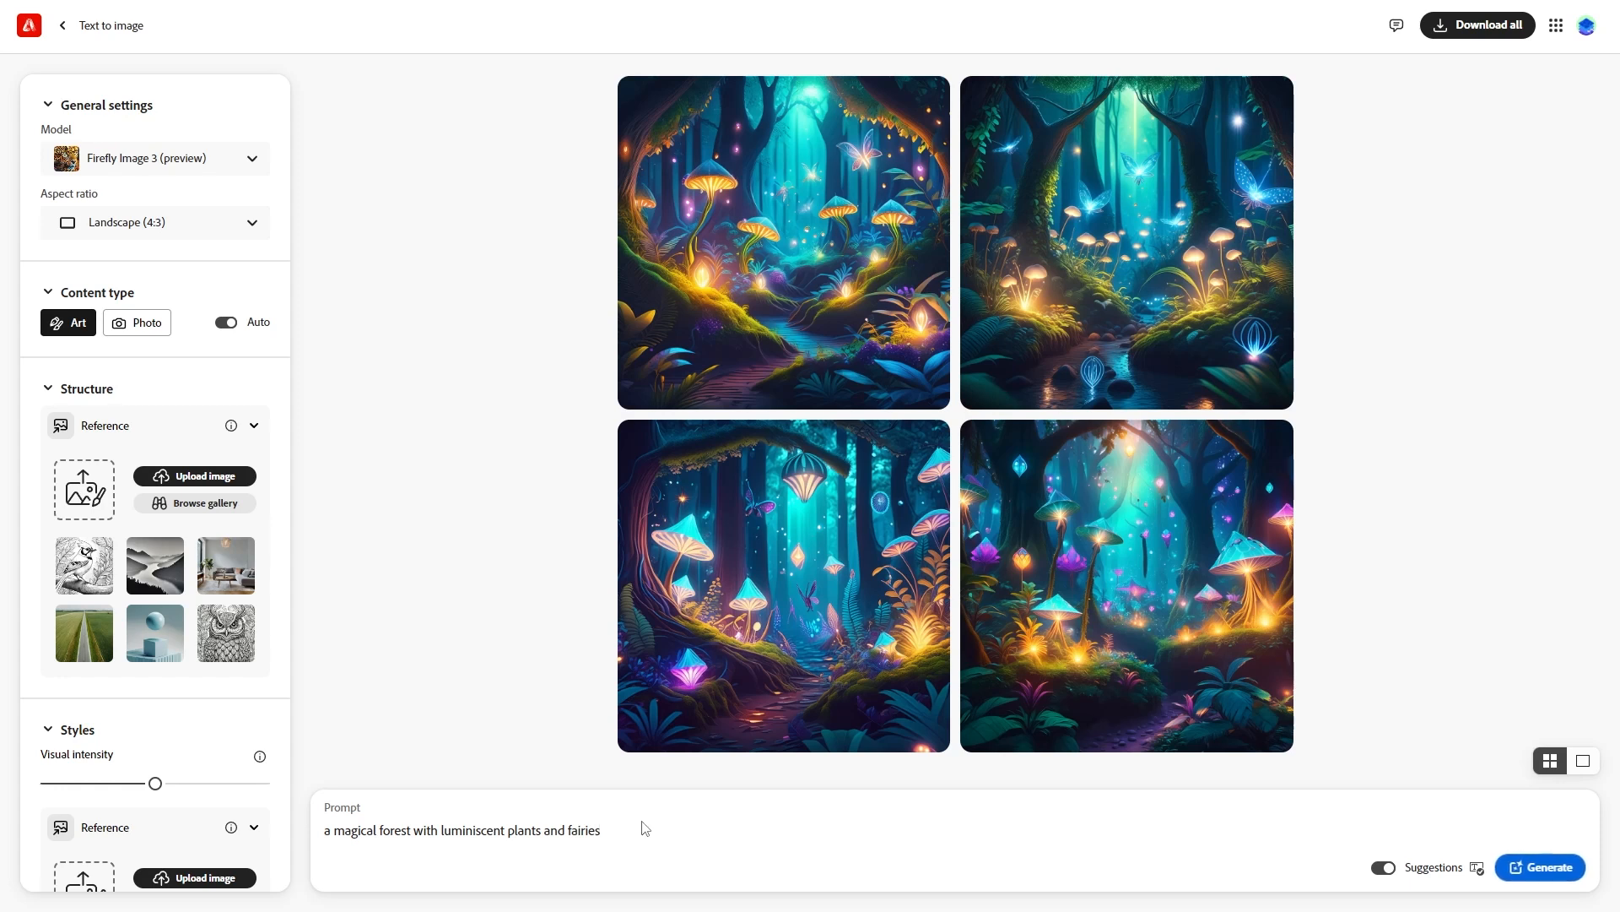
- Generate the glowing mushroom forest, then regenerate with the prompt ending 'bioluminescent fungi'
type("with glowing mushrooms")
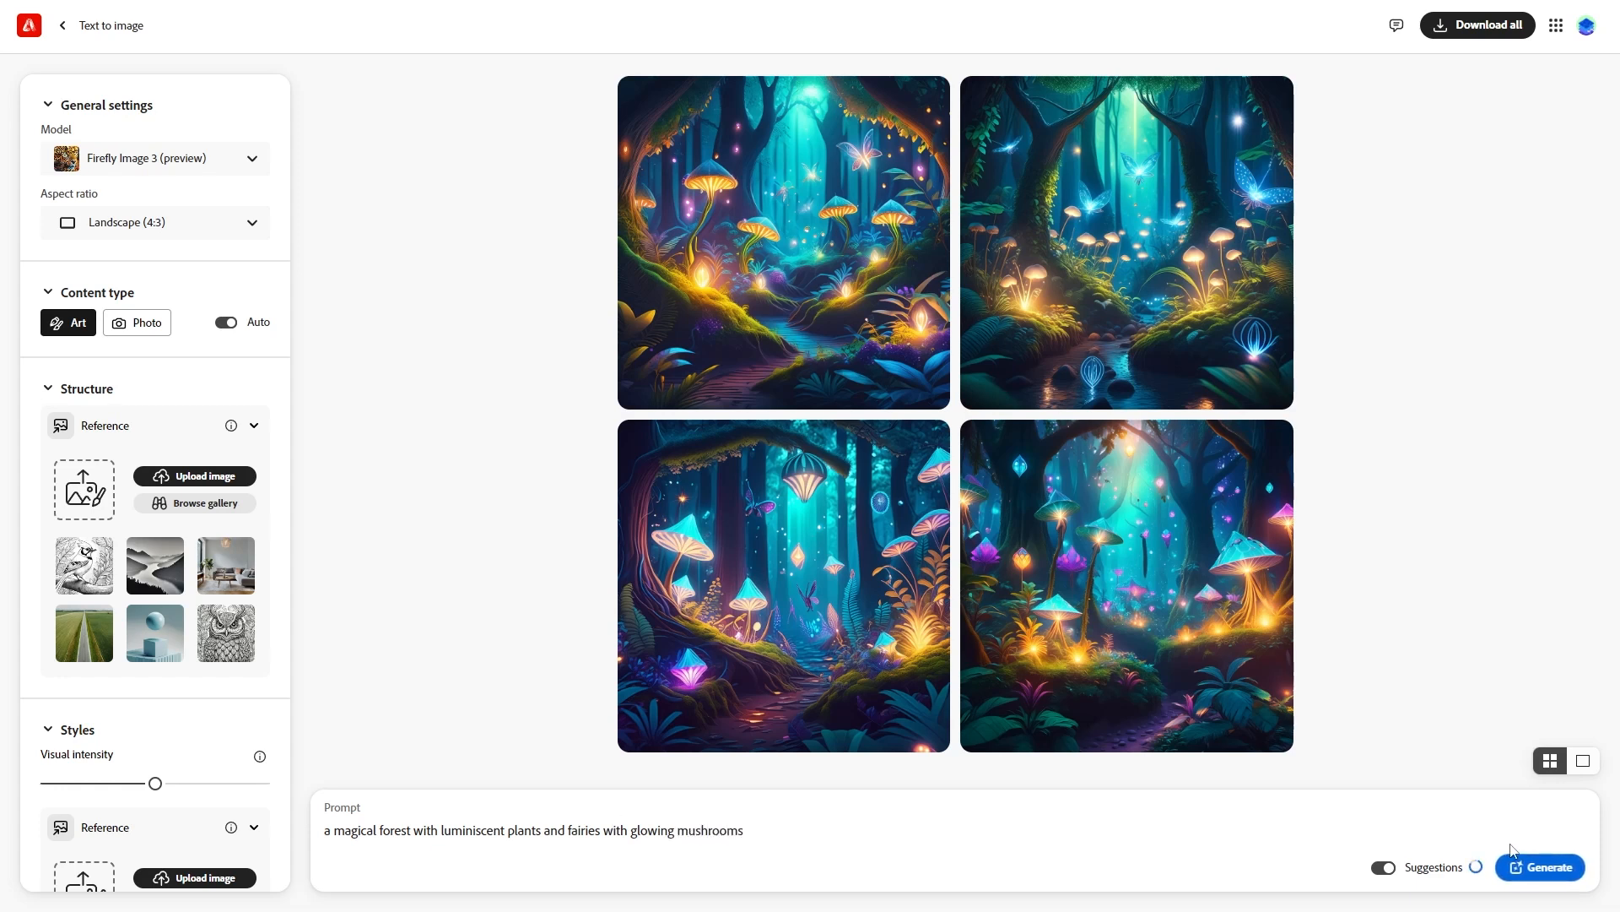
left_click(1539, 866)
type("b")
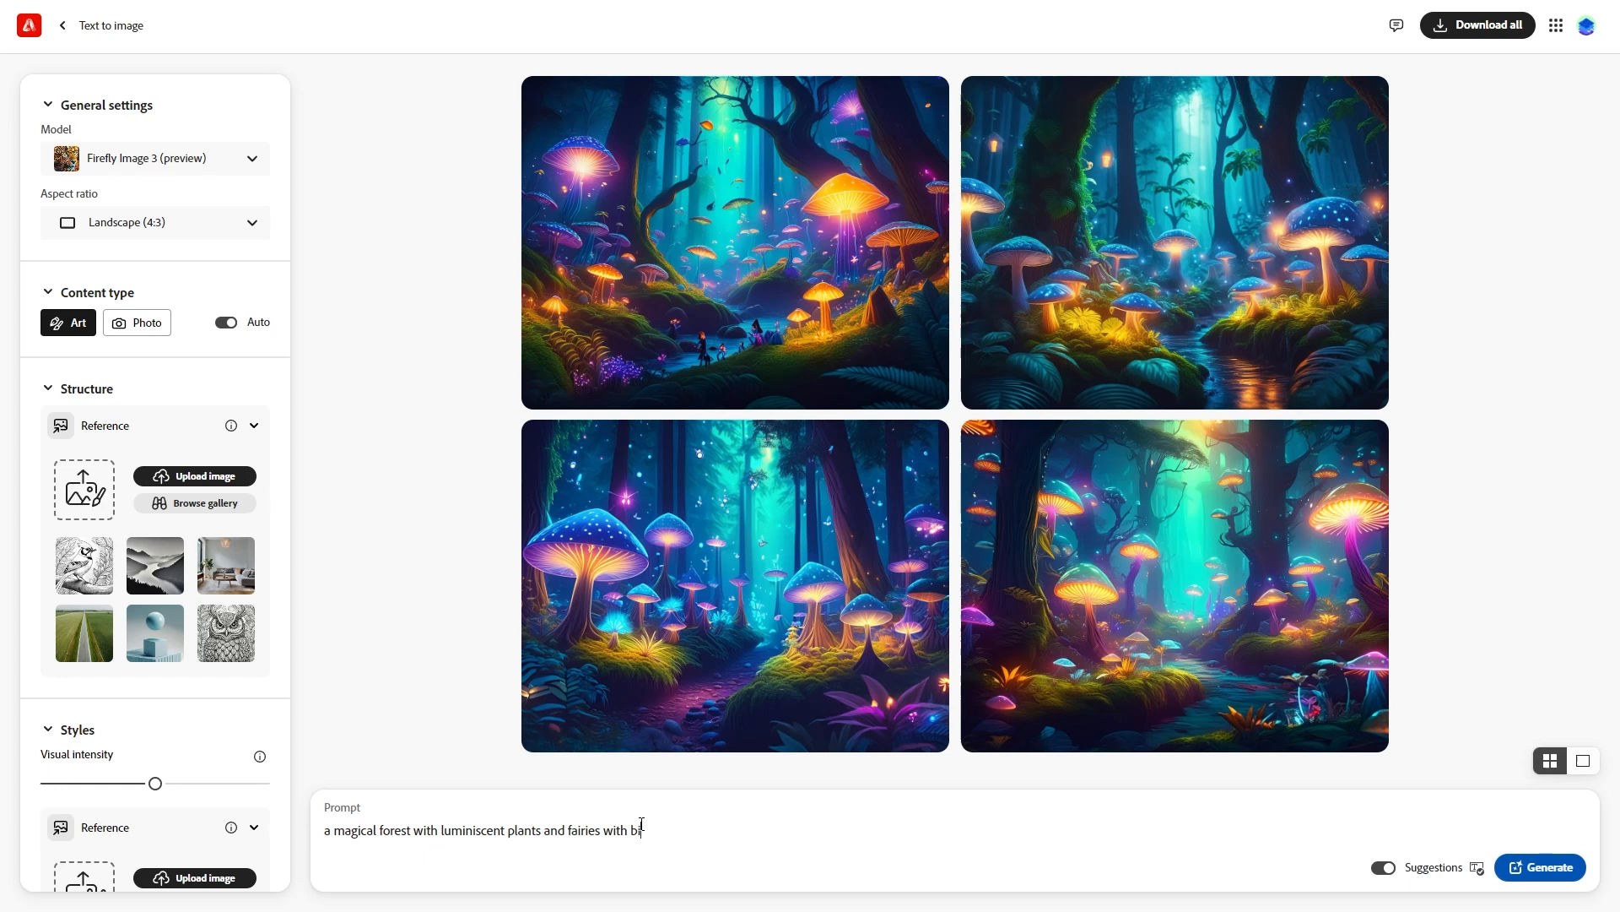
left_click(1539, 866)
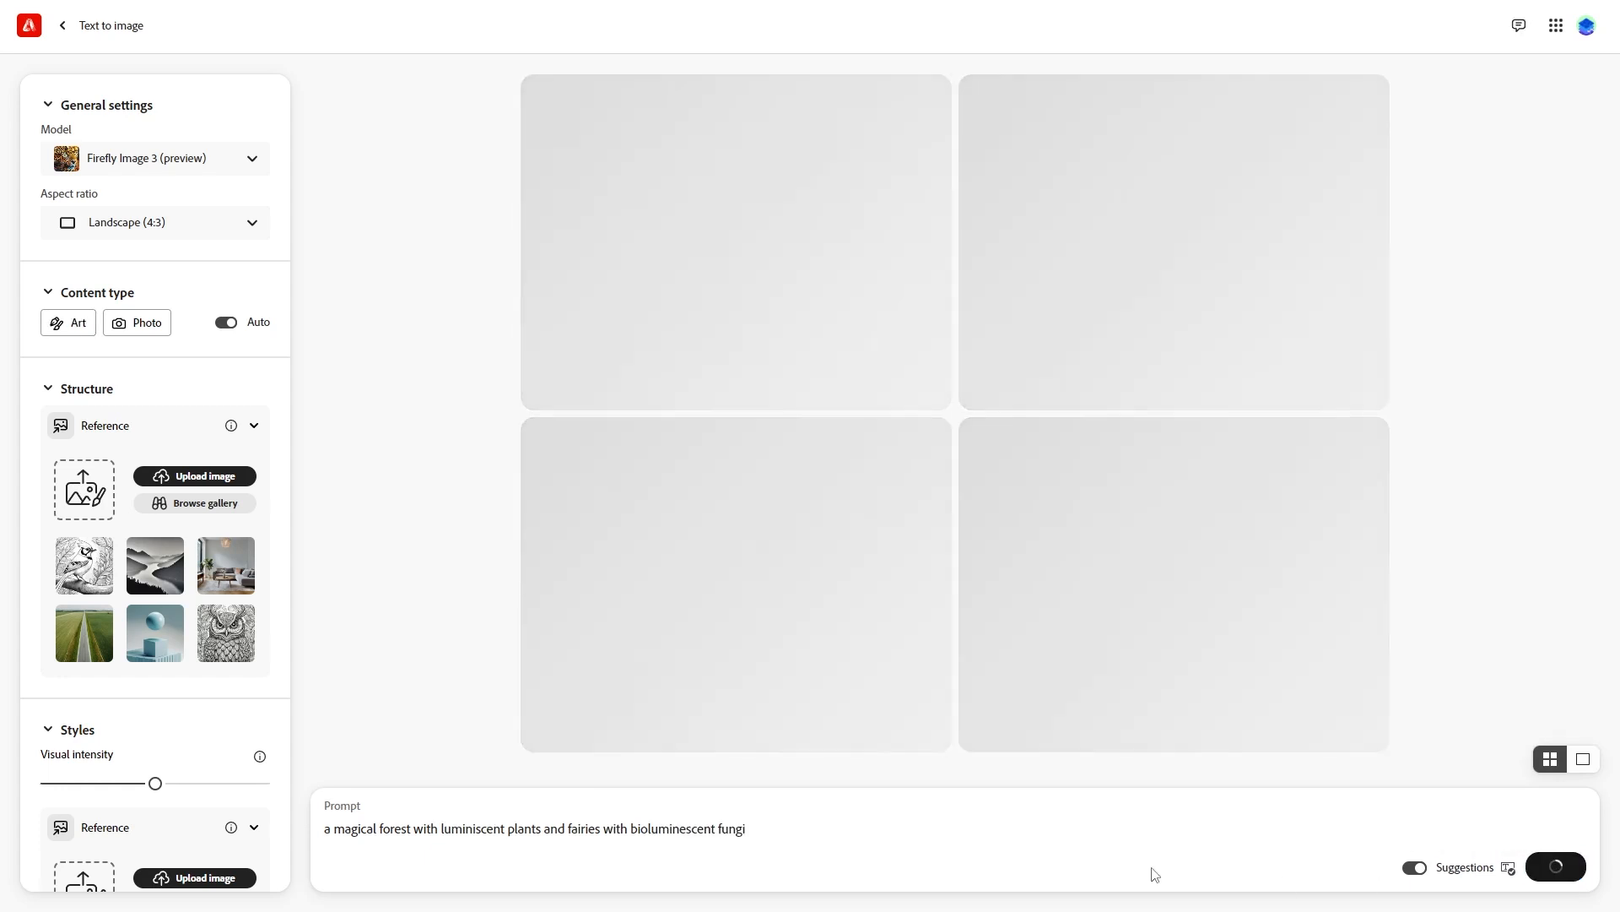
left_click(1555, 866)
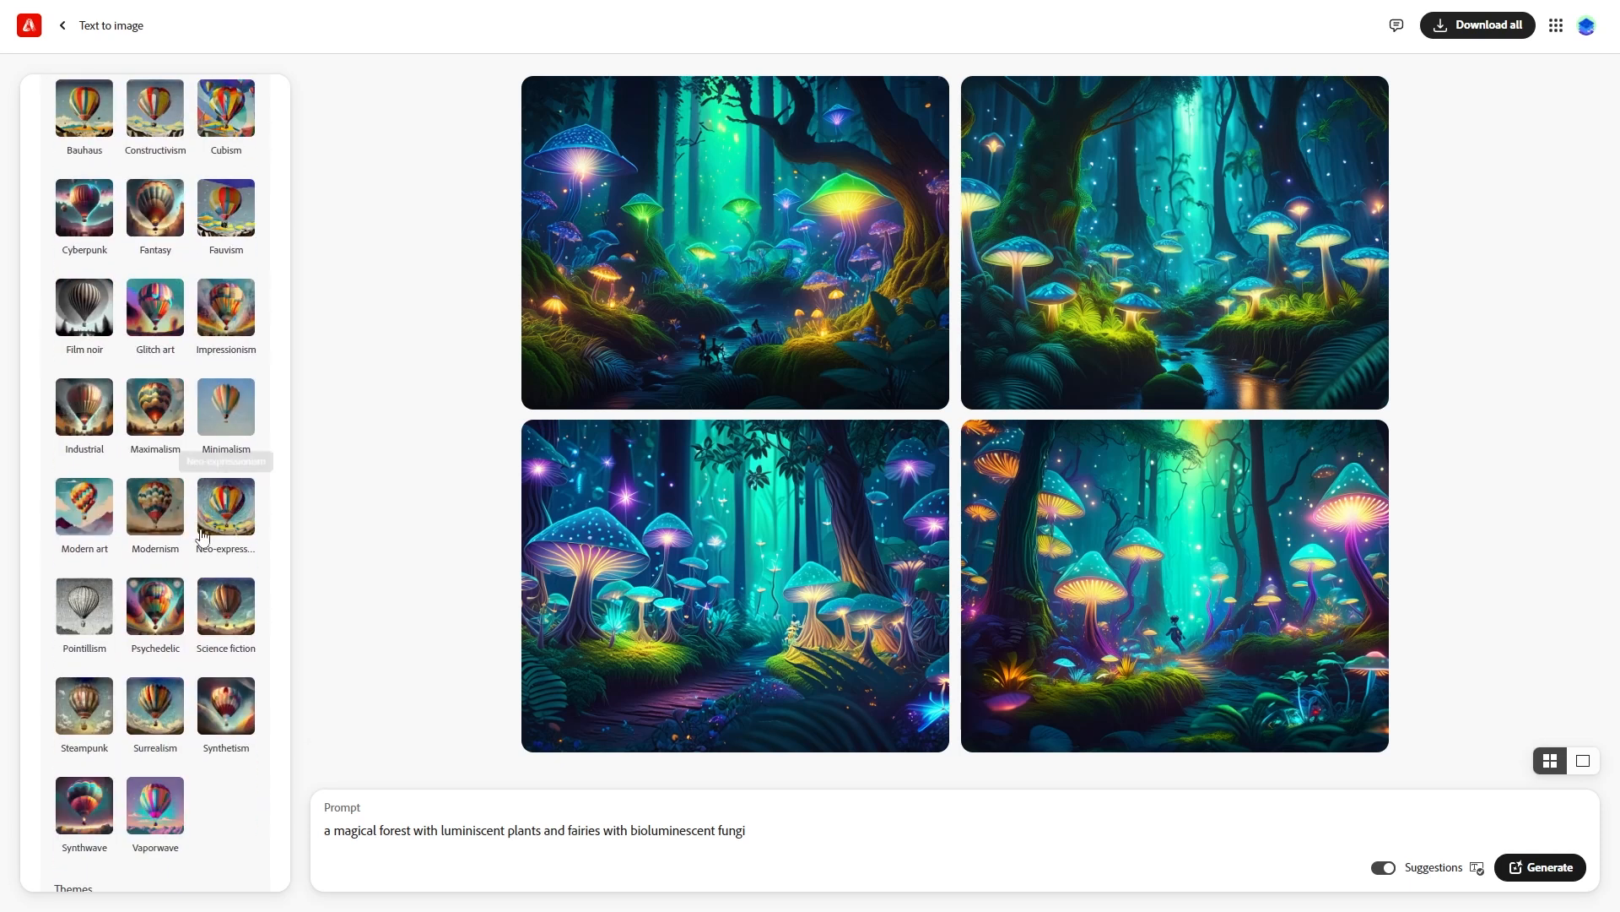
- Apply the Synthwave effect, add Cyberpunk, then remove Synthwave from the fungi forest
left_click(83, 806)
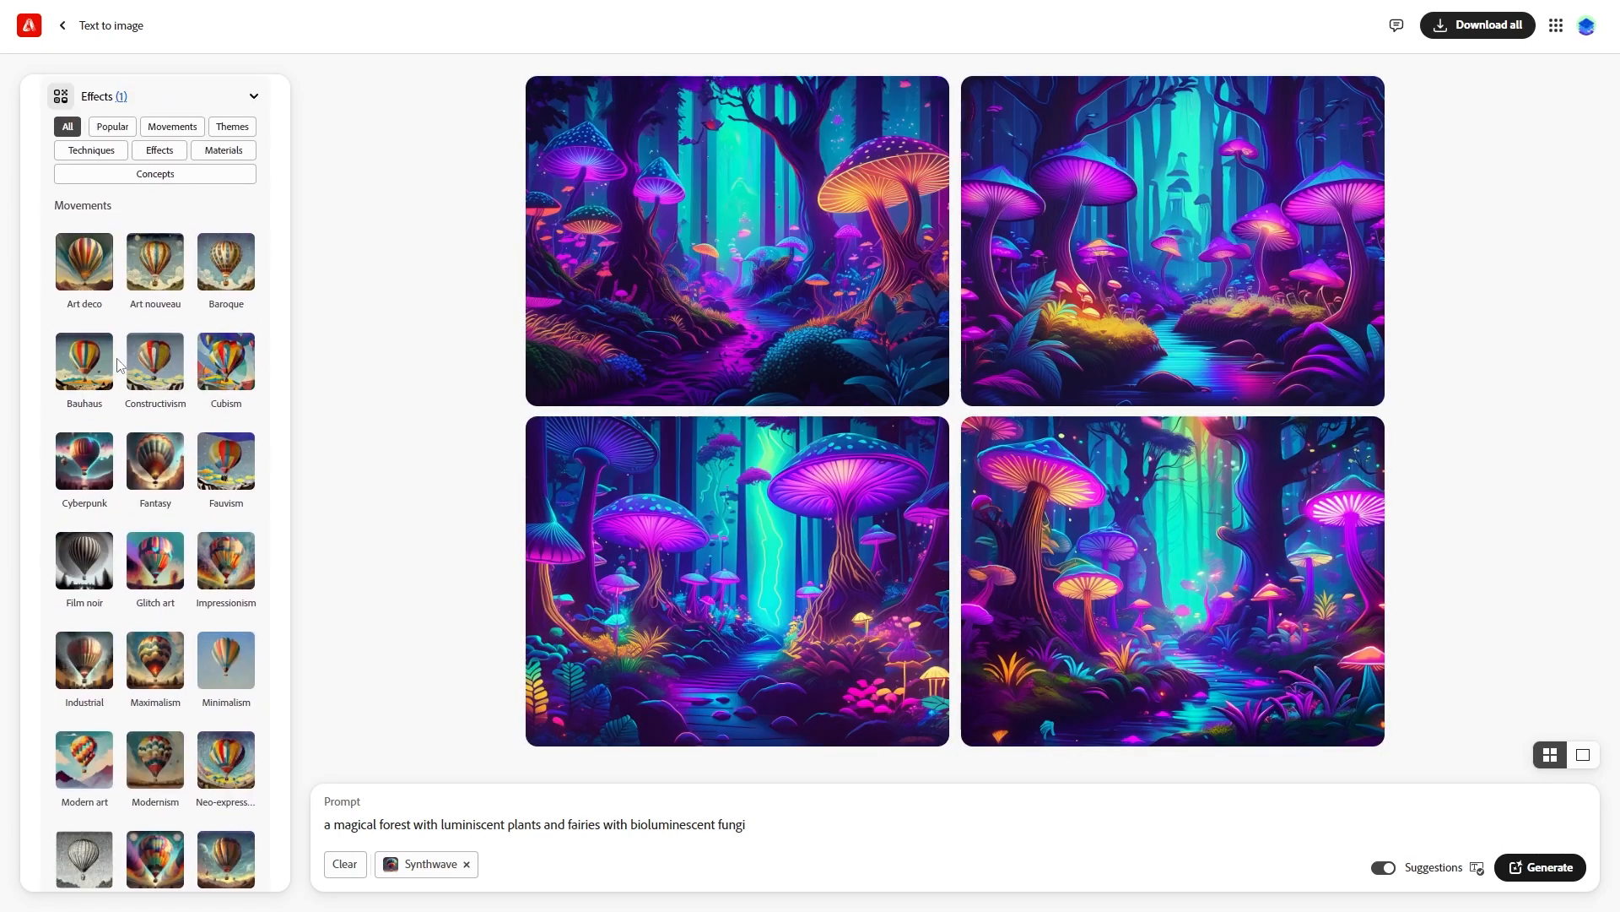
left_click(84, 460)
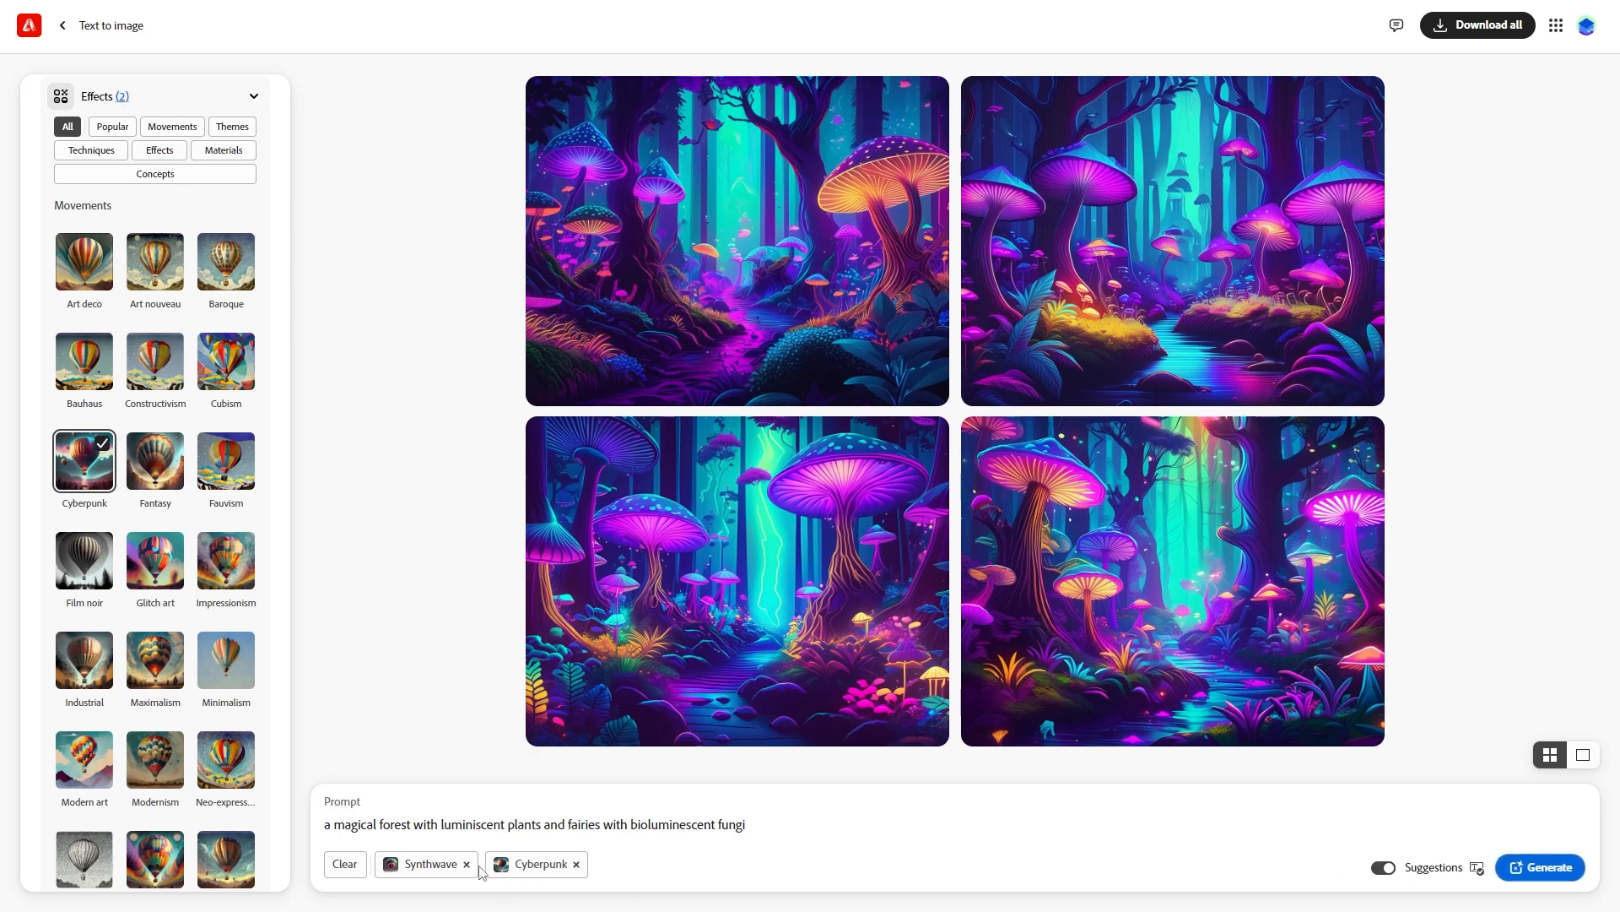
left_click(466, 864)
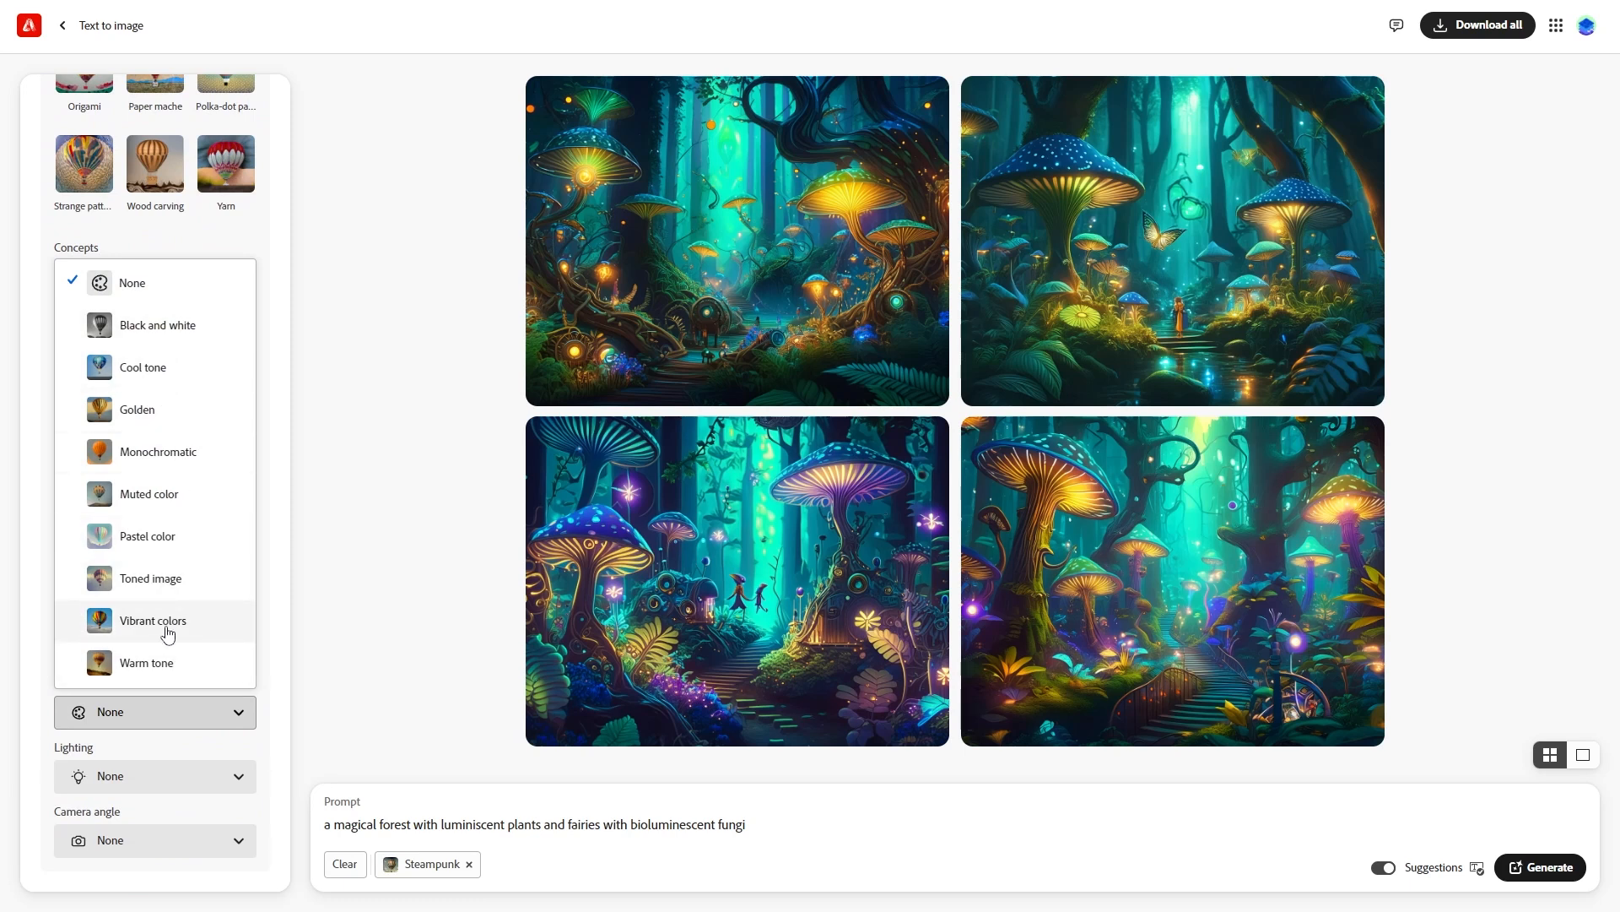
- Regenerate the forest with Warm tone instead of Steampunk, then with Golden hour lighting
left_click(147, 662)
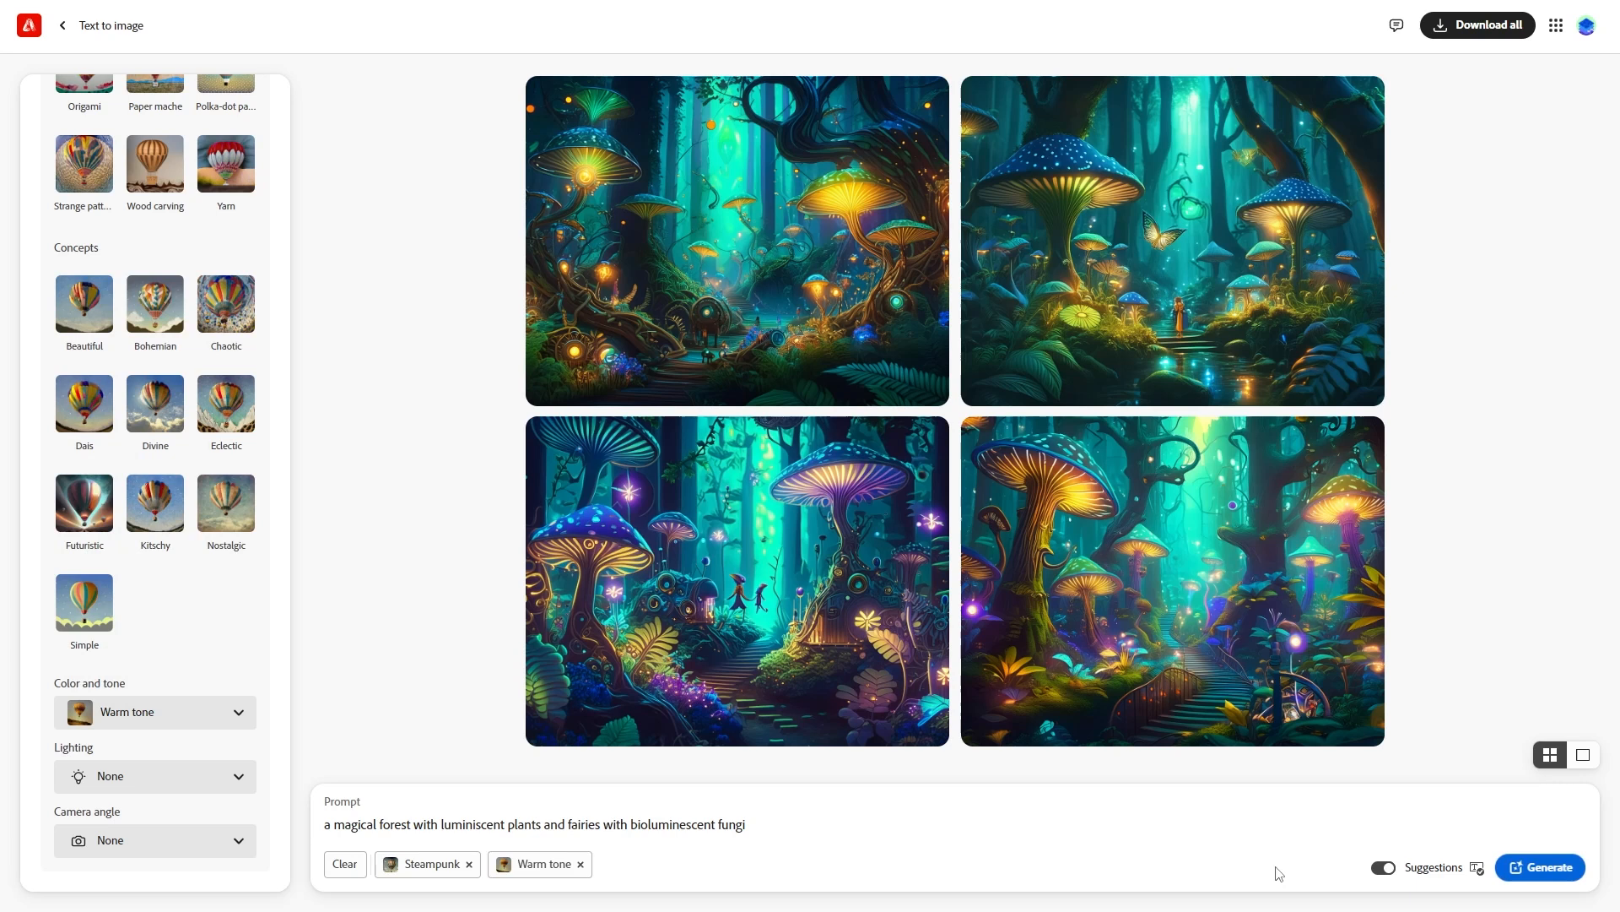
left_click(470, 863)
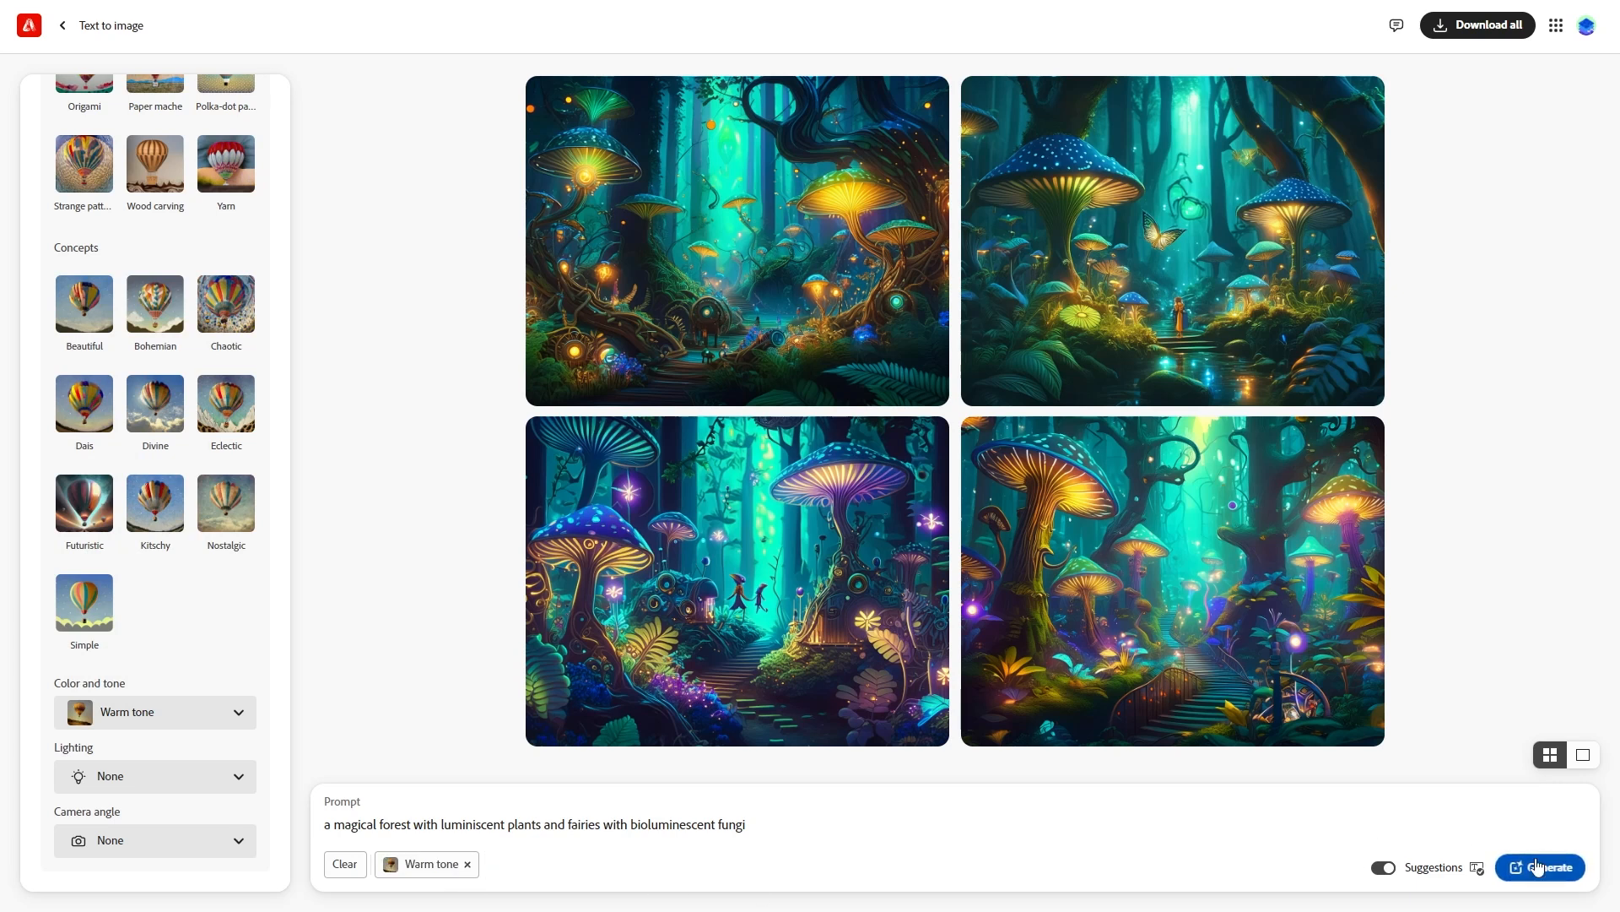
left_click(1539, 866)
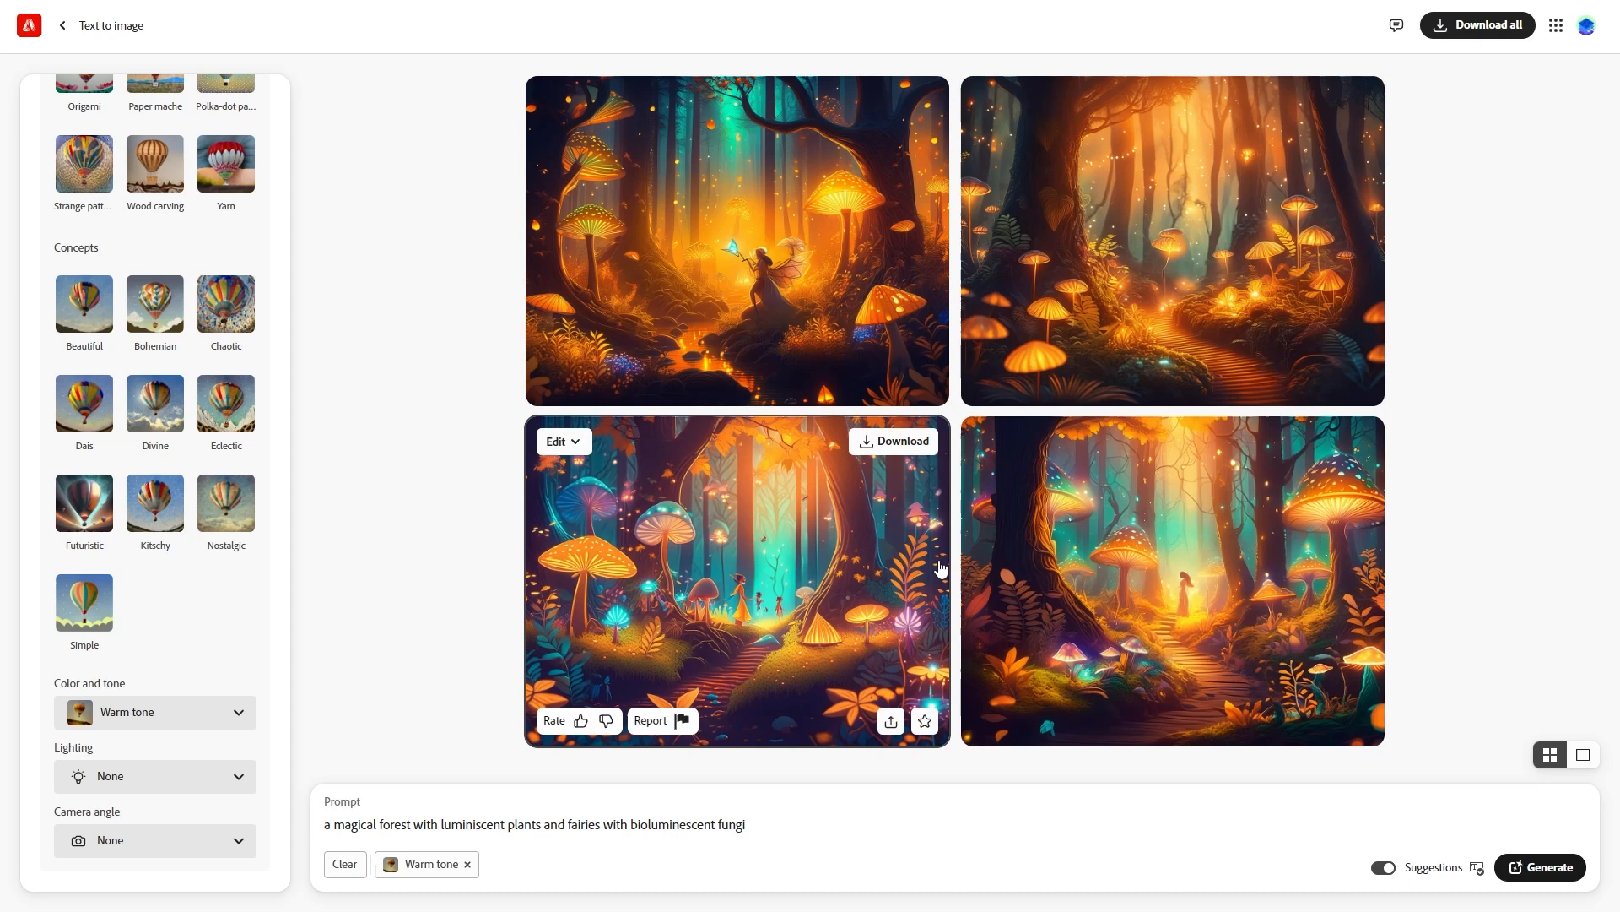
left_click(154, 776)
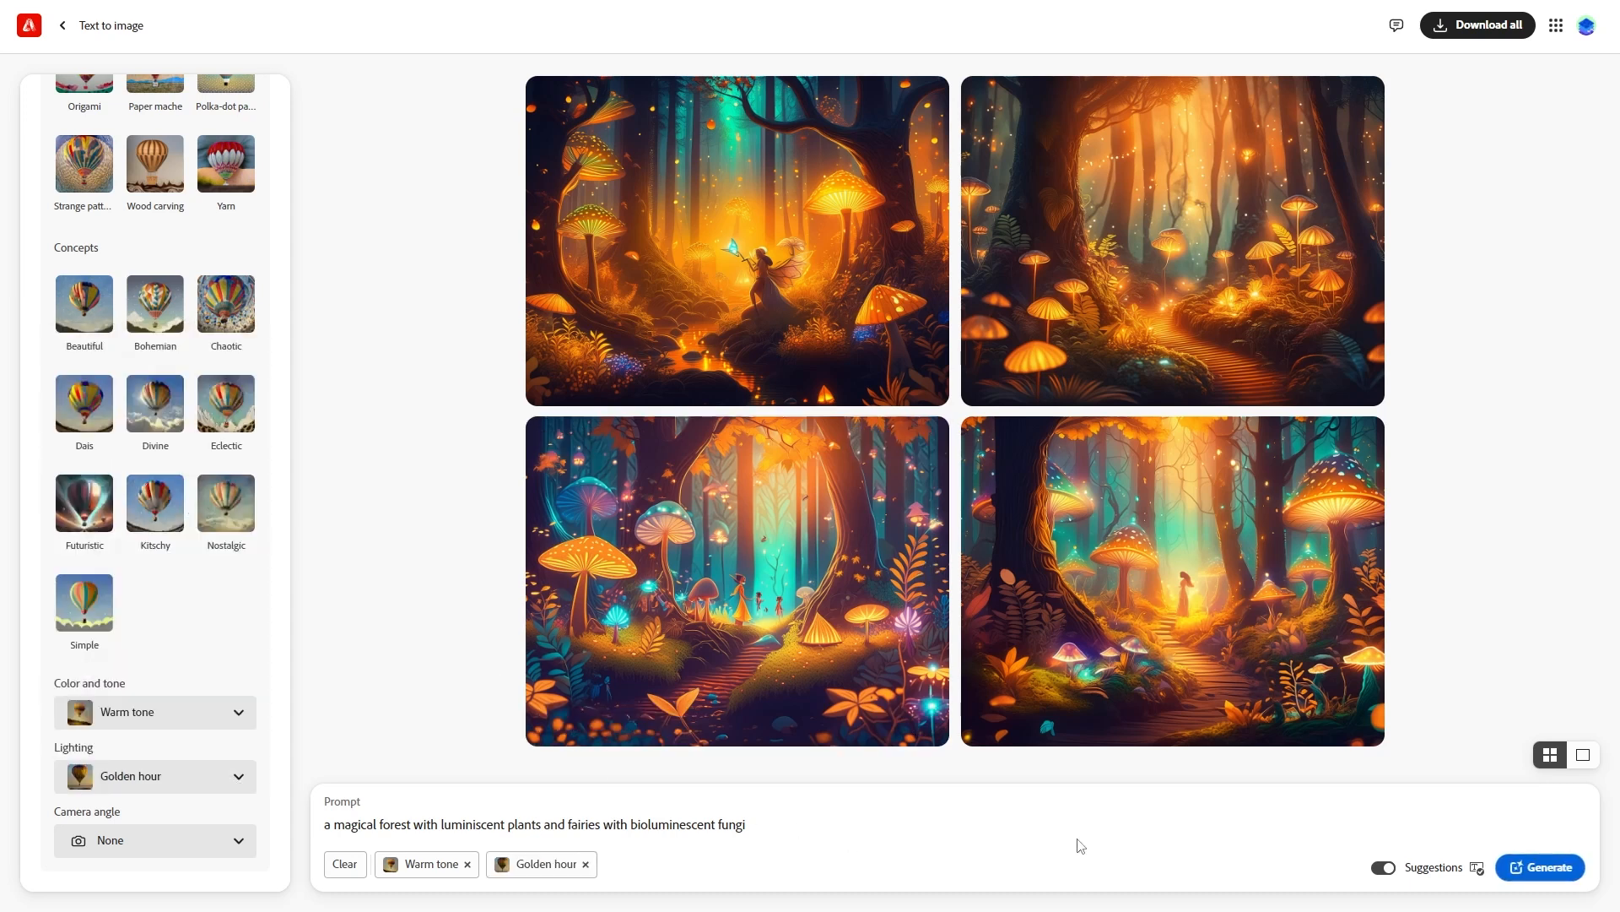
left_click(1539, 867)
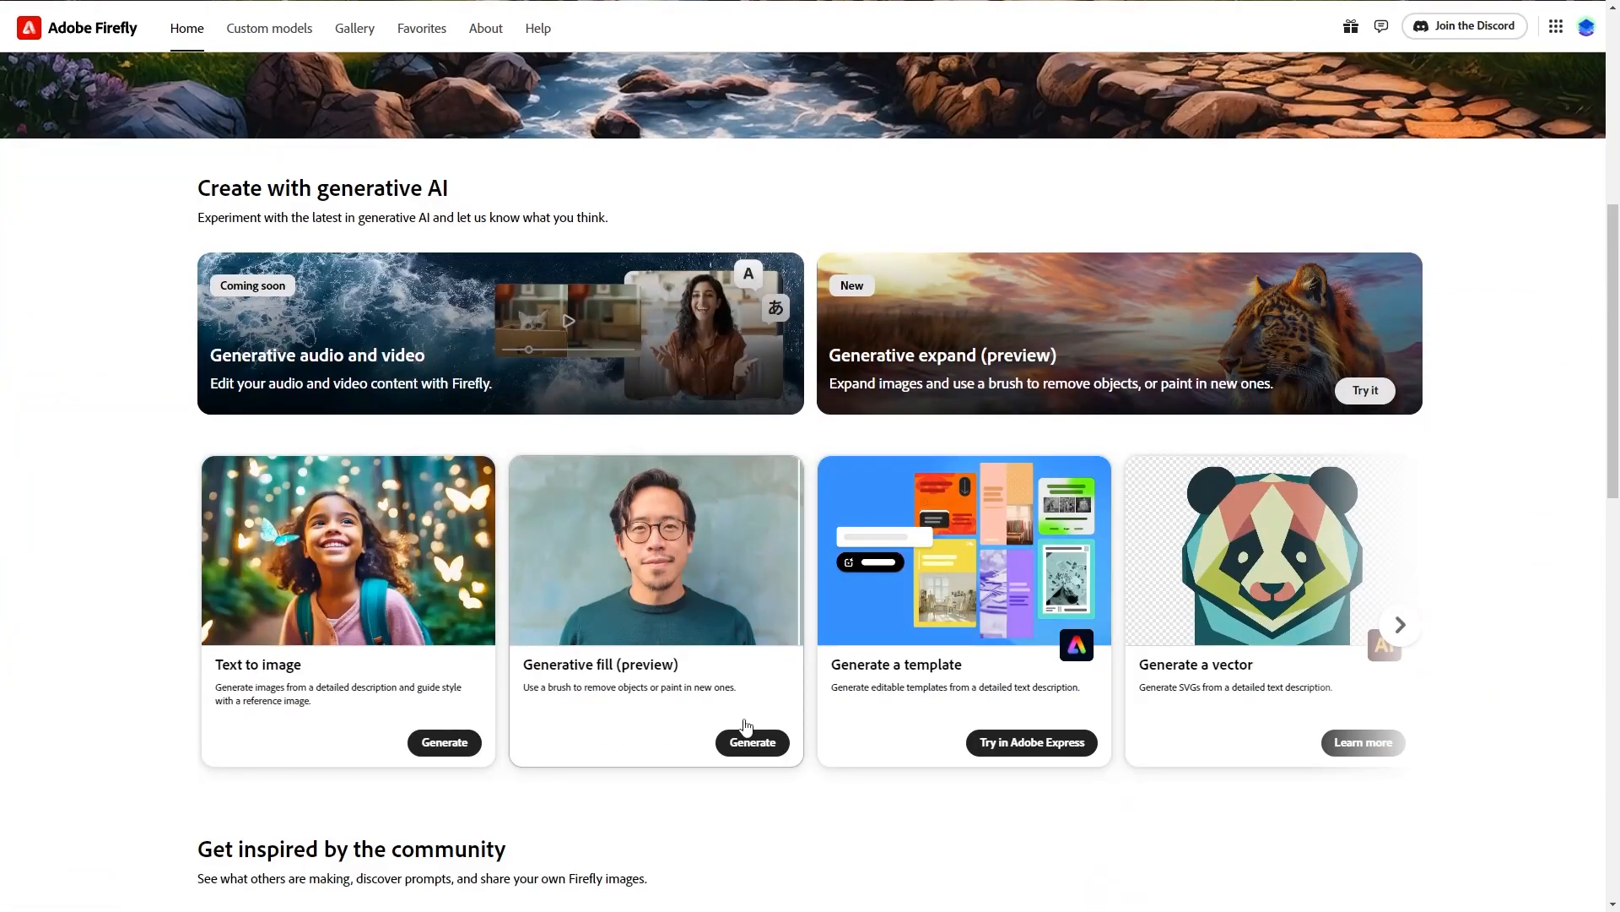
- Use Generative fill on the sample beach sunset photo to add a 'sailboat' in the painted water
left_click(751, 742)
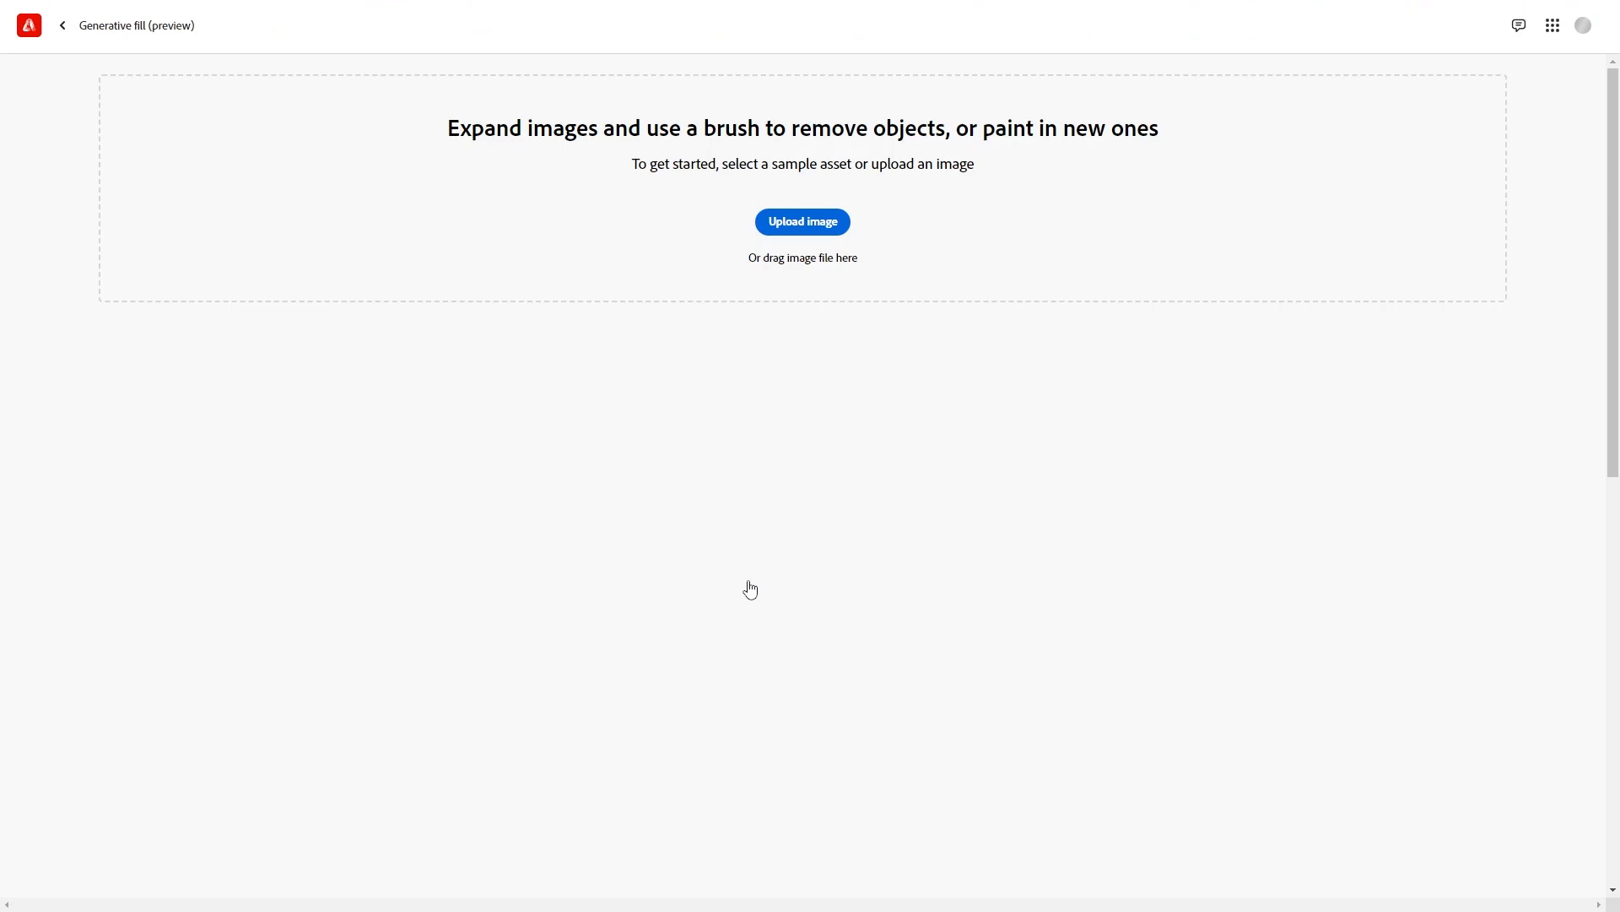
left_click(802, 221)
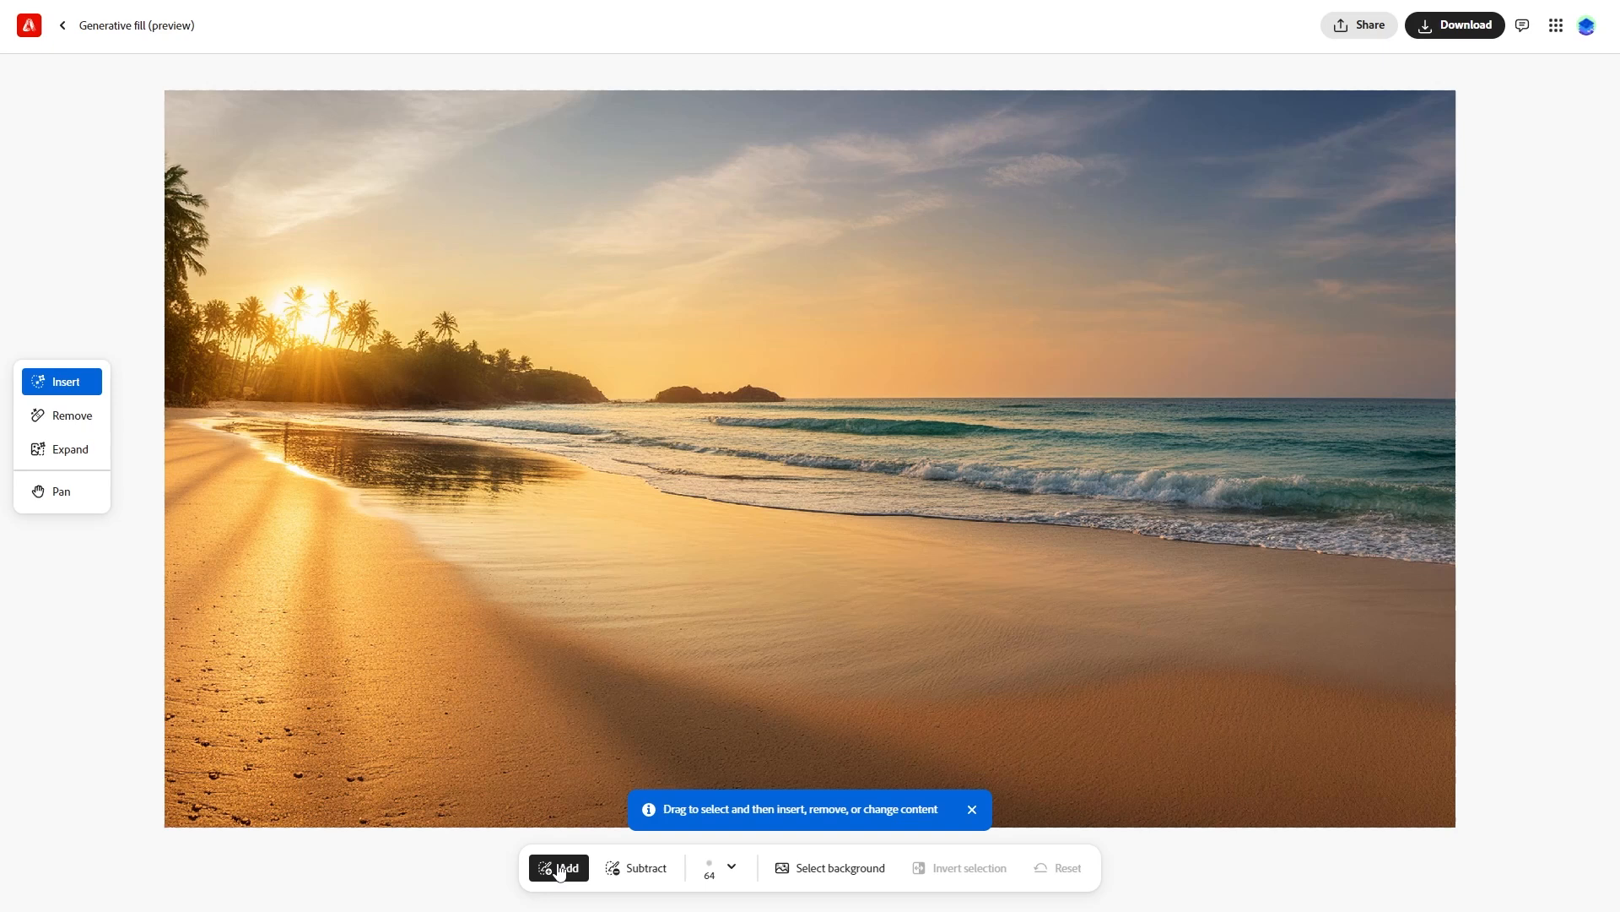
mouse_move(967, 364)
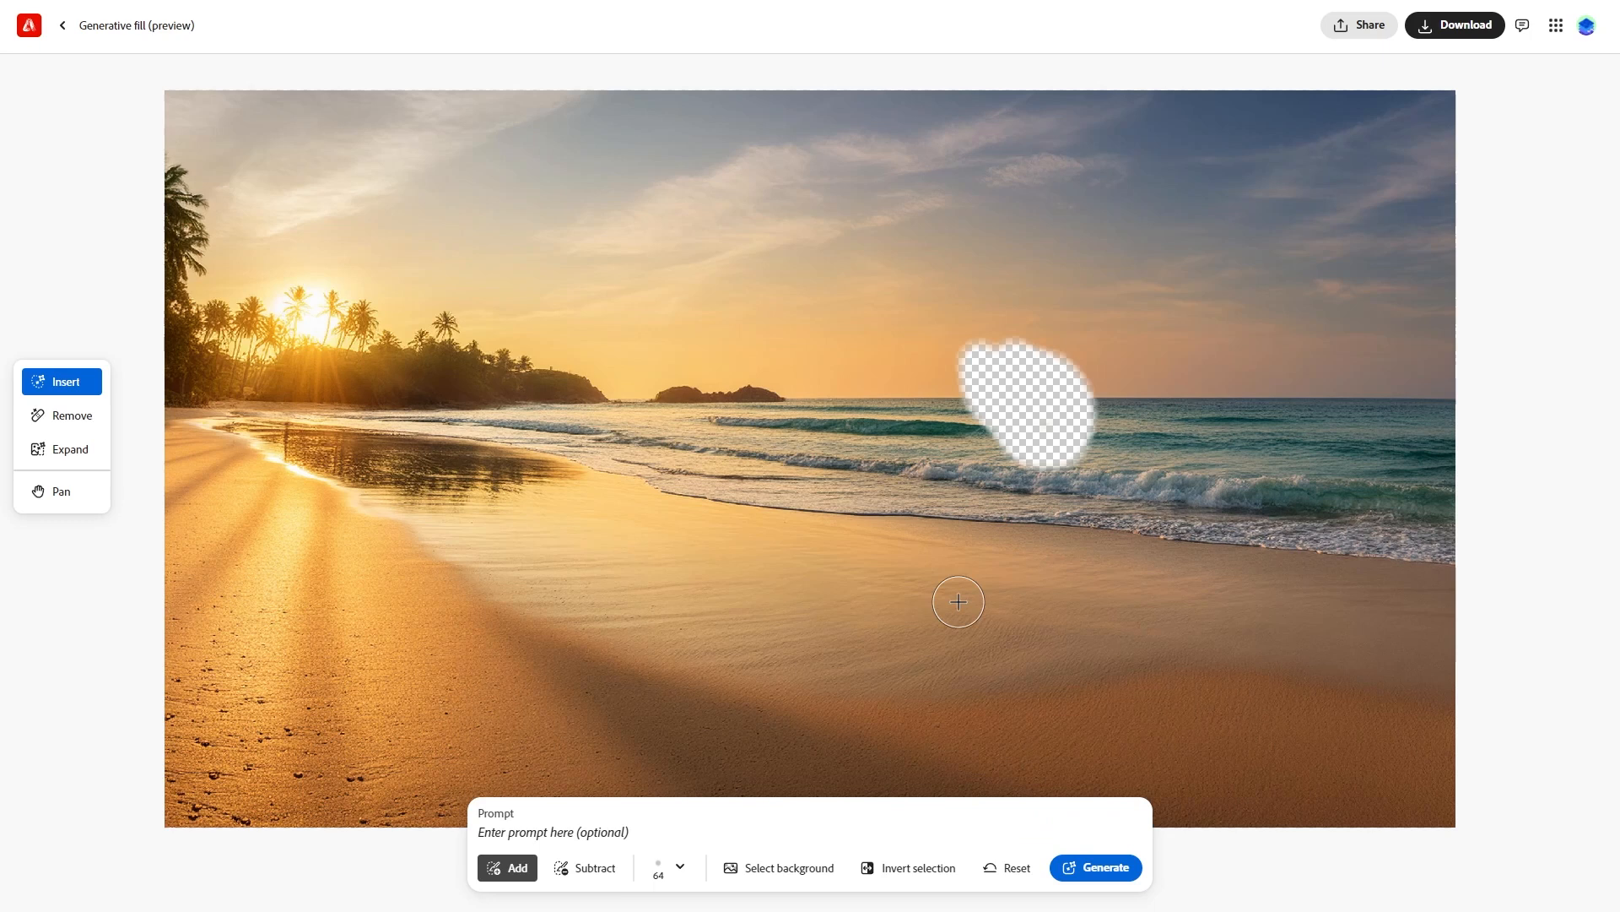
left_click(553, 832)
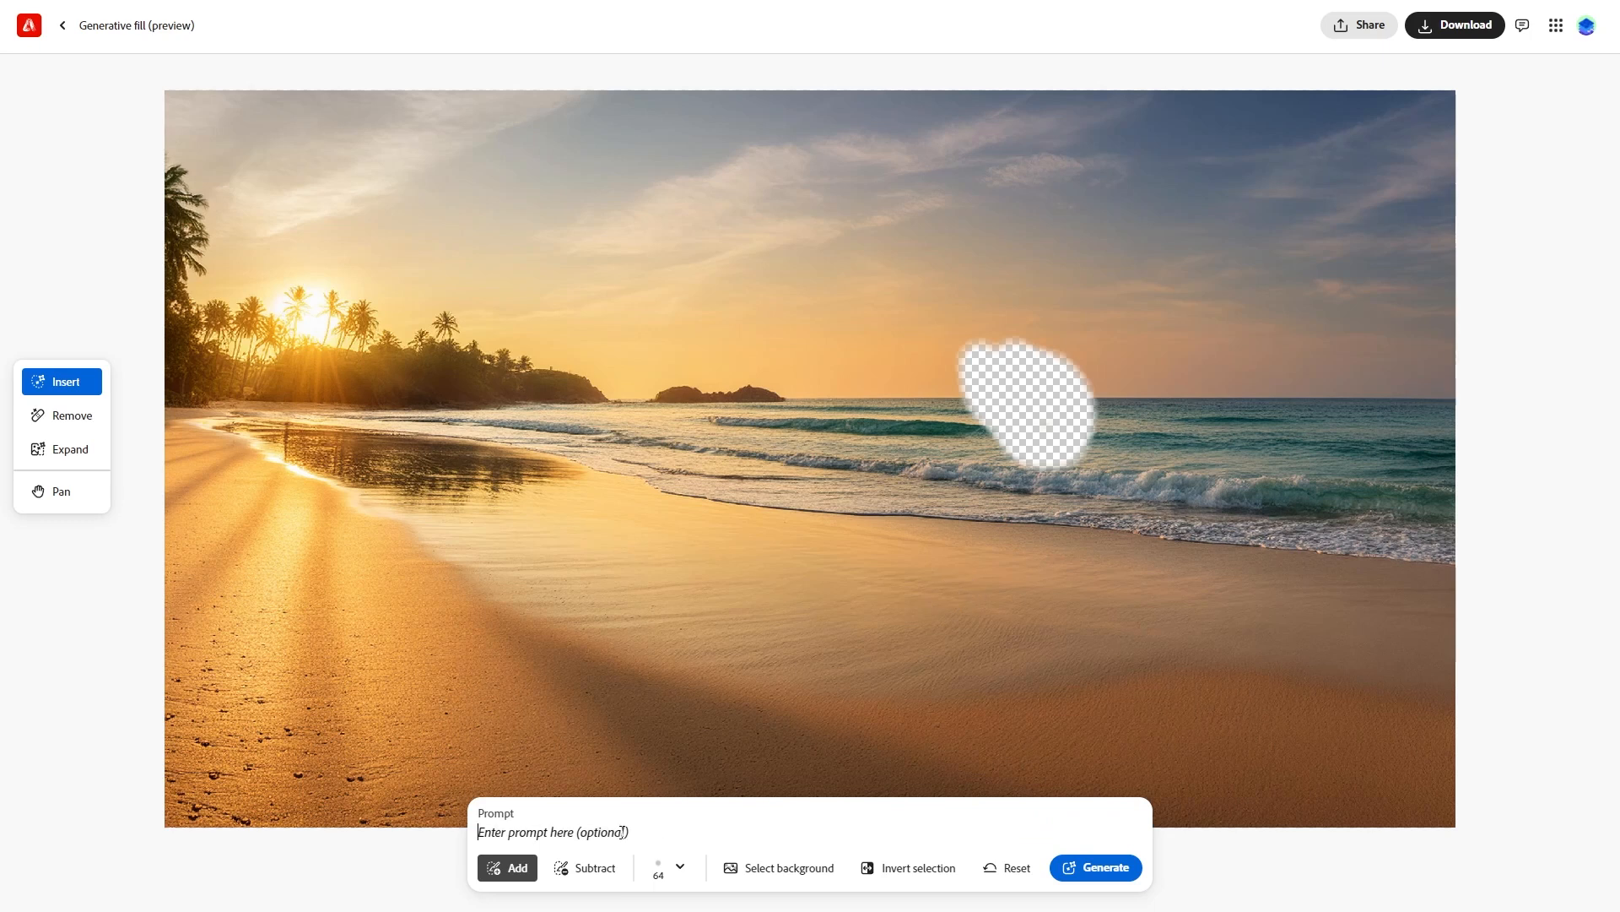
type("sailboat")
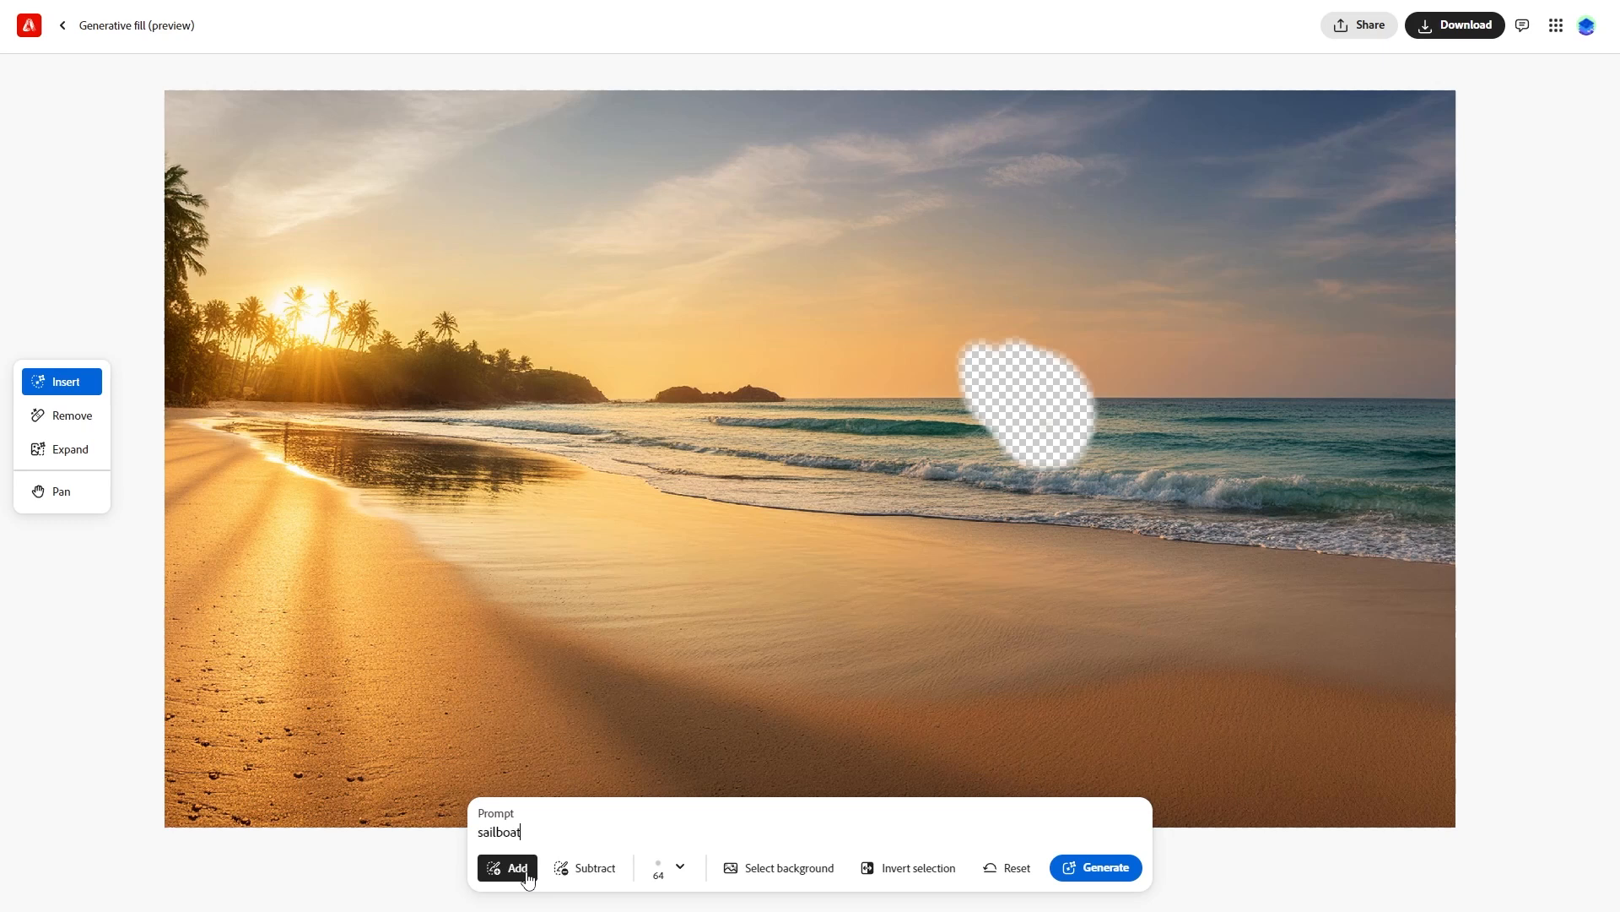
left_click(1094, 867)
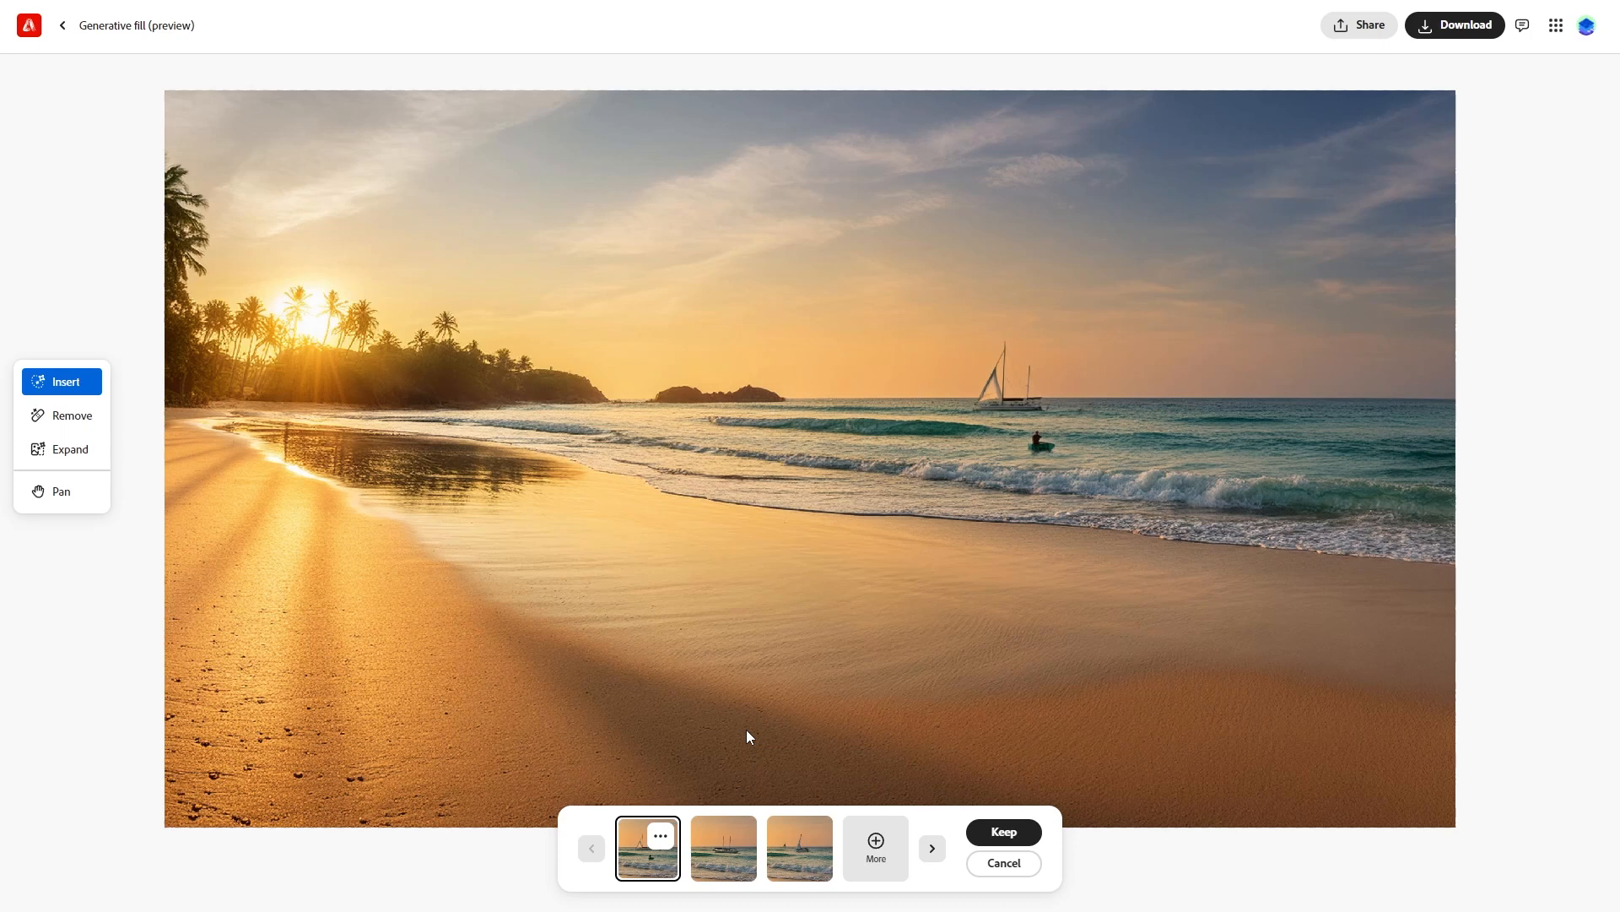
mouse_move(763, 886)
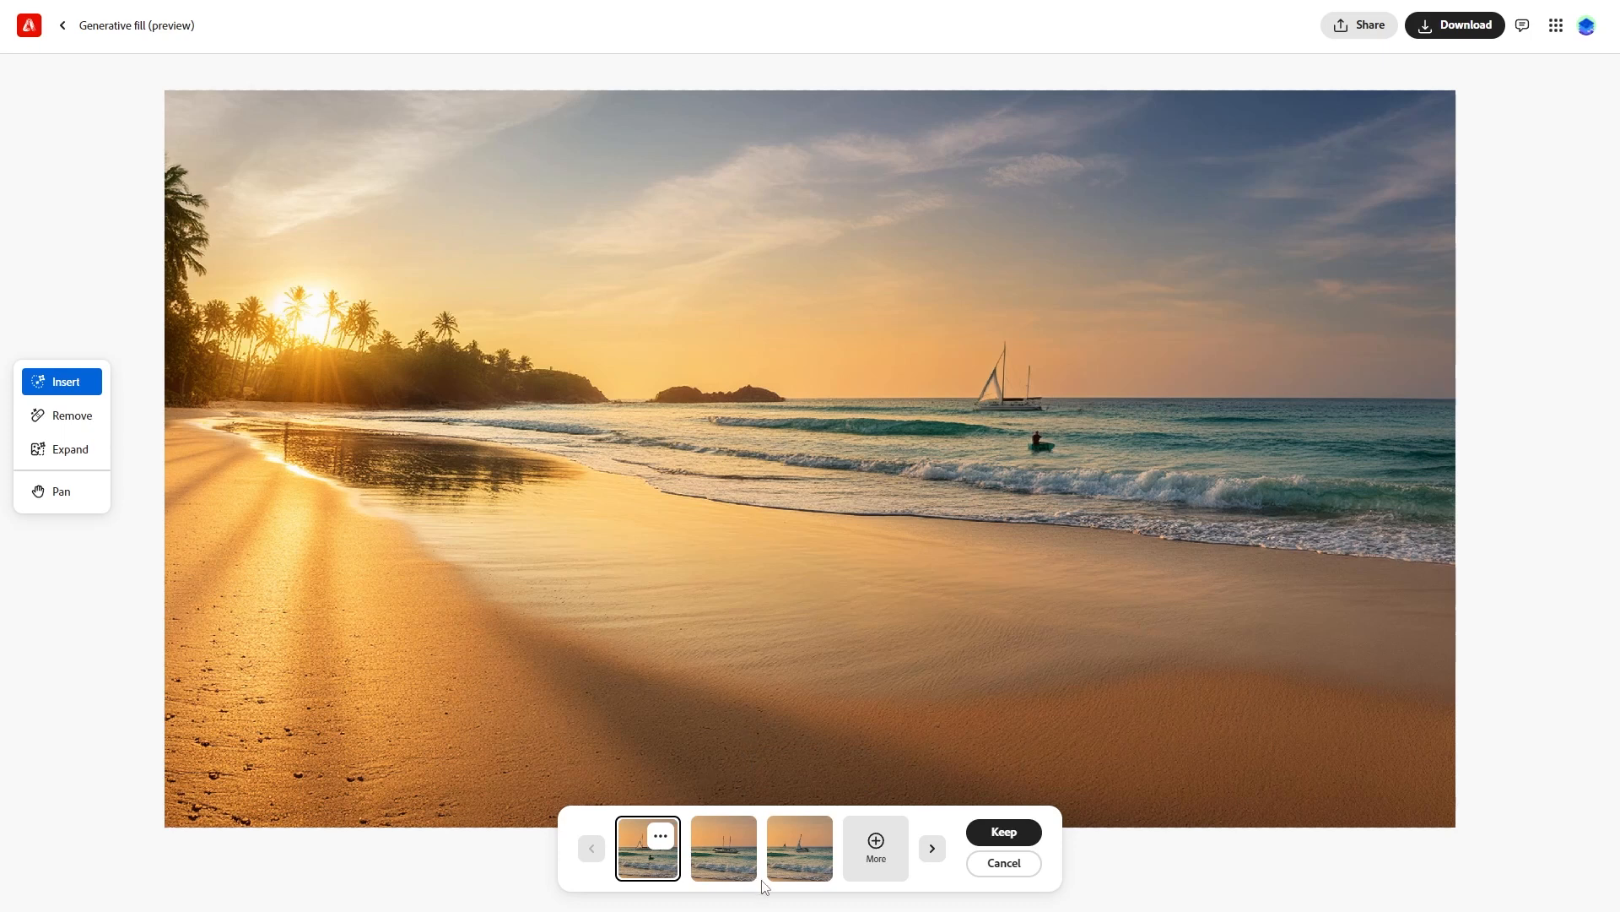
left_click(798, 848)
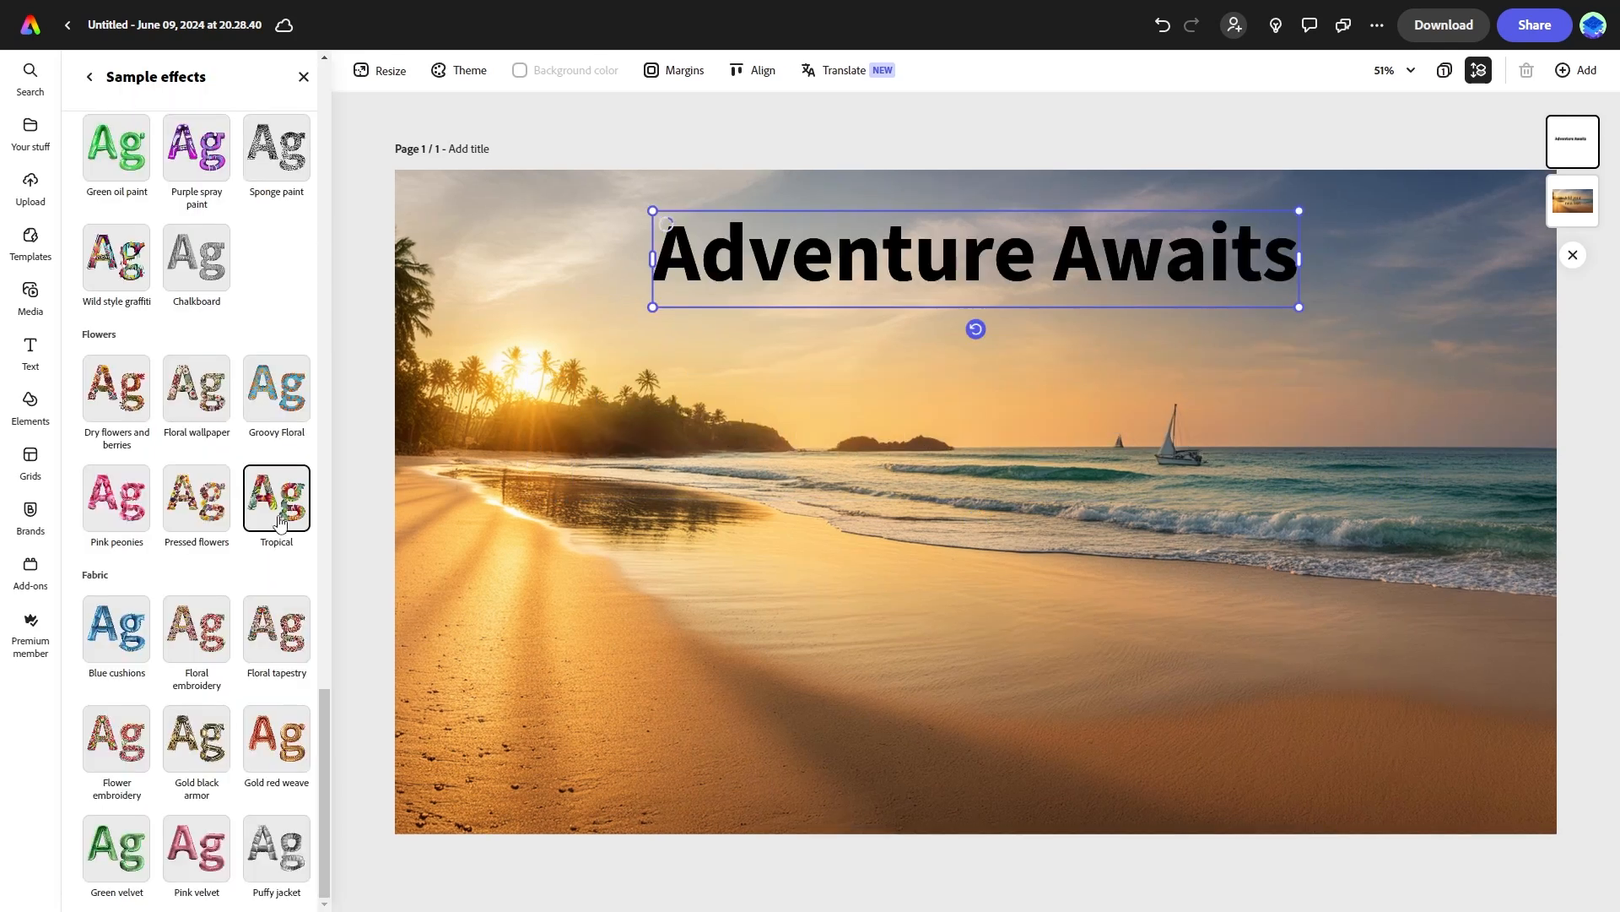
- Try Tropical, Sand, 3D rainbow paint and Lens Flare text effects on the Adventure Awaits headline
left_click(276, 499)
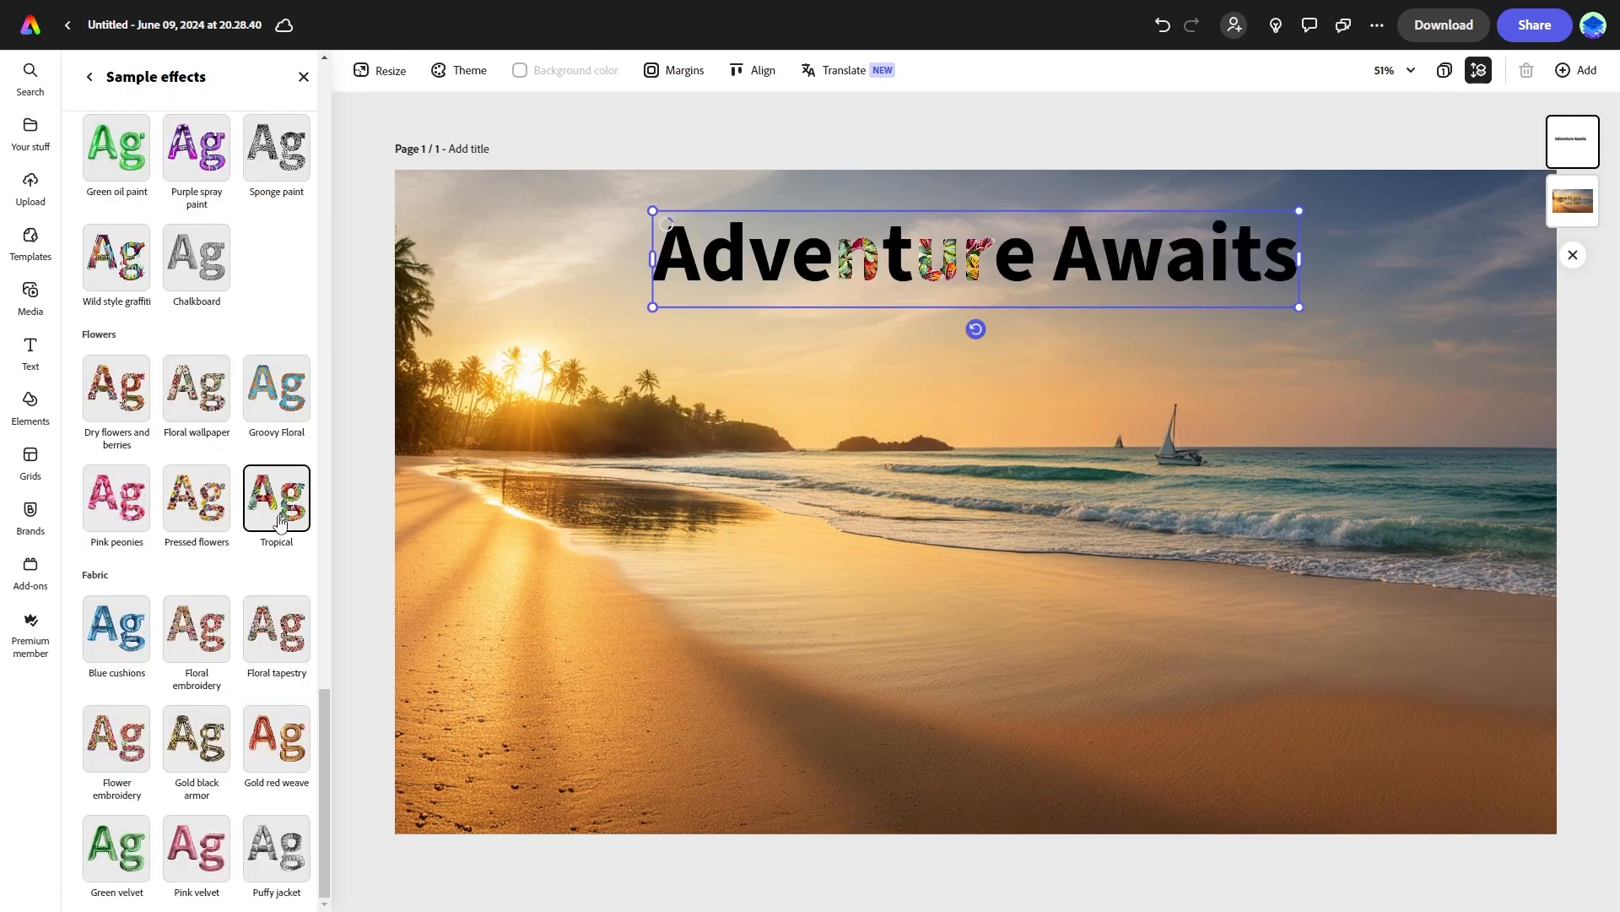
left_click(276, 496)
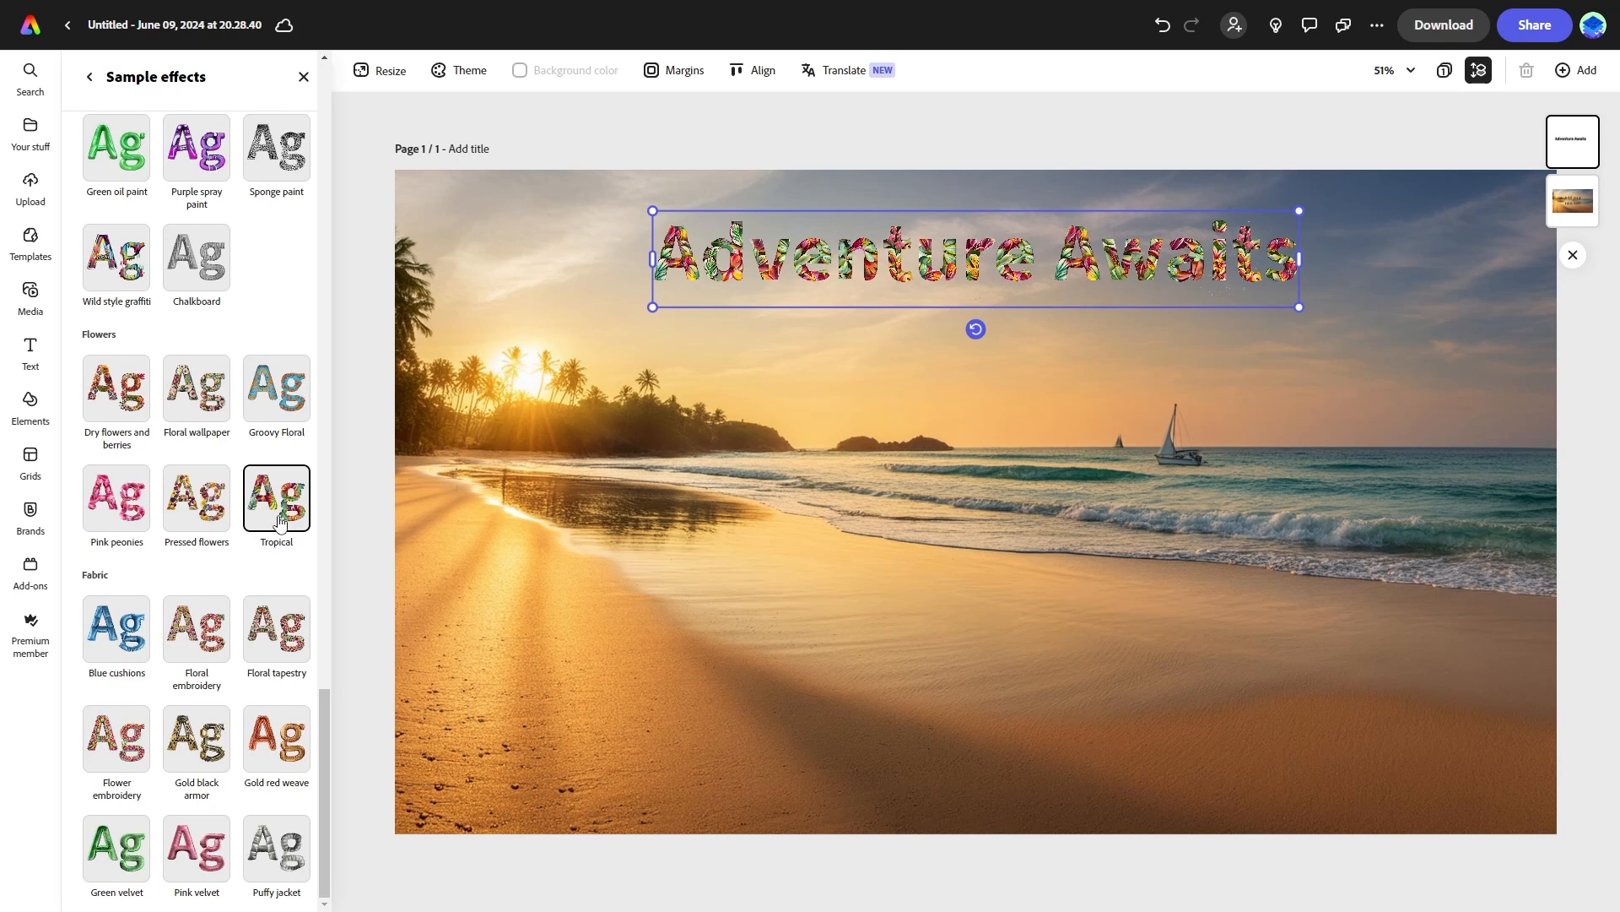
left_click(195, 441)
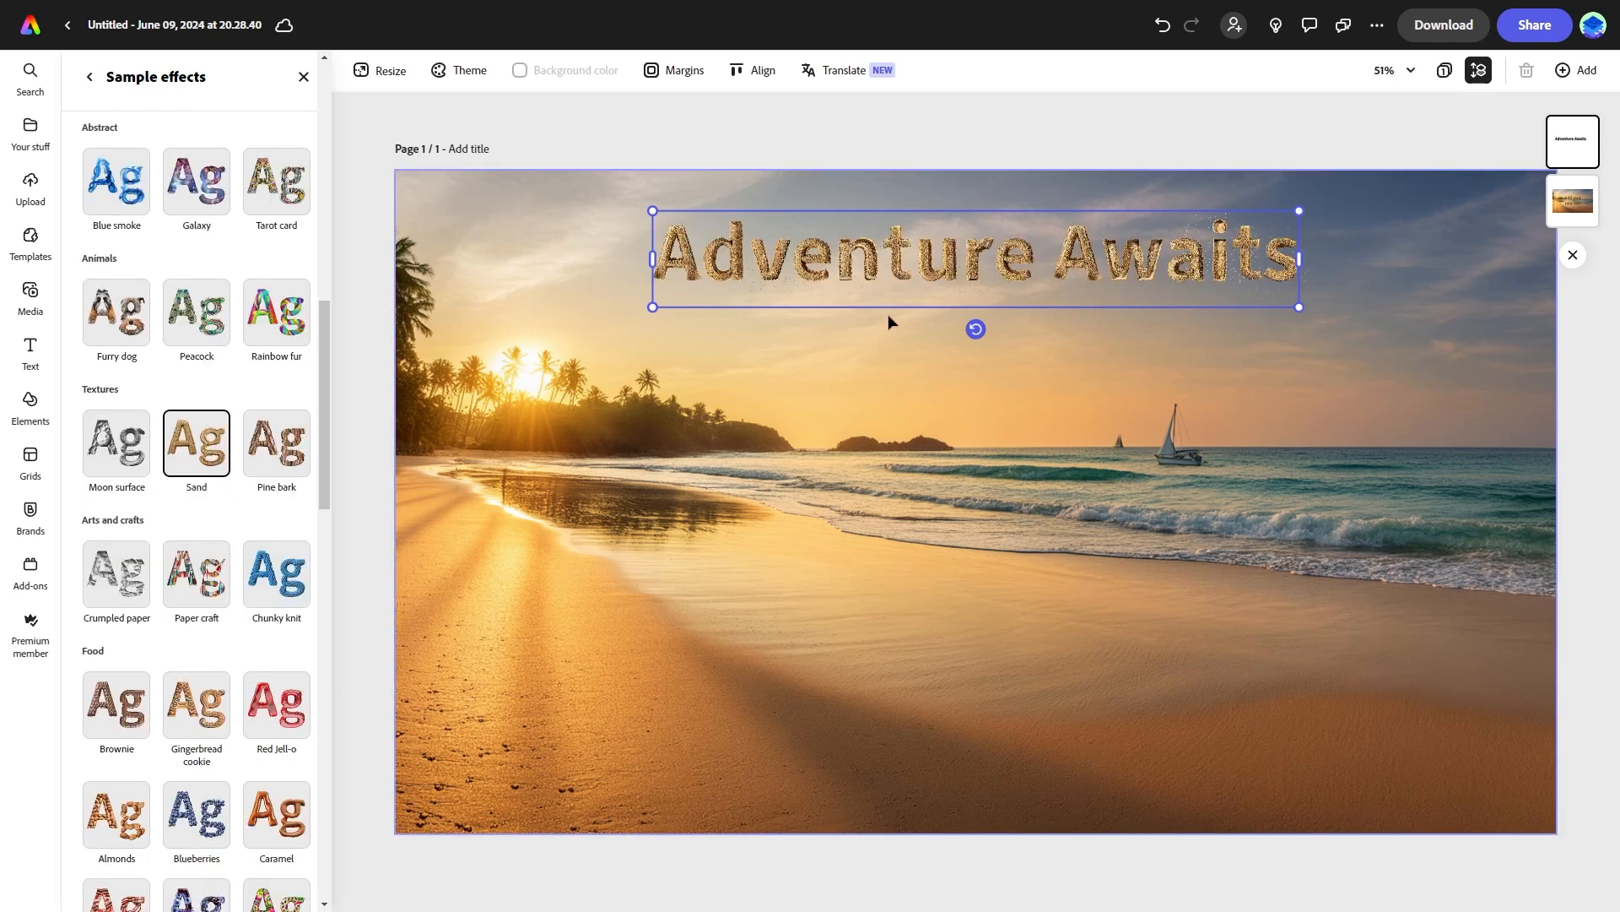
left_click(115, 630)
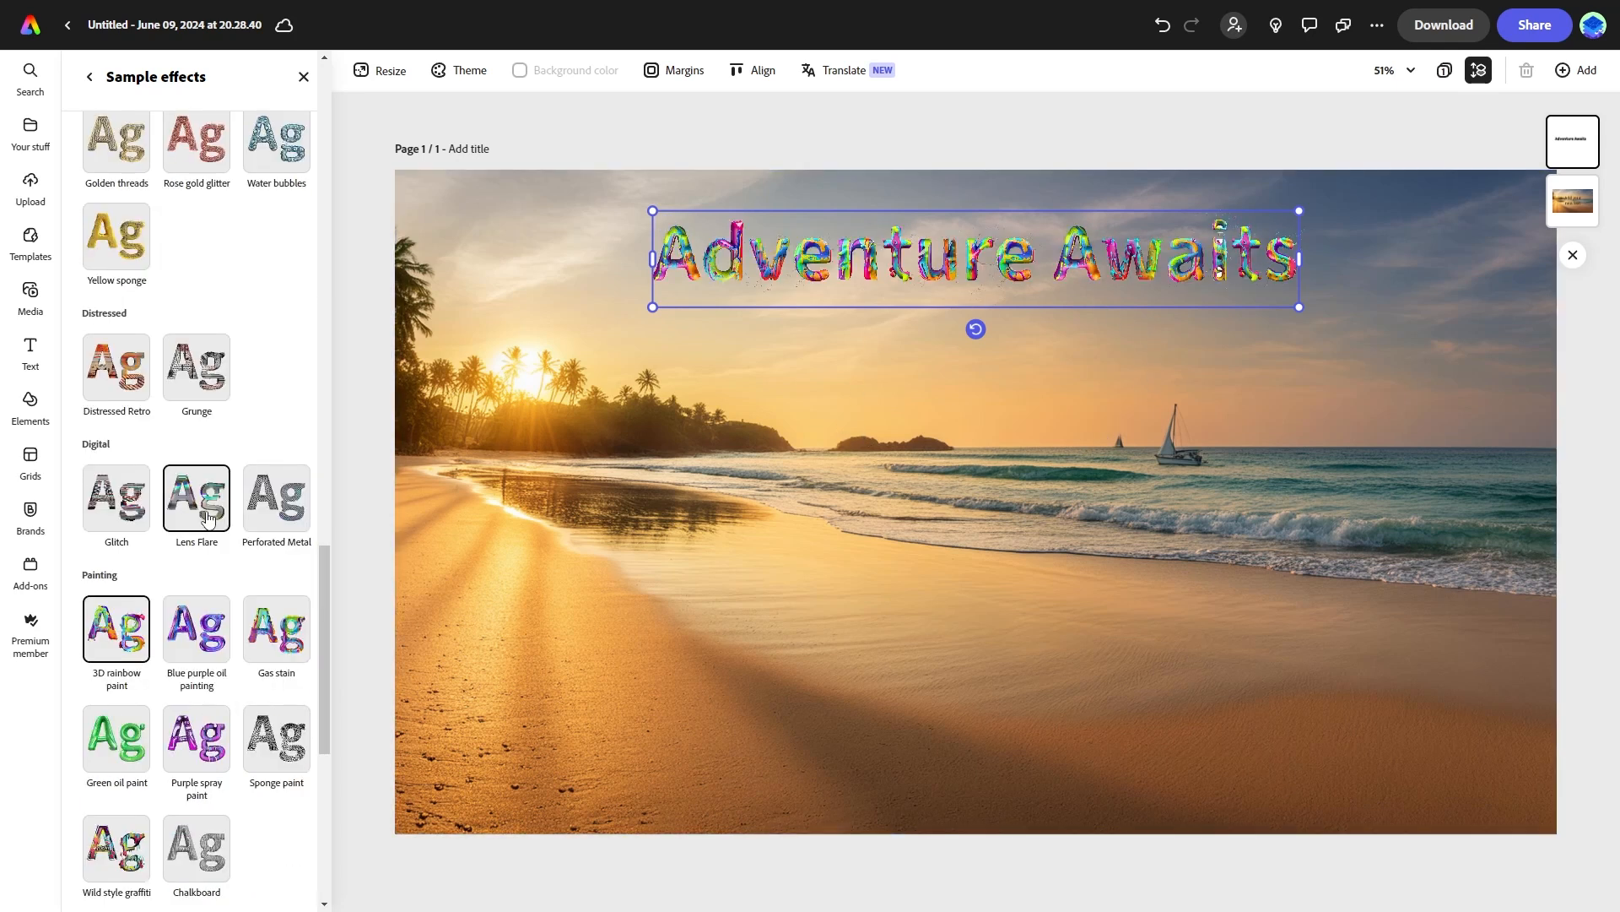
left_click(115, 365)
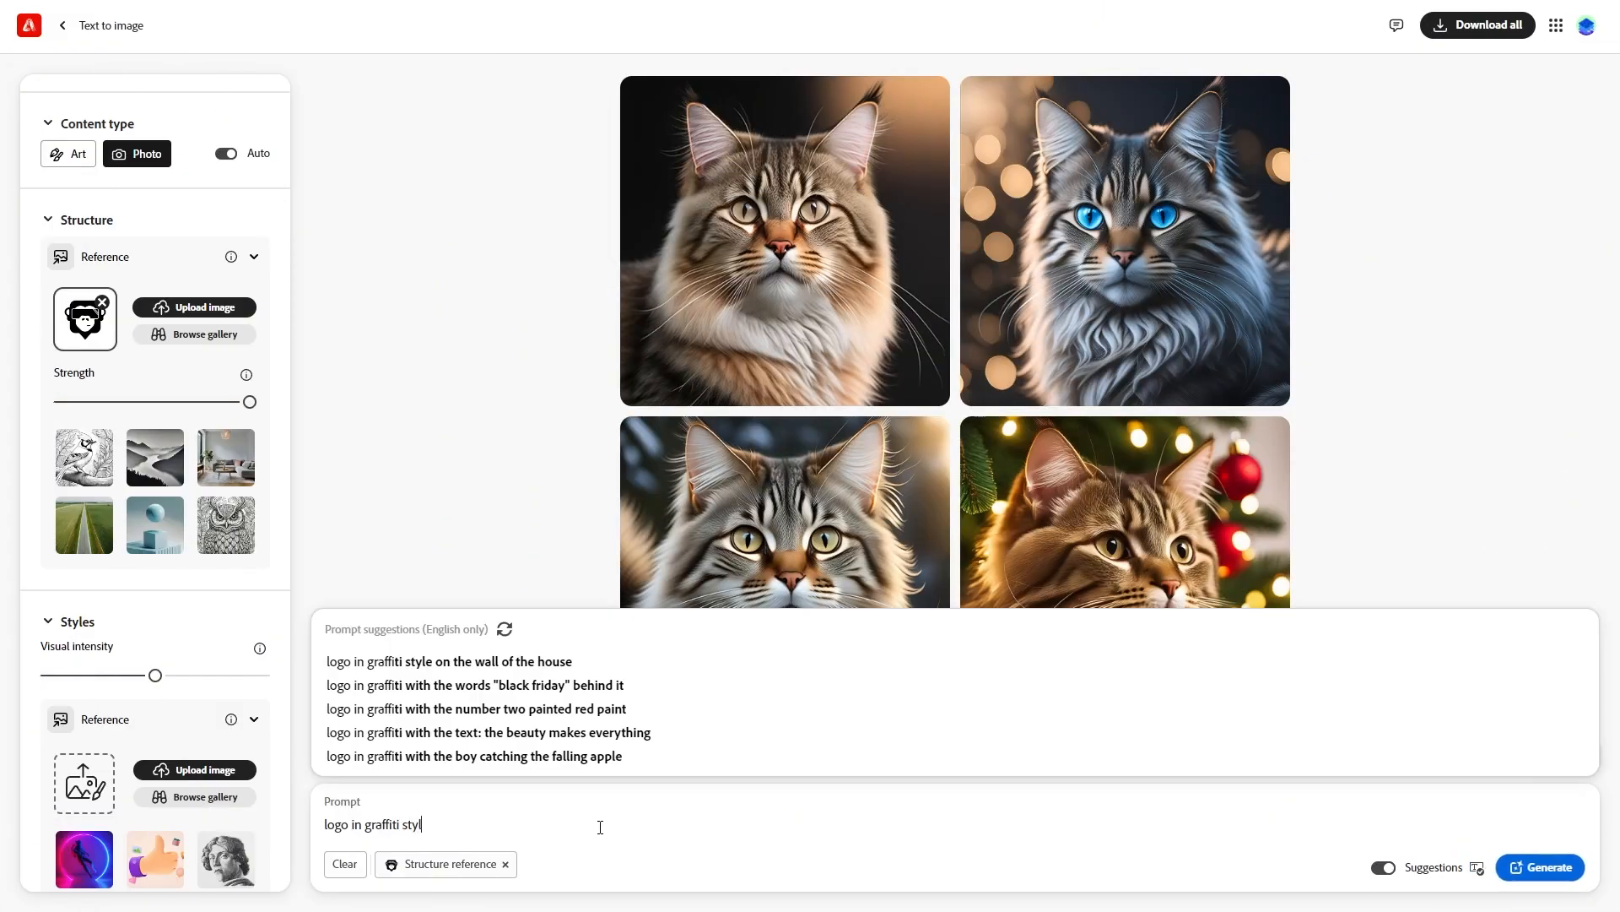
- Generate graffiti-style logo images from the 'logo in graffiti style' prompt with the structure reference
left_click(1541, 866)
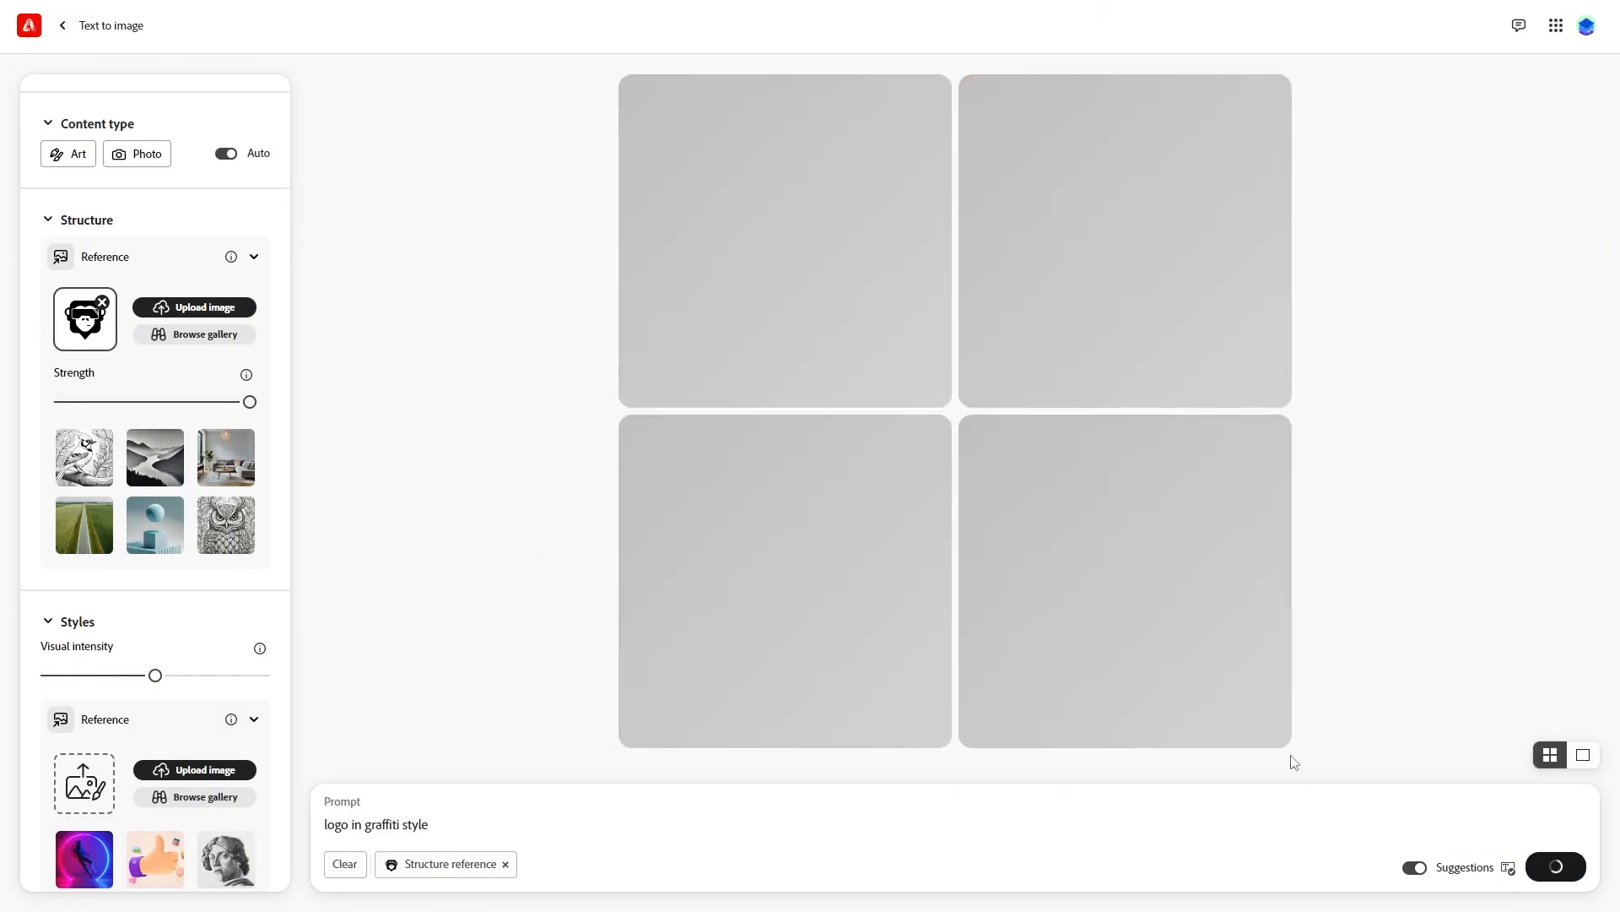